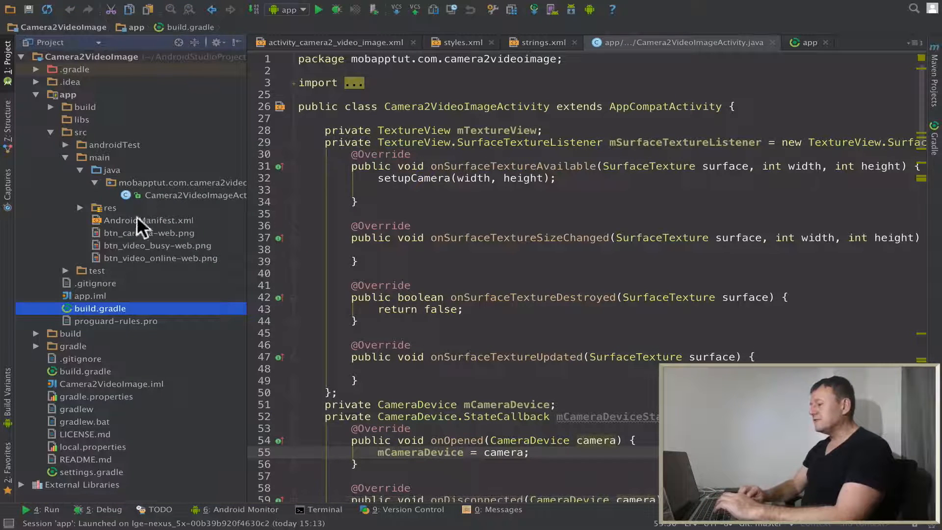
mouse_move(120, 348)
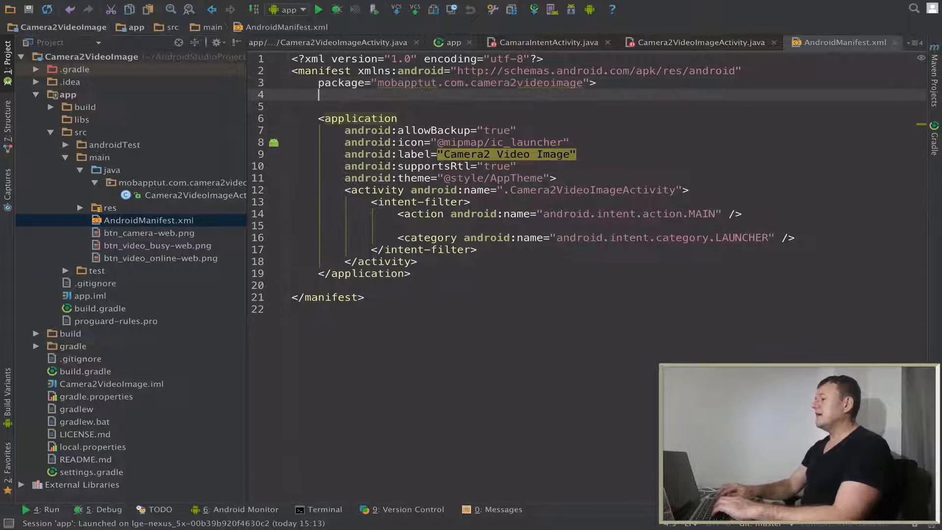
Declare <uses-permission android:name="android.permission.CAMERA" /> in the manifest.
type("uses-permission android:name=\"")
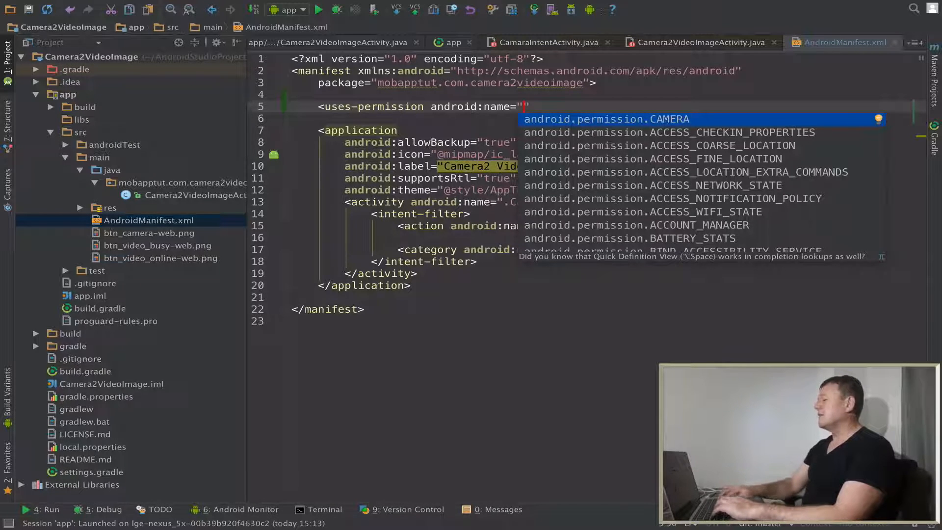
left_click(606, 119)
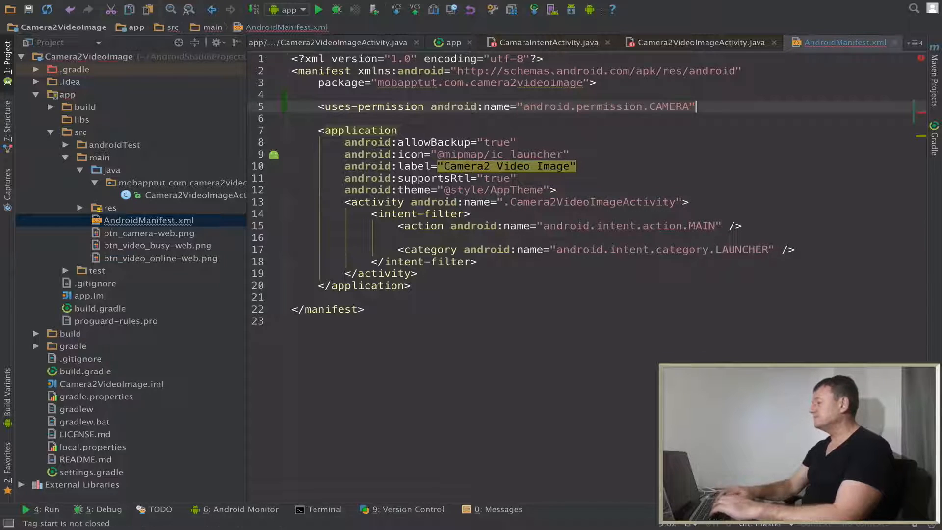
type("/>")
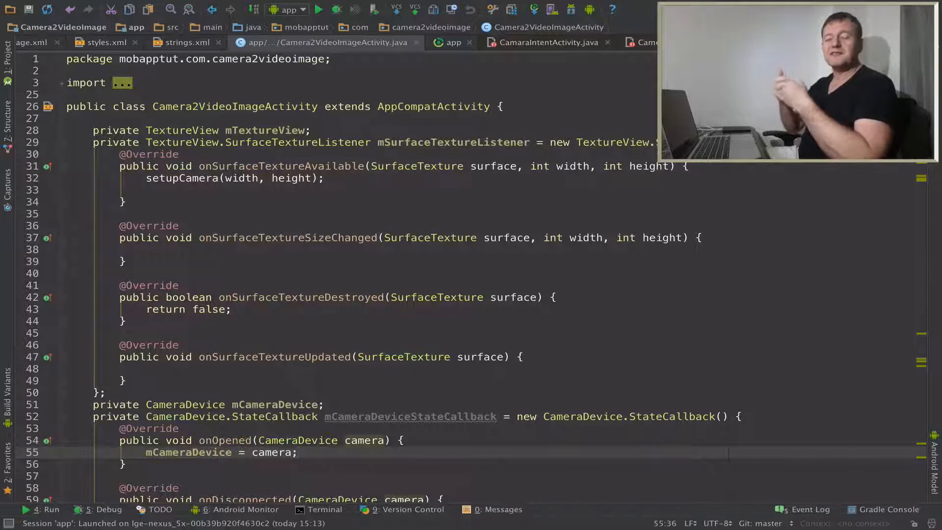
mouse_move(434, 280)
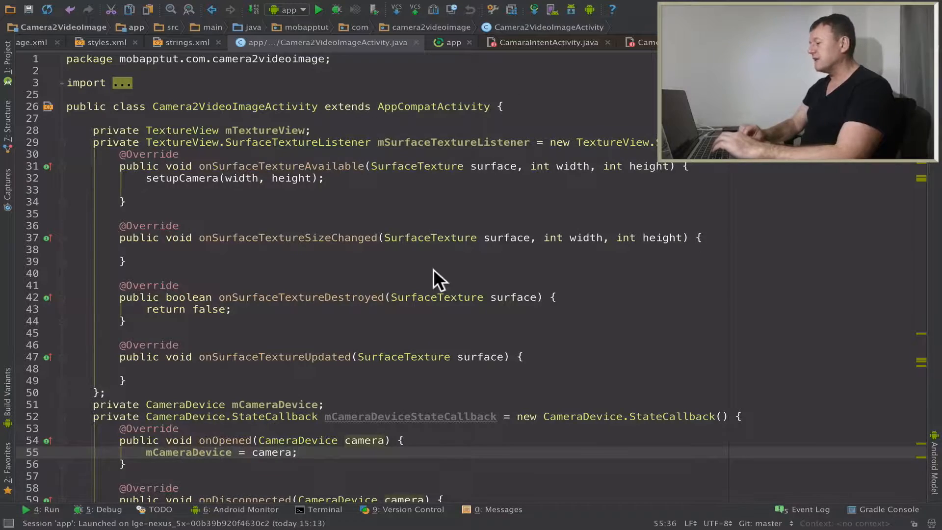
Jump to setupCamera and declare an empty private void connectCamera() below it.
scroll("down", 3)
type("s")
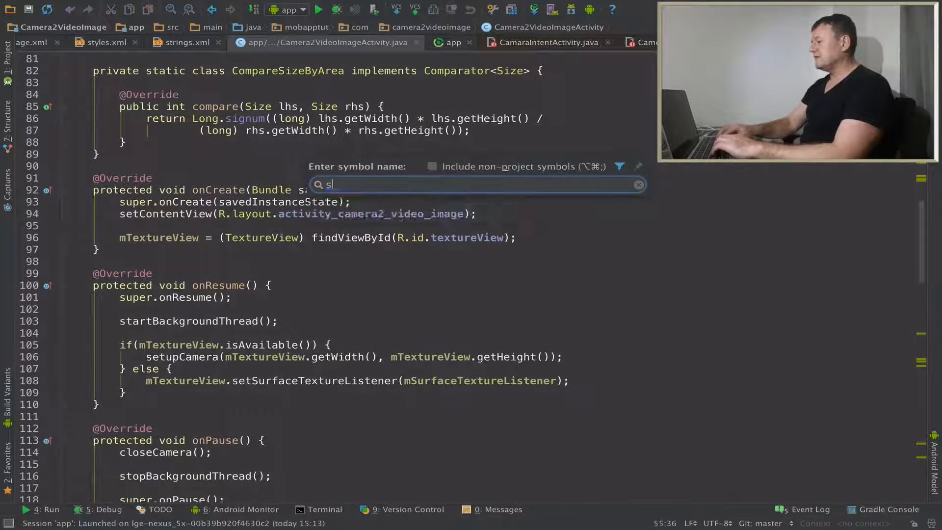
type("etup")
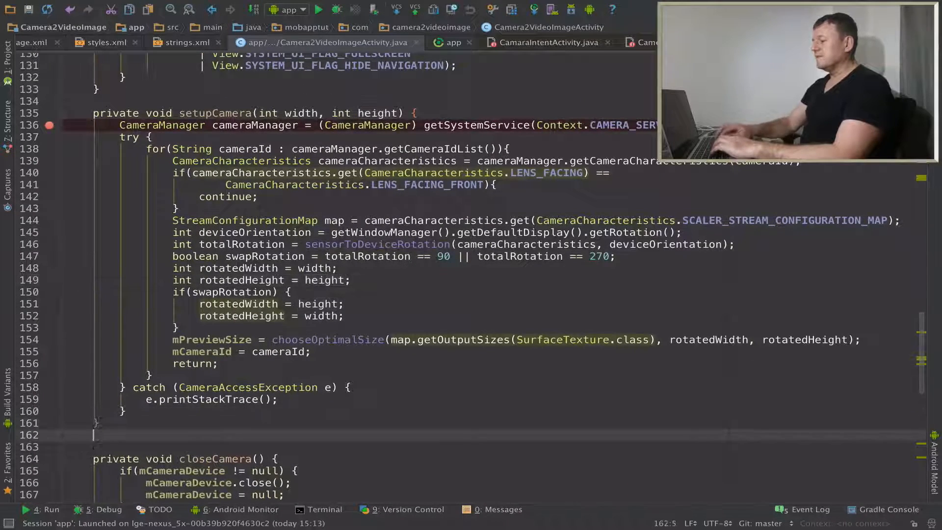
type("private void")
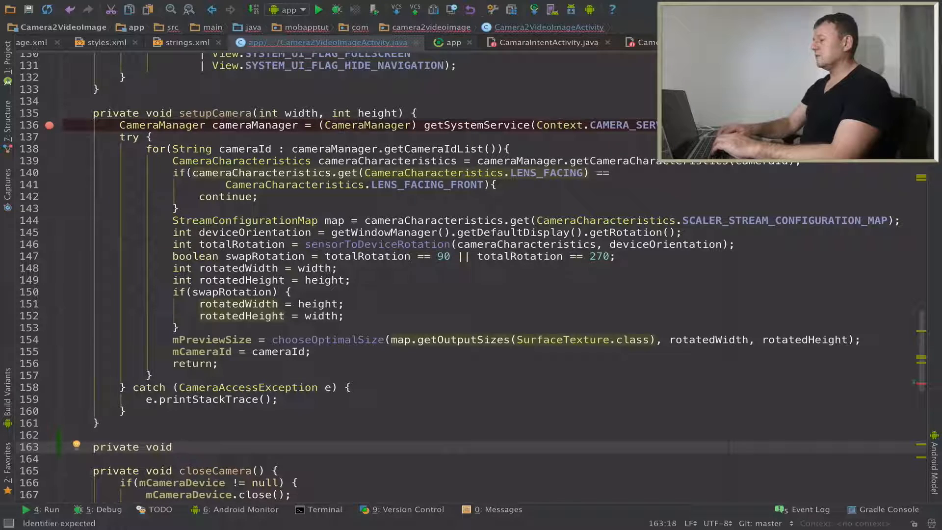
type("conn")
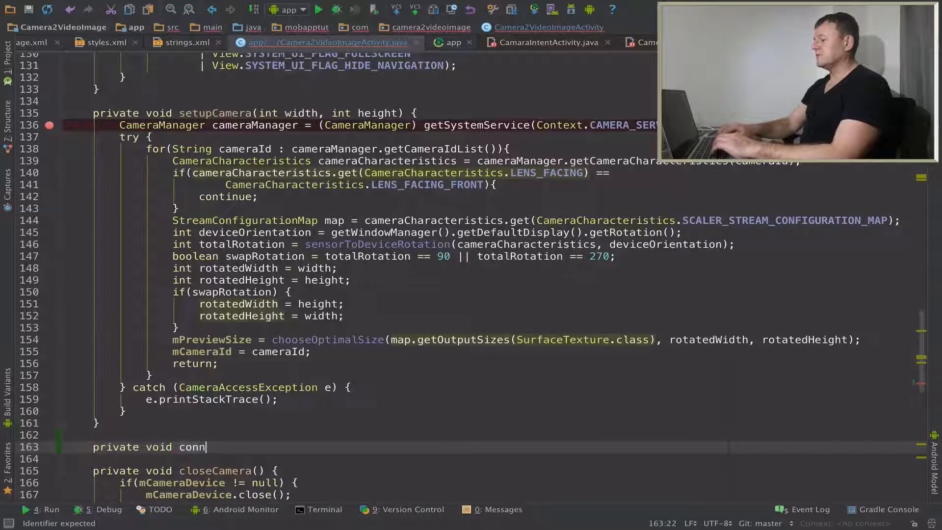
type("ectCamera")
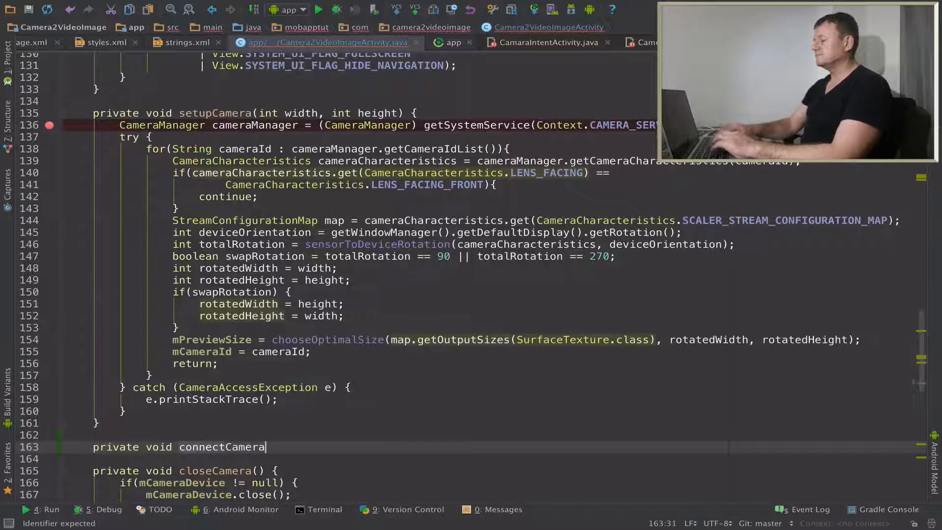
type("()")
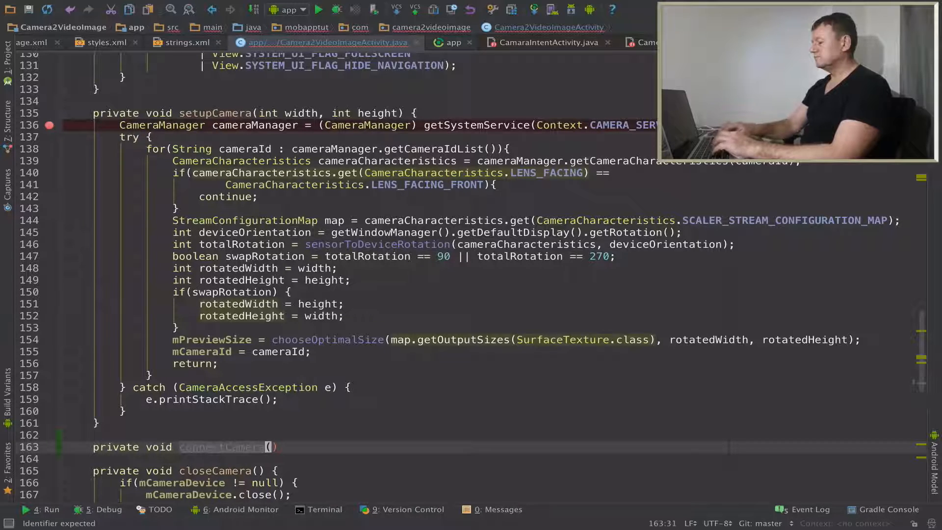
key("Enter")
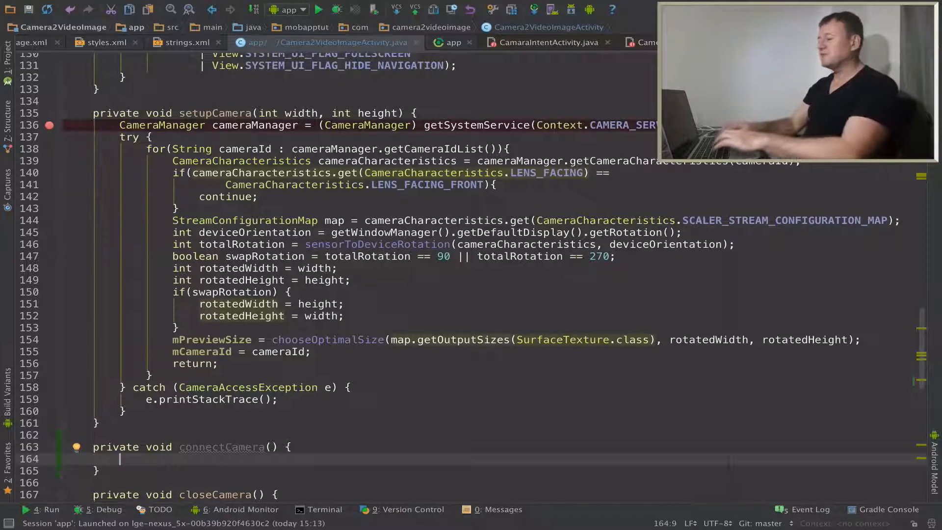
Obtain cameraManager via (CameraManager) getSystemService(Context.CAMERA_SERVICE).
type("Camera")
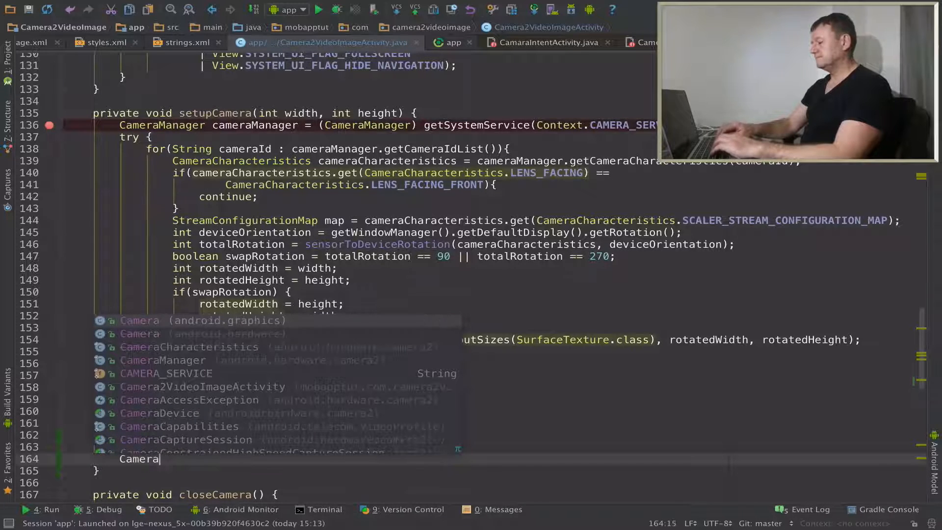
type("CameraManager")
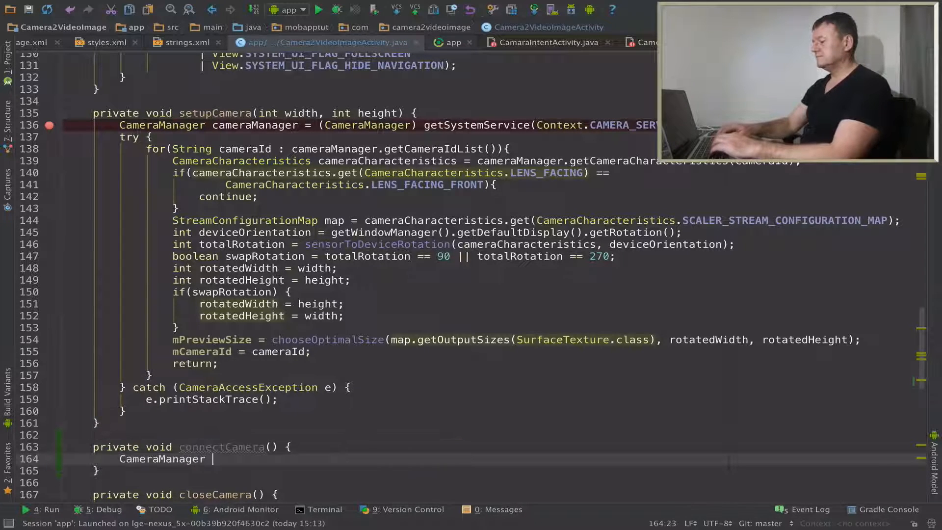
type("cameraManager = (")
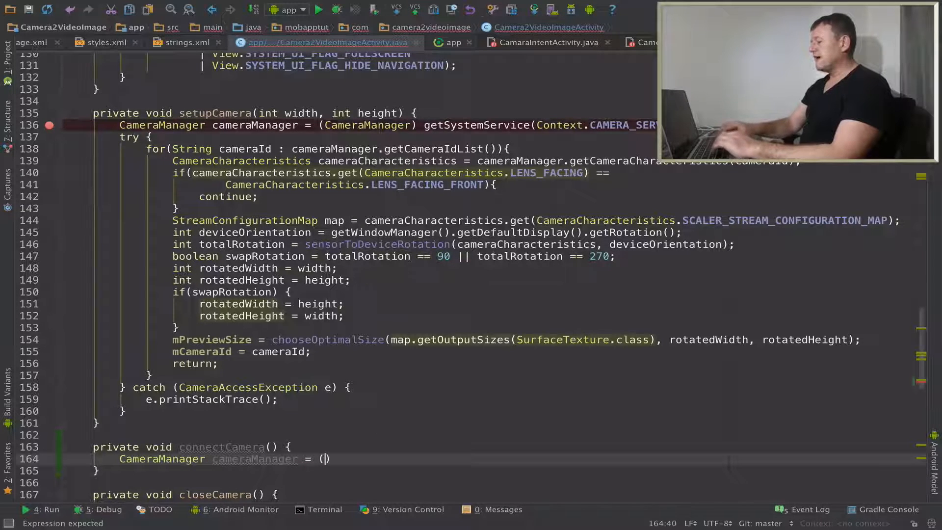
type("CameraManager")
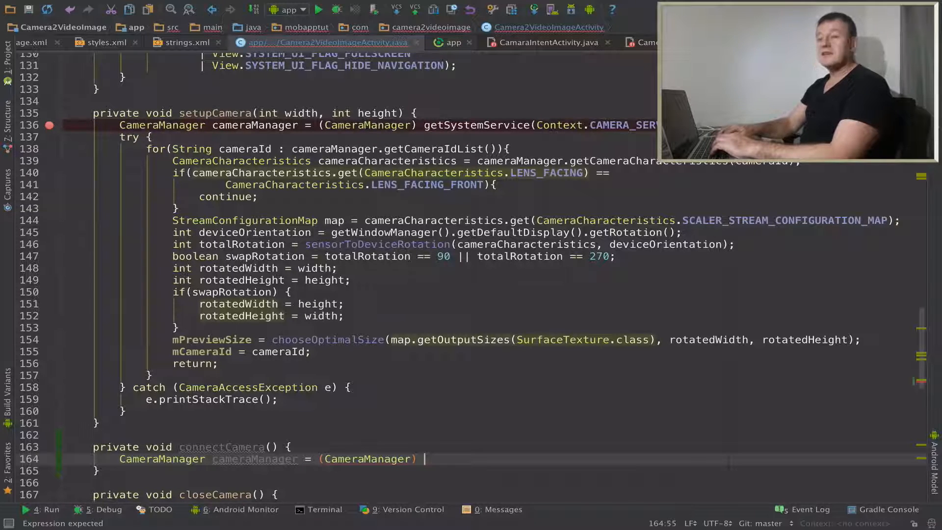
key("Backspace")
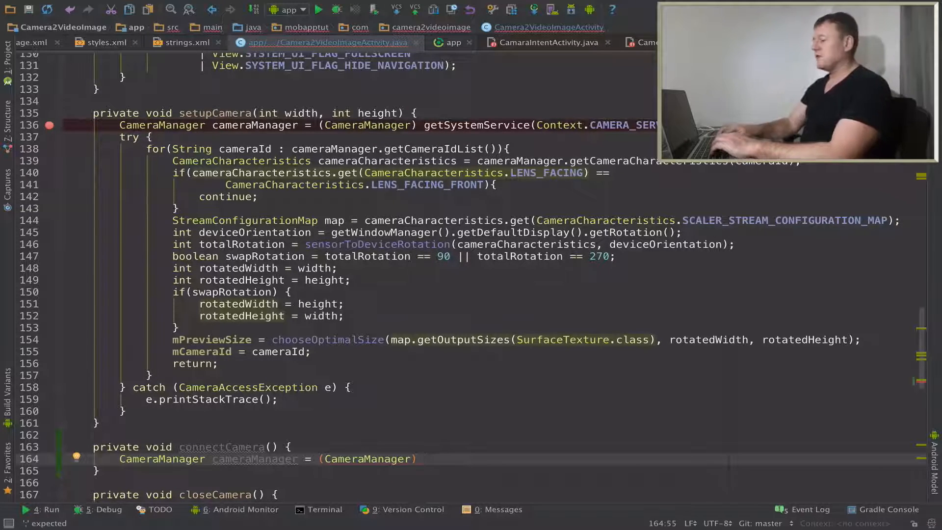
type("getSystemService()")
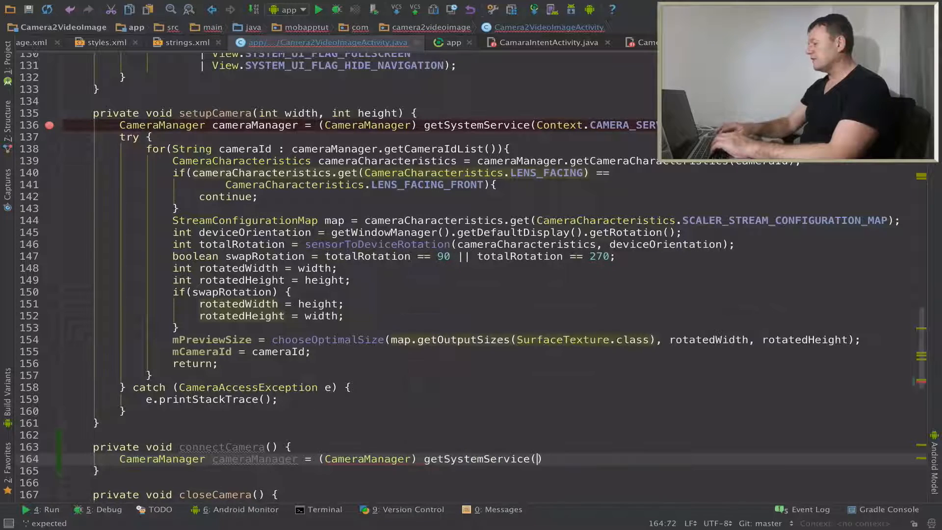
type("Context.CAMERA_SERVICE")
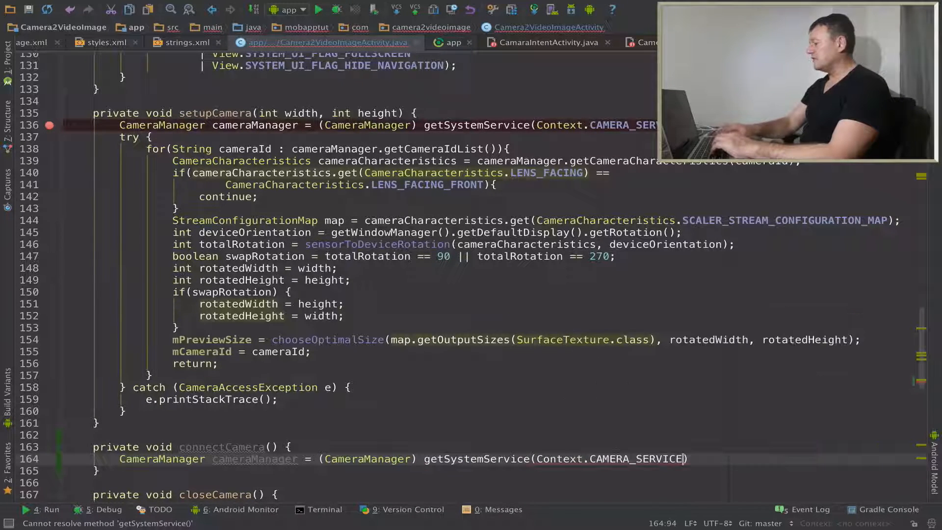
type(";")
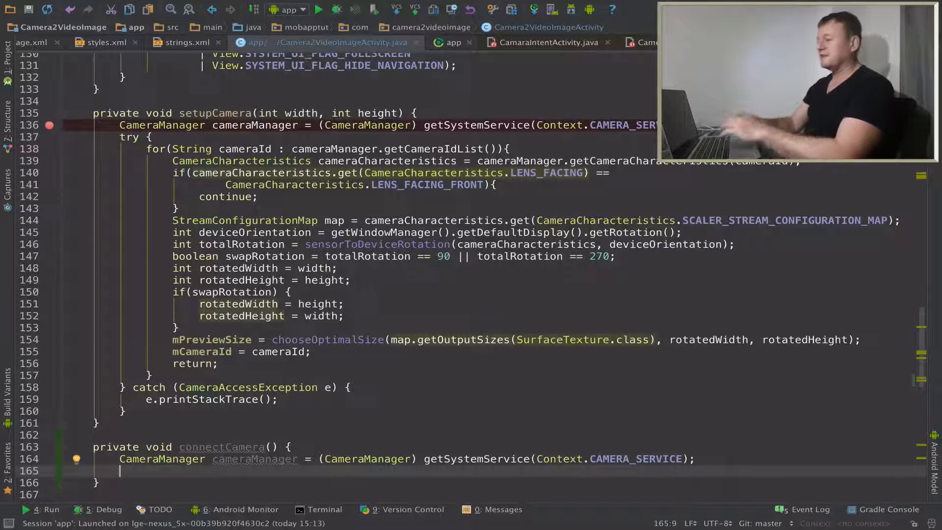
Call cameraManager.openCamera(mCameraId, mCameraDeviceStateCallback, mBackgroundHandler).
type("cameraManager.openCamera();")
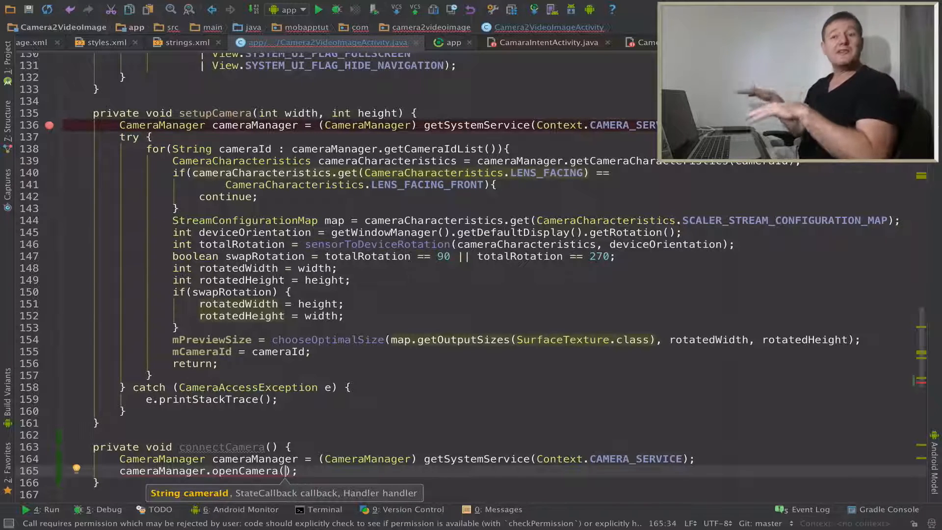
type("m")
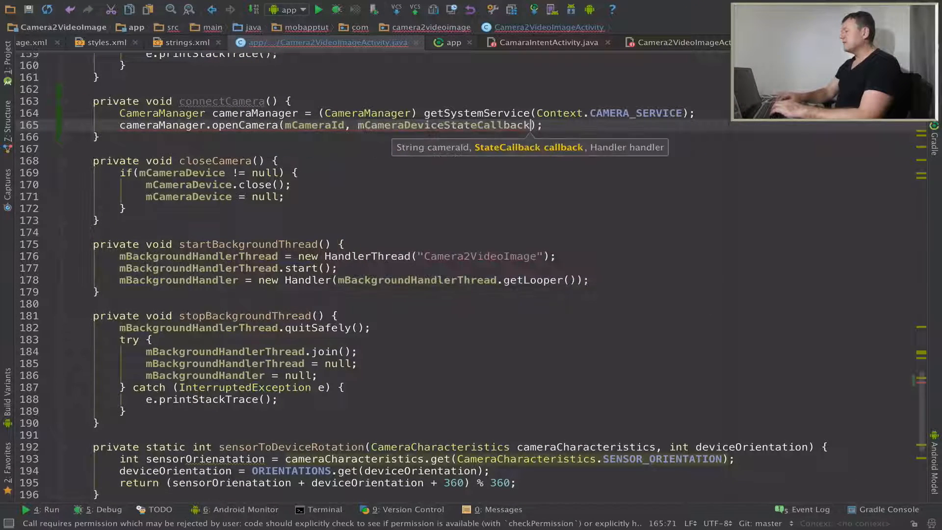
type(", mBackgroundHandler")
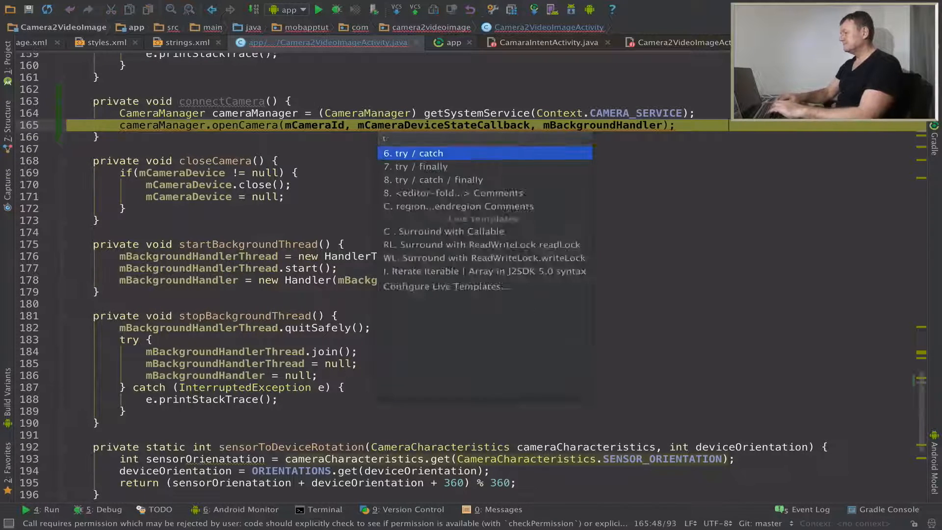
Surround the openCamera call with try/catch for CameraAccessException.
left_click(422, 153)
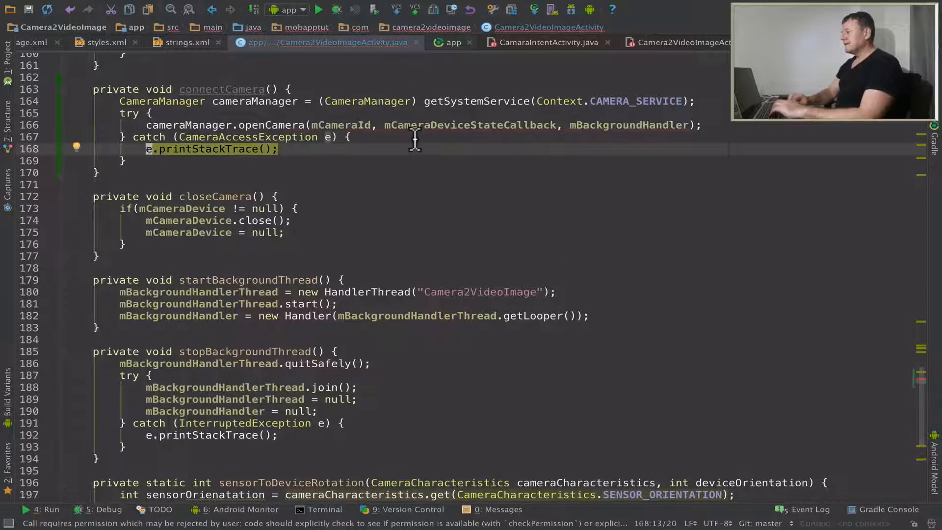
mouse_move(324, 125)
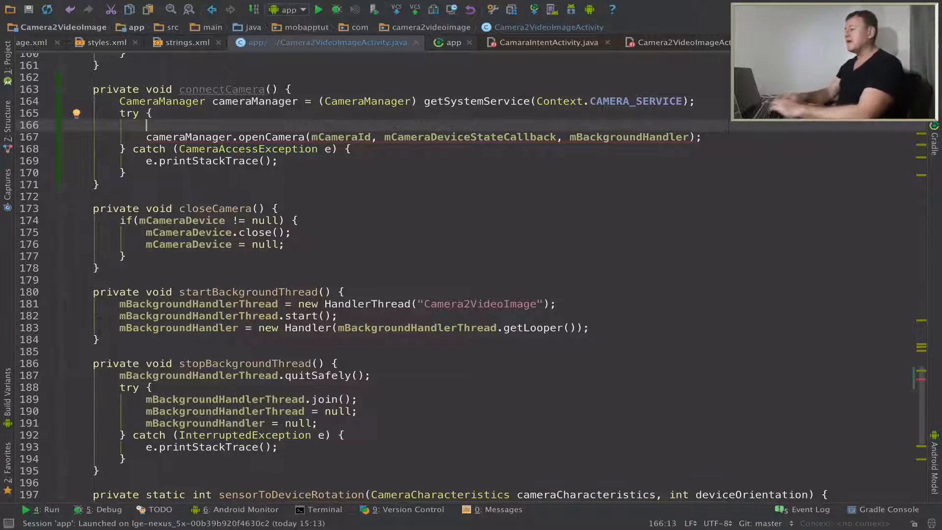
Add if(Build.VERSION.SDK_INT >= Build.VERSION_CODES.M) with openCamera moved into the else branch.
type("if(")
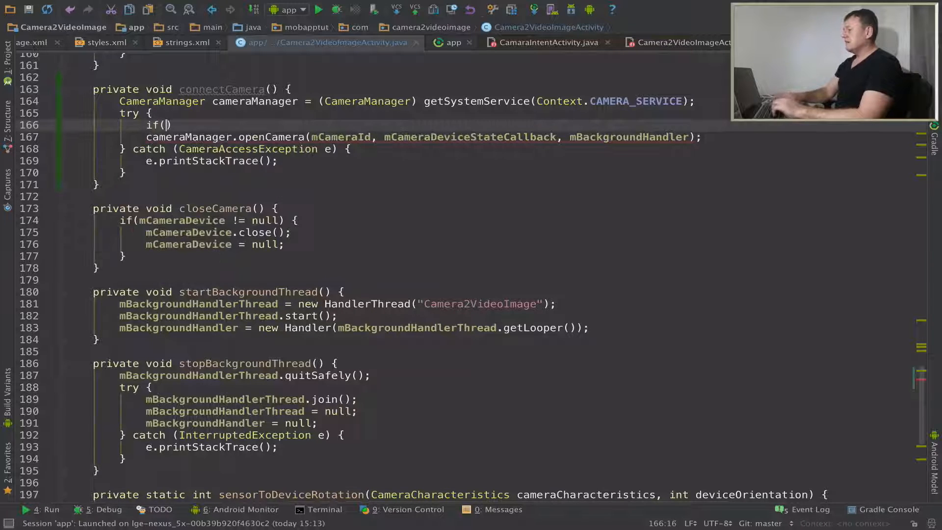
type("Build.VERSION.SDK_INT .")
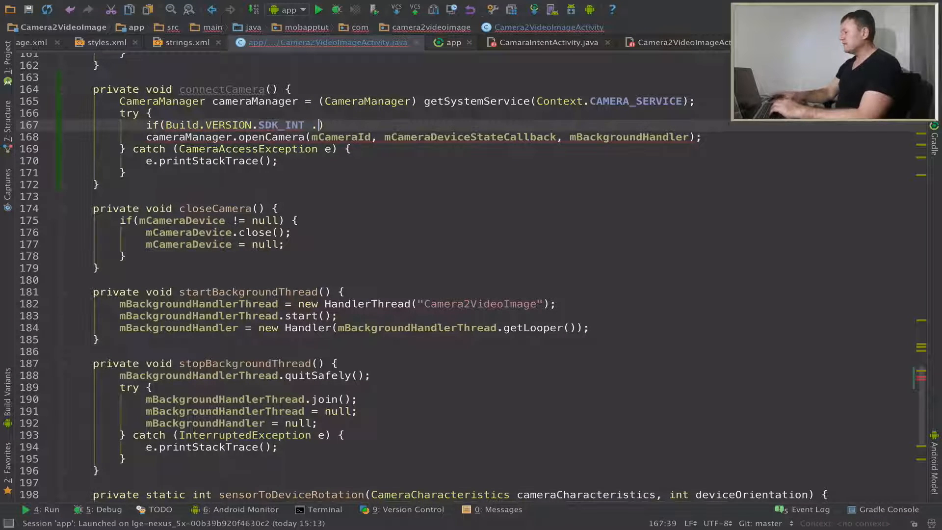
type(">")
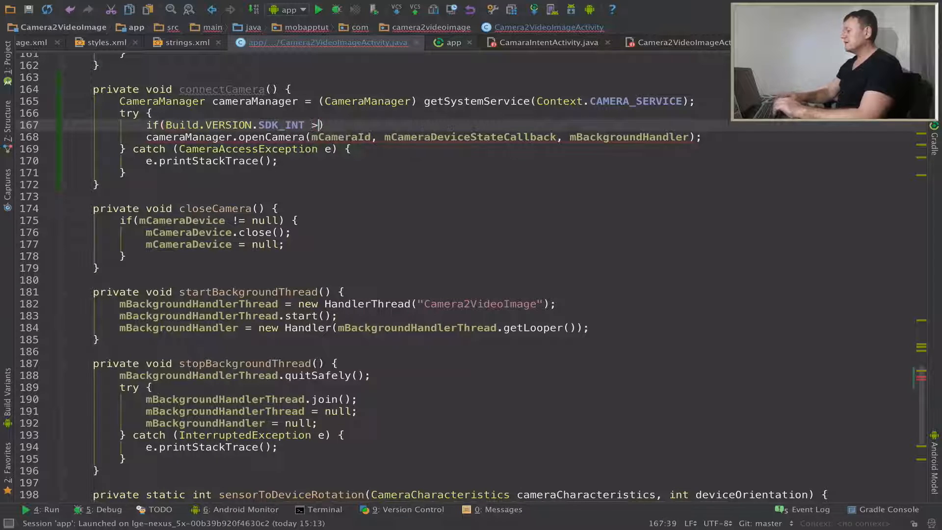
type("=")
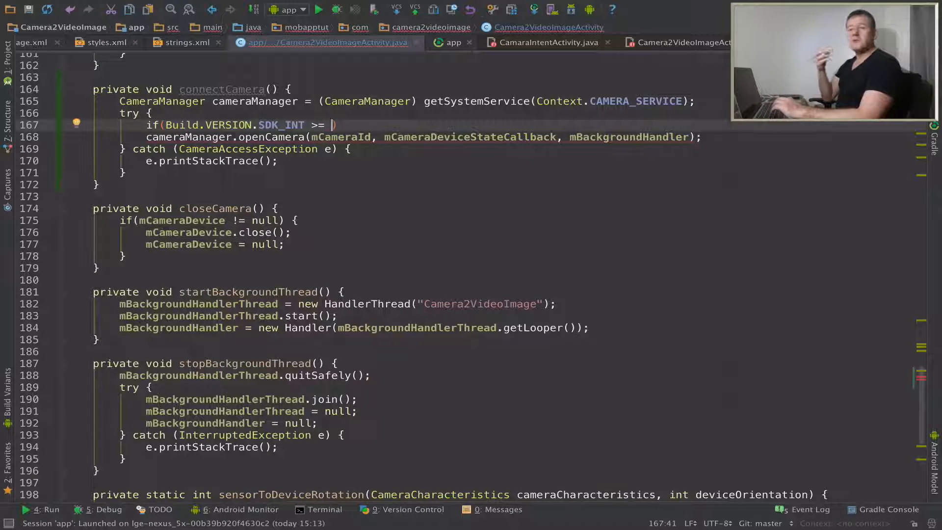
type("B")
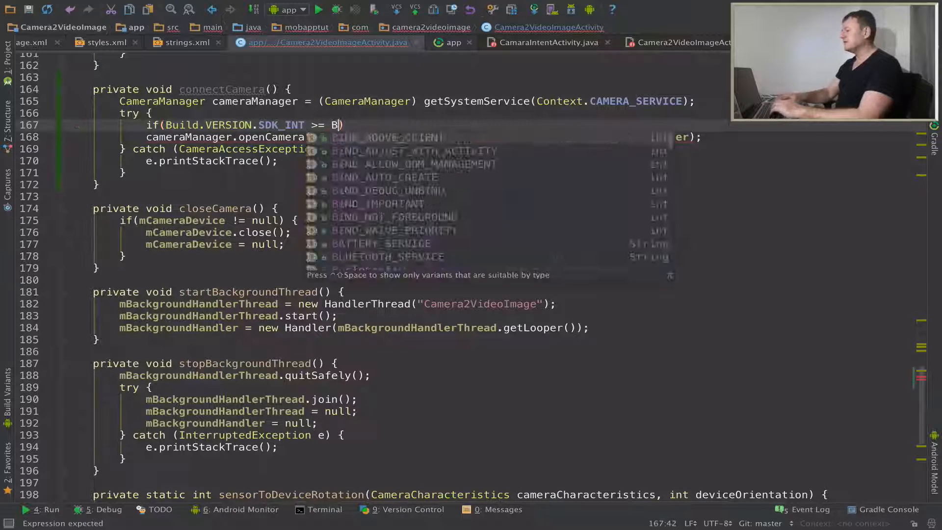
type("uild.")
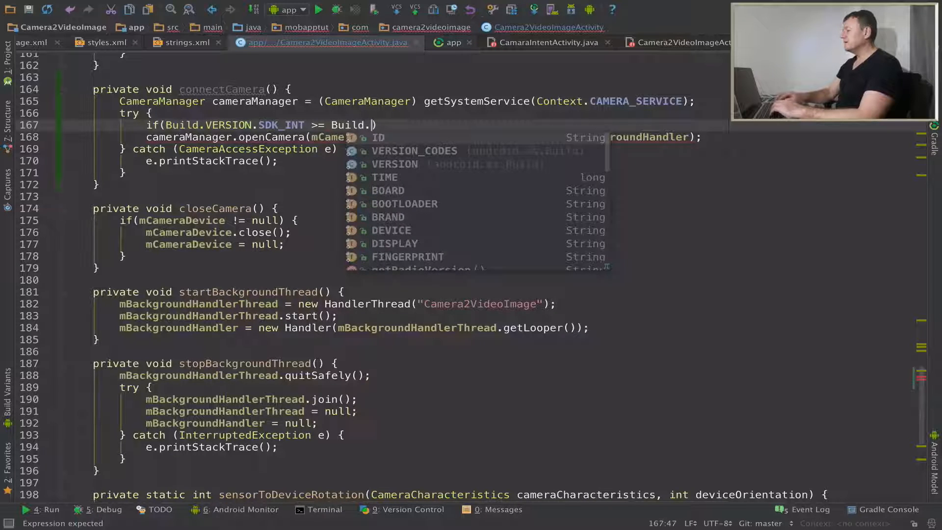
type("VERSION_CODES.M")
type("} else {")
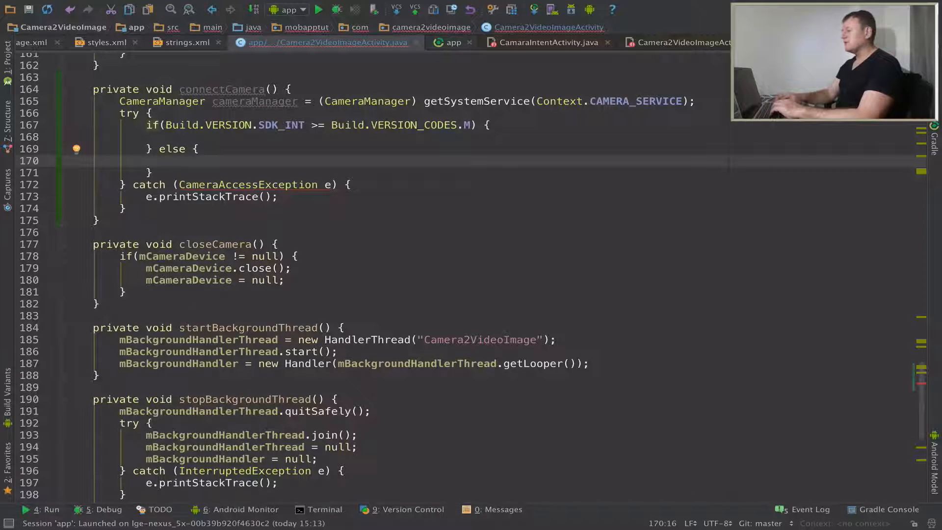
type("cameraManager.openCamera(mCameraId, mCameraDeviceStateCallback, mBackgroundHandler);")
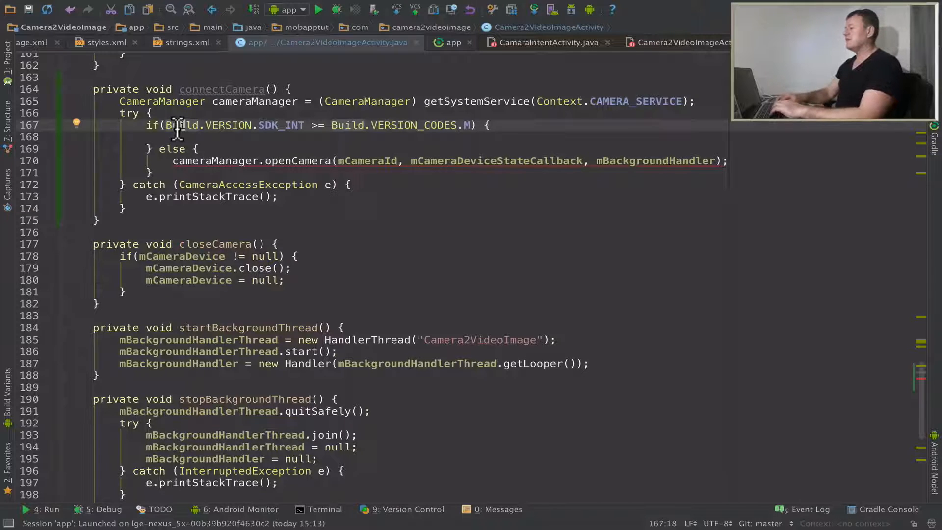
Add if(ContextCompat.checkSelfPermission(this, Manifest.permission.CAMERA) == PackageManager.PERMISSION_GRANTED) block.
type("if(")
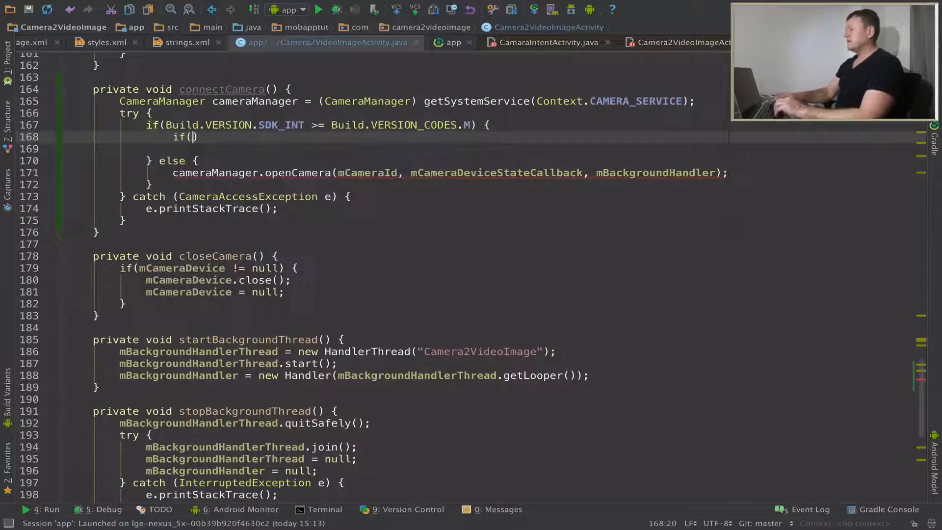
type("ContextCompat.")
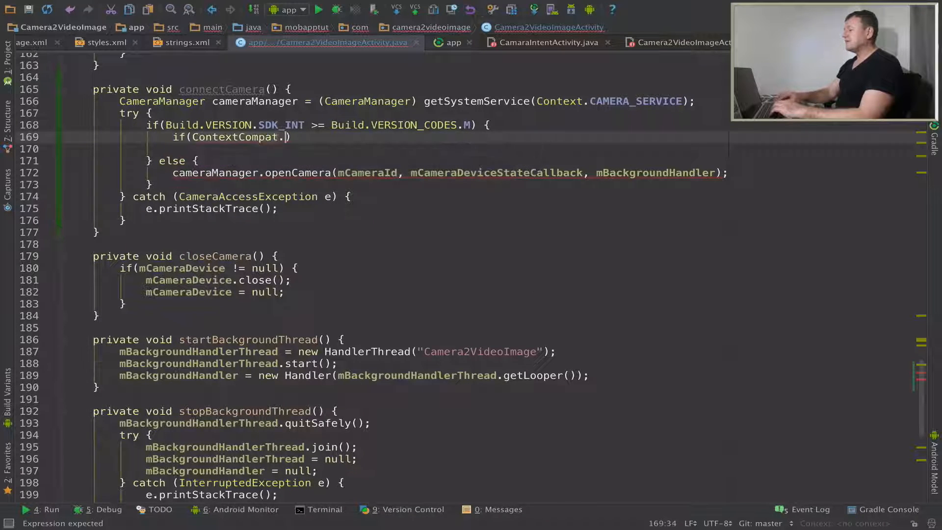
type("checkSelfPermission(")
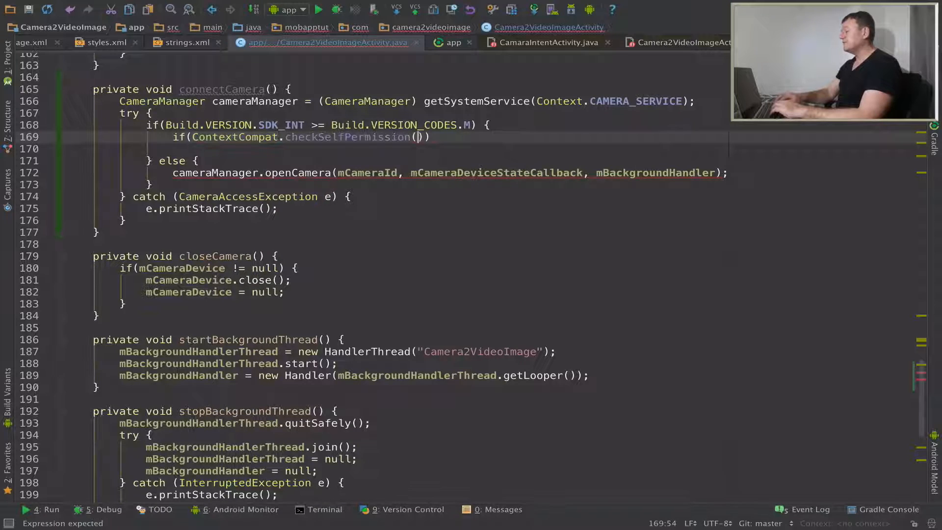
type("this")
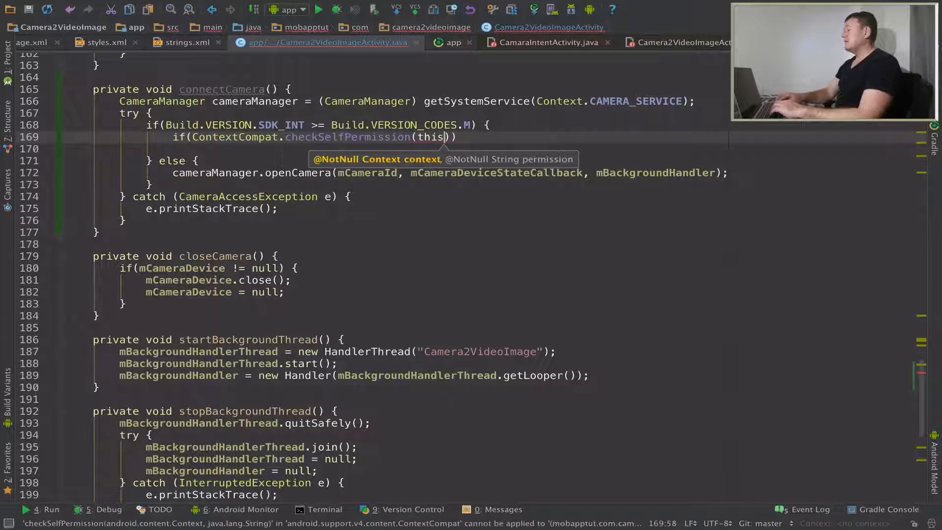
type(",")
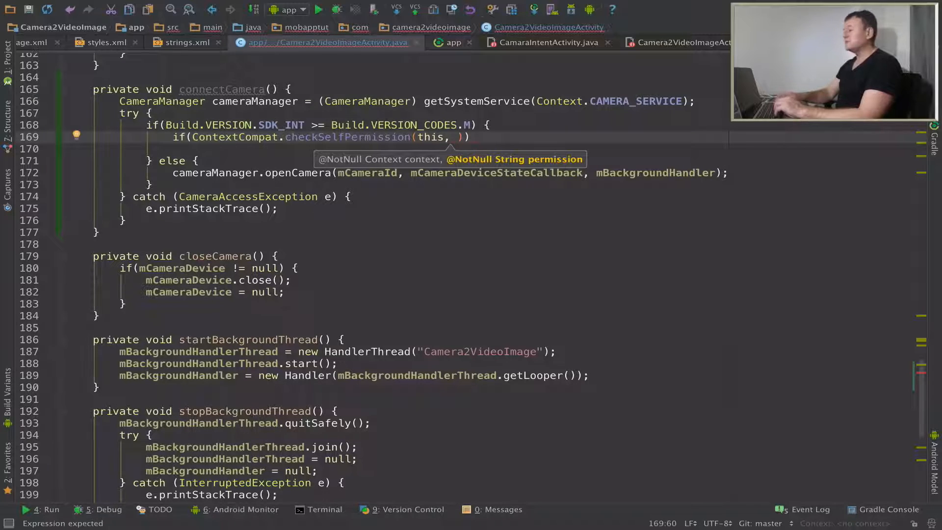
type("Manifest.permission.CAMERA")
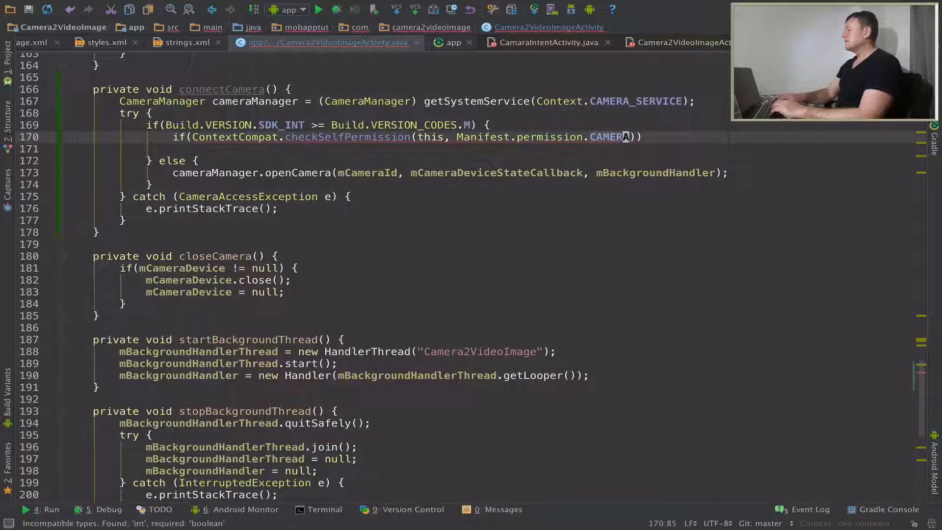
type("==")
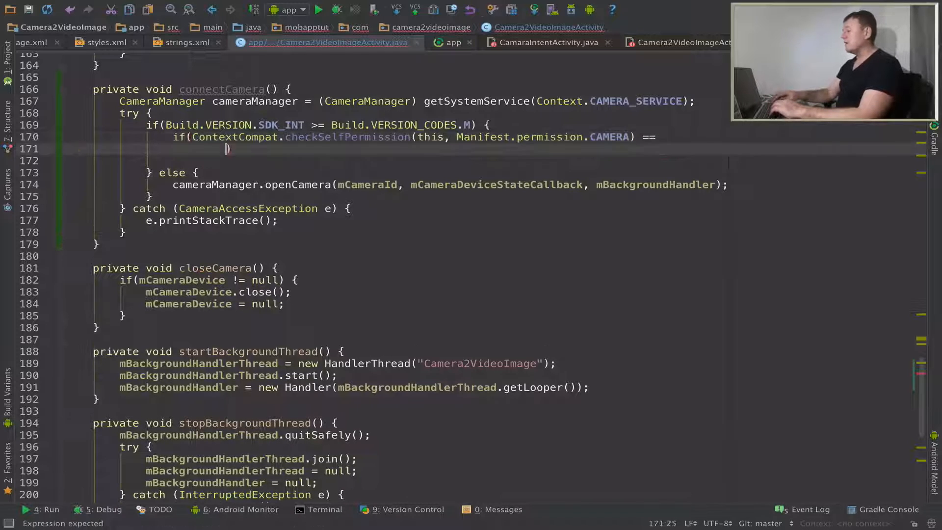
type("P")
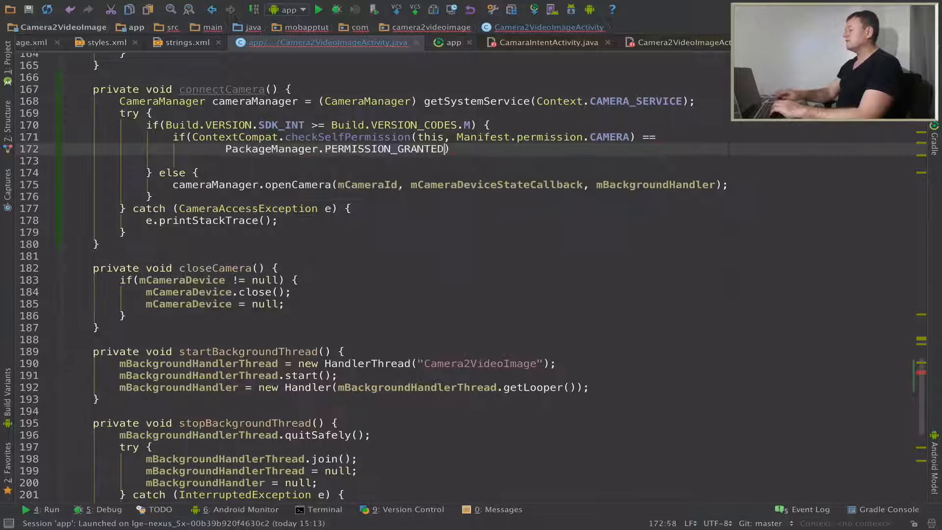
double_click(385, 149)
type(" {")
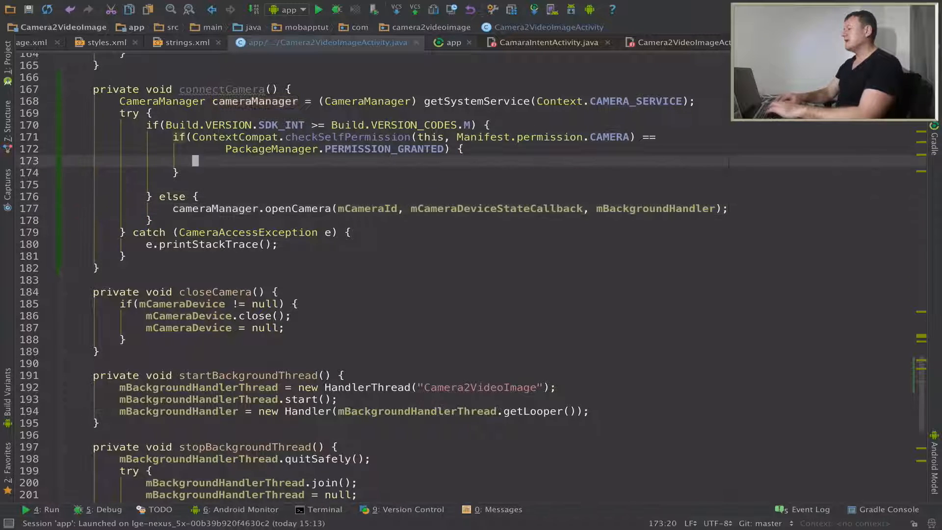
Paste the openCamera call into the granted block and follow it with an else block.
type("cameraManager.openCamera(mCameraId, mCameraDeviceStateCallback, mBackgroundHandler);")
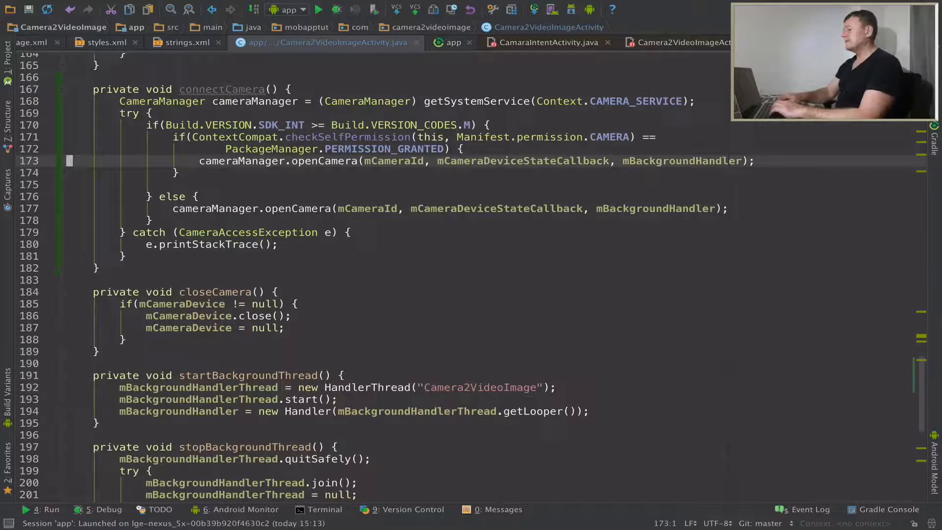
left_click(186, 173)
type(" else {")
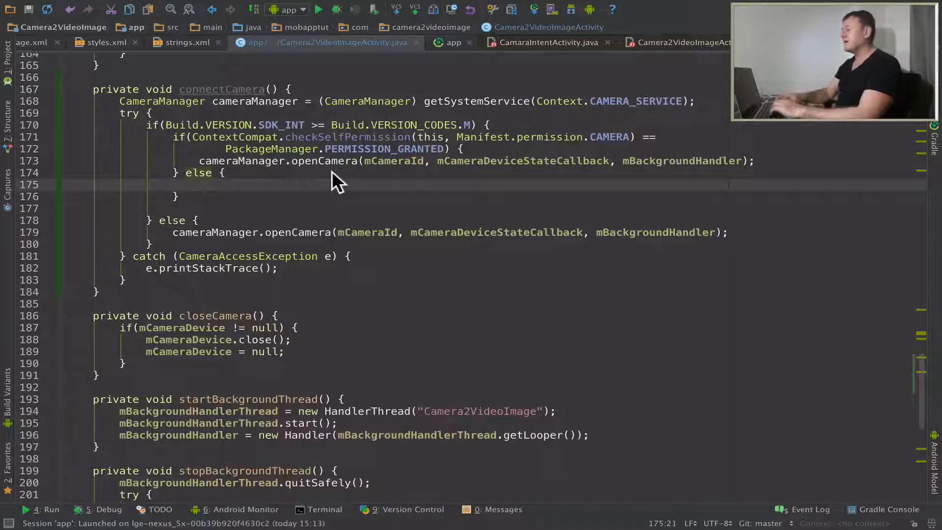
Check shouldShowRequestPermissionRationale(Manifest.permission.CAMERA) in the else branch.
type("if")
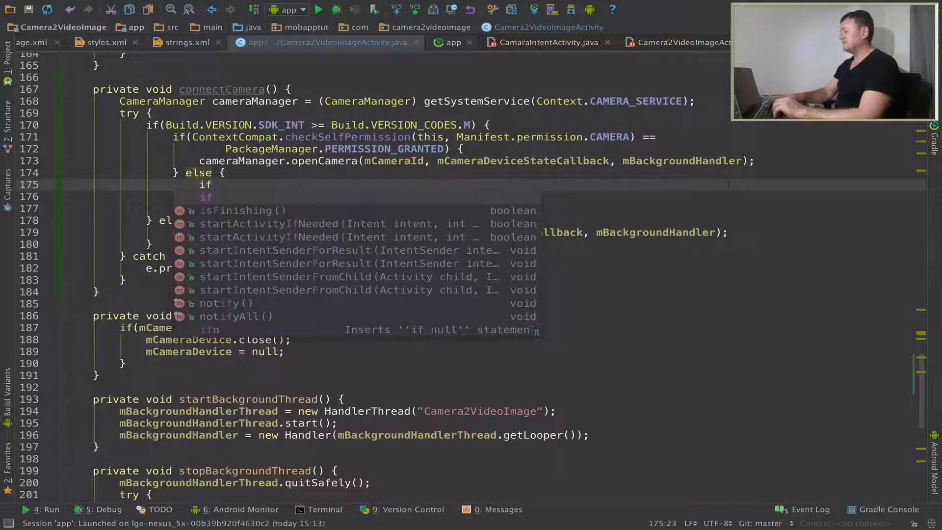
type("(sh")
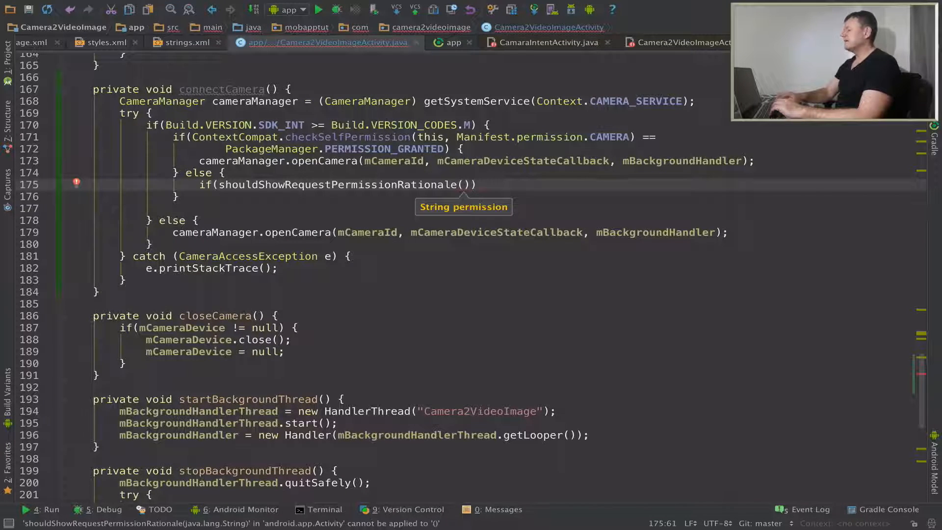
type("Manifest")
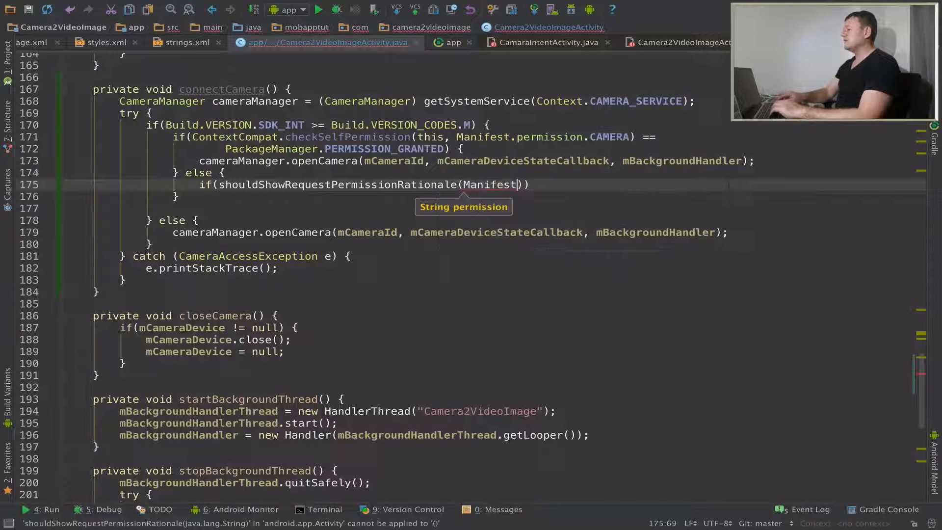
type(".permission.CAMERA")
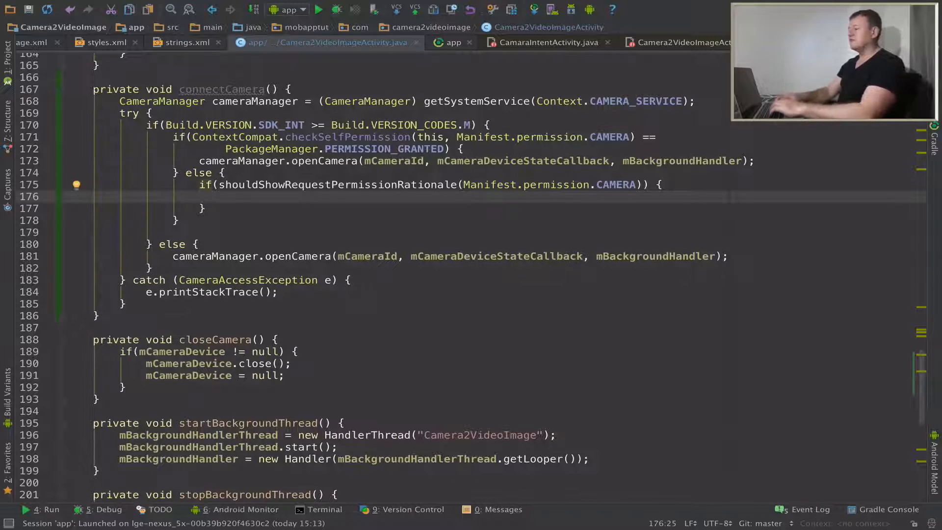
Show a LENGTH_SHORT Toast saying "Video app required access to camera".
type("Toast.makeText(")
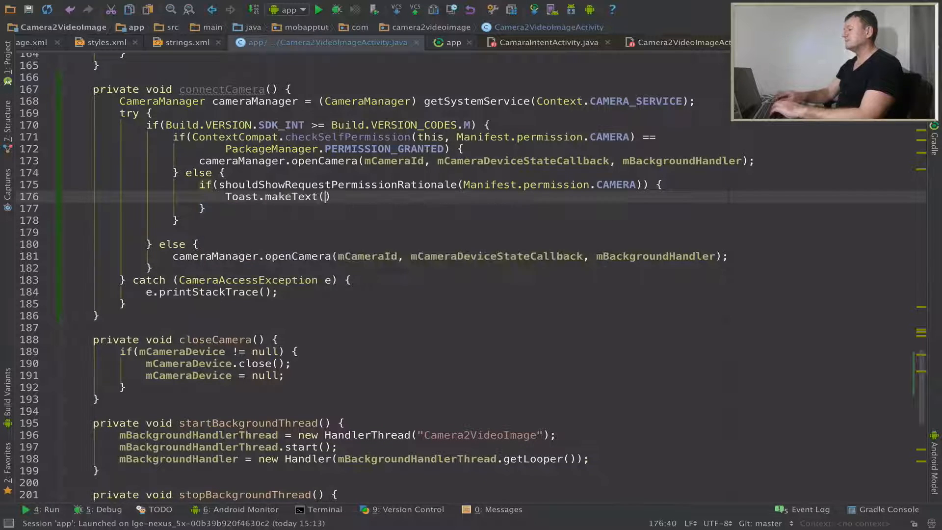
type("this")
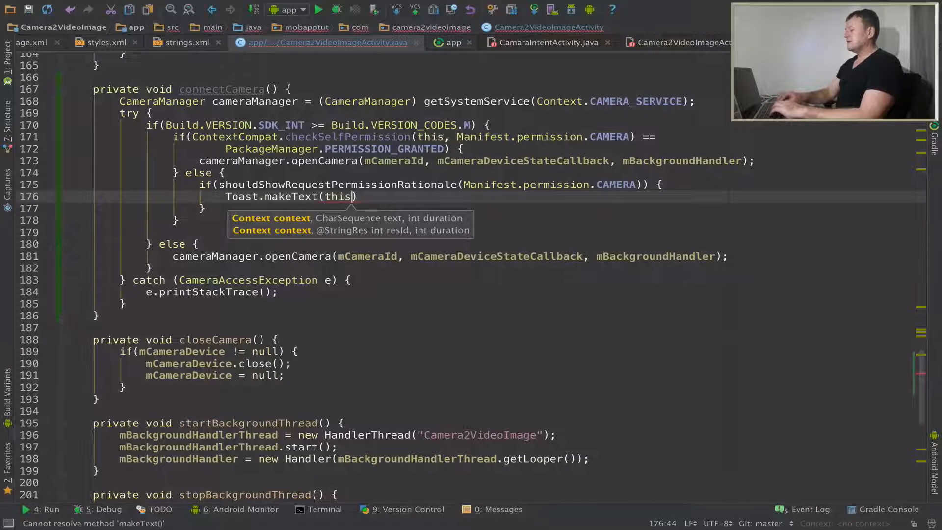
type(",")
type("\"\")")
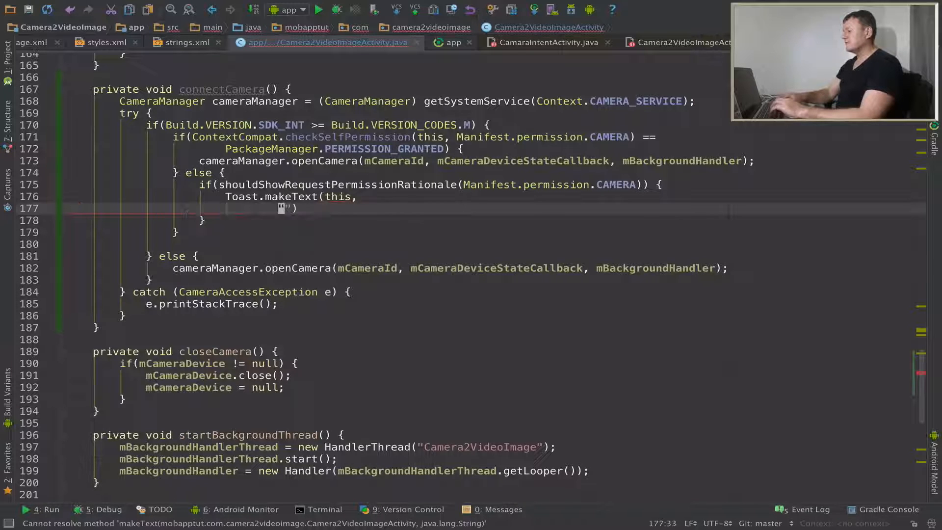
type("Vid")
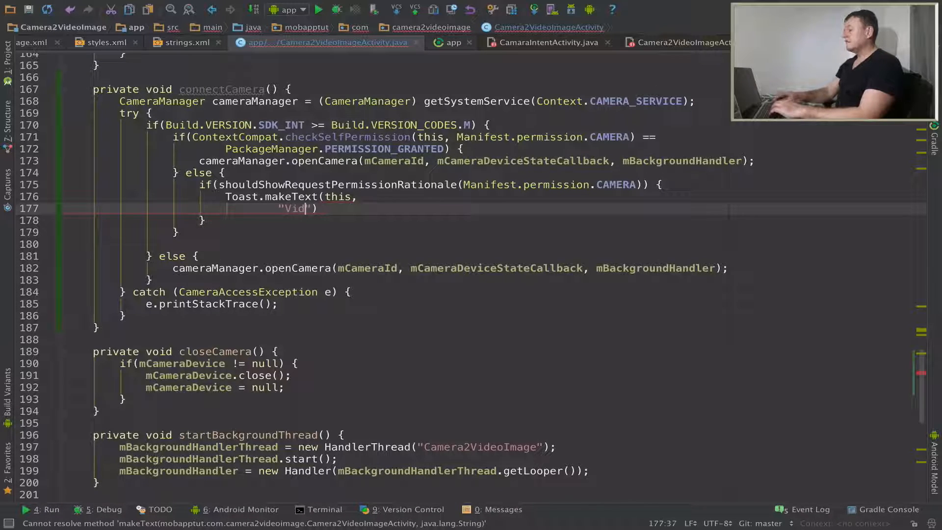
type("eo app re")
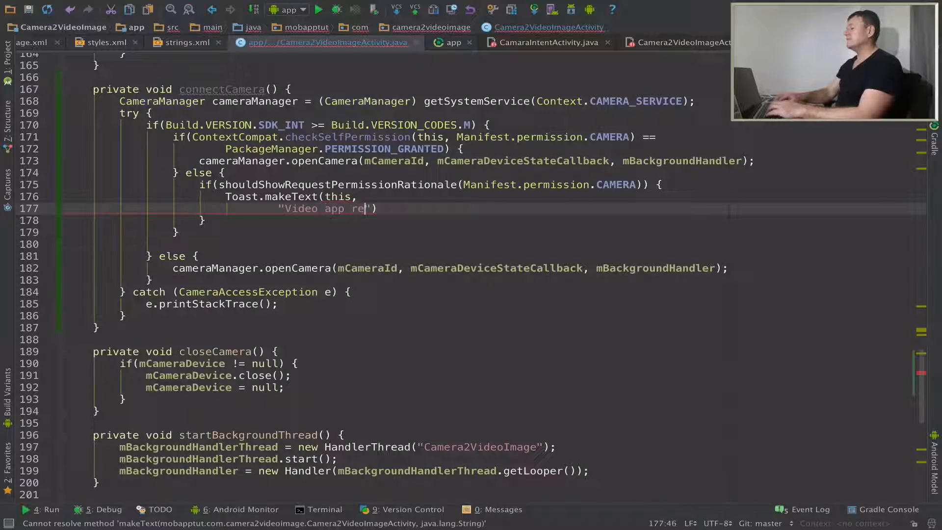
type("quired")
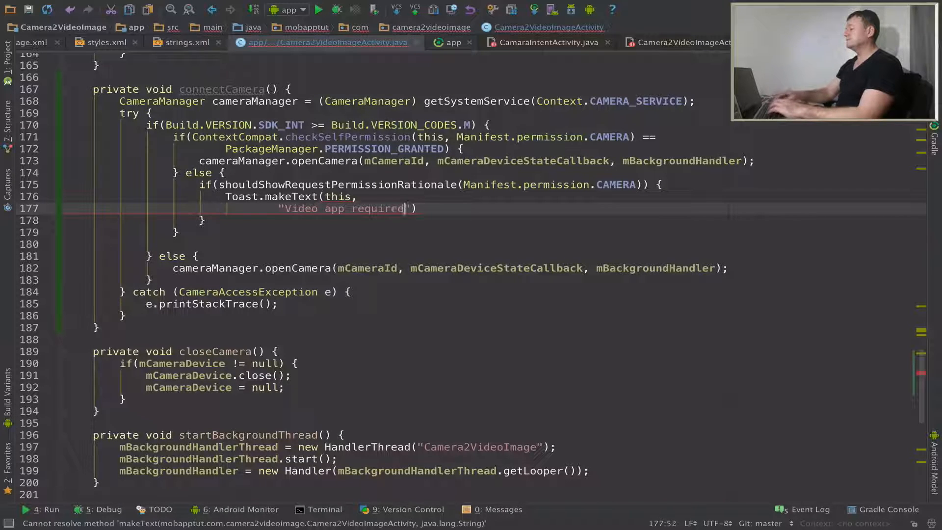
type("access t")
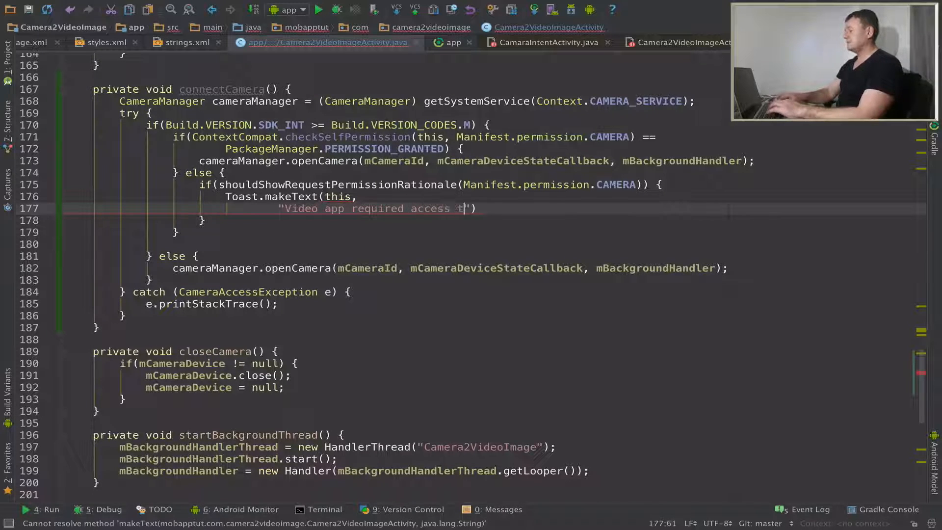
type("o camera")
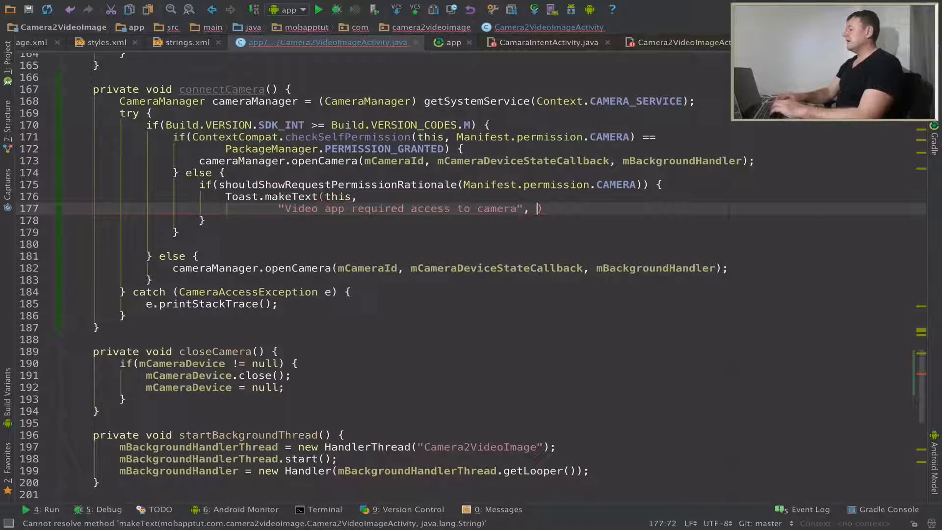
type("Toast")
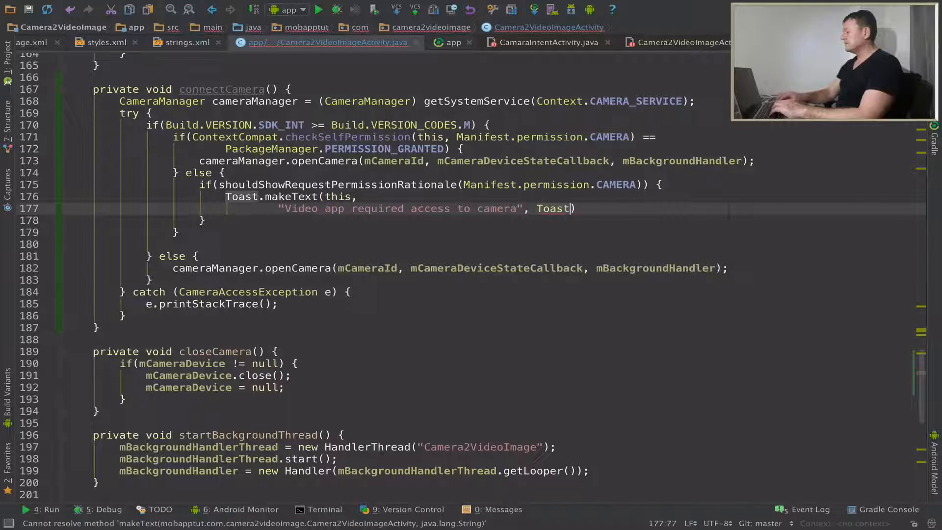
type(".LENGTH_SHORT")
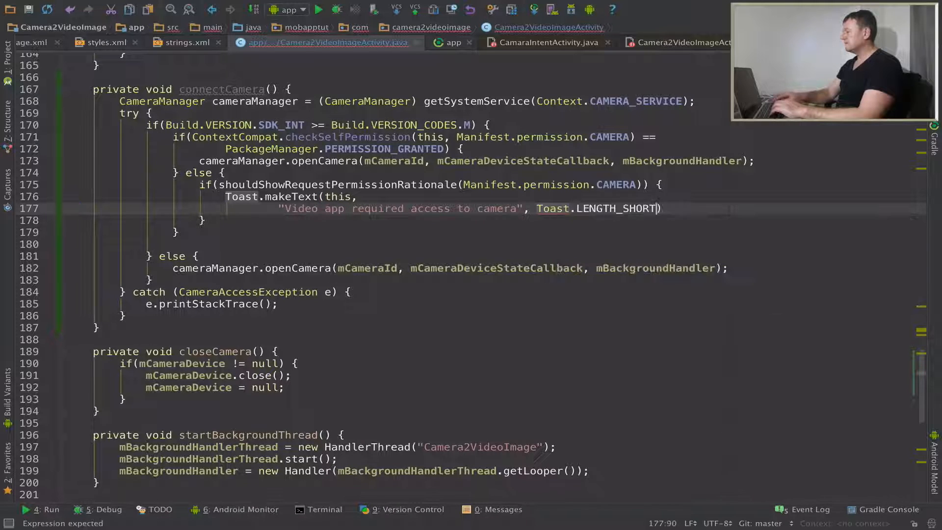
type(").show();")
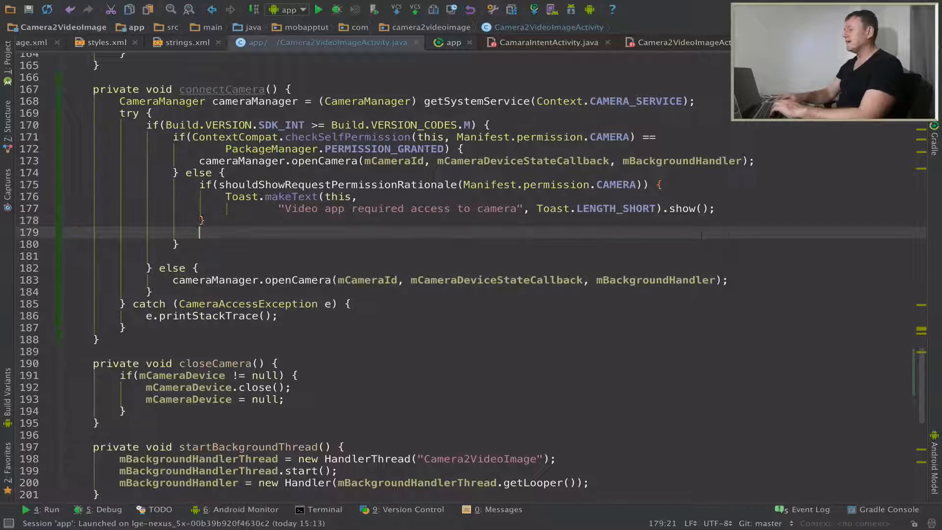
Call requestPermissions(new String[]{Manifest.permission.CAMERA}, ) with the request code still to fill.
type("reques")
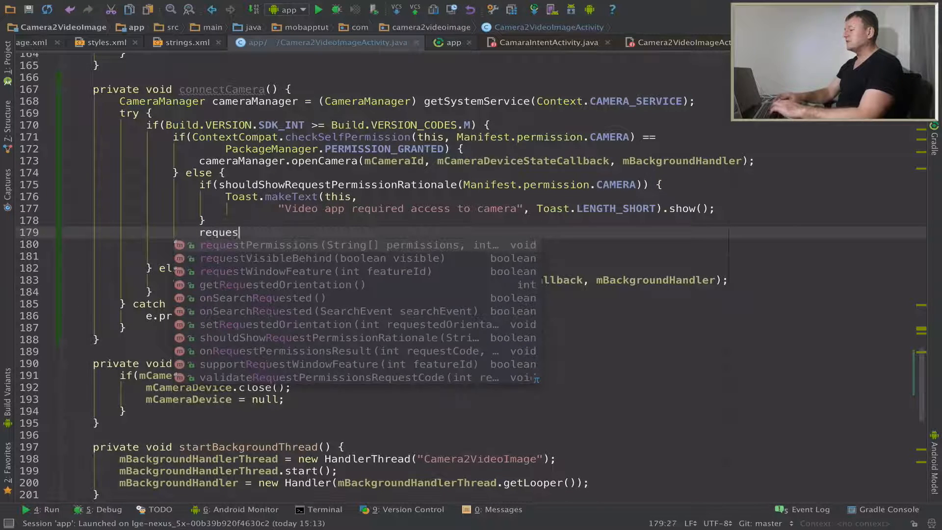
type("tPermissions(new);")
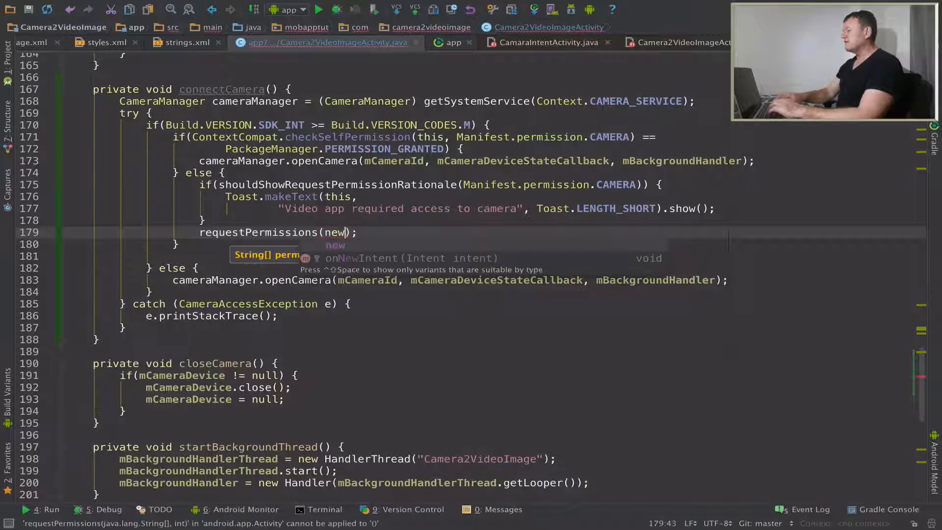
type("String[")
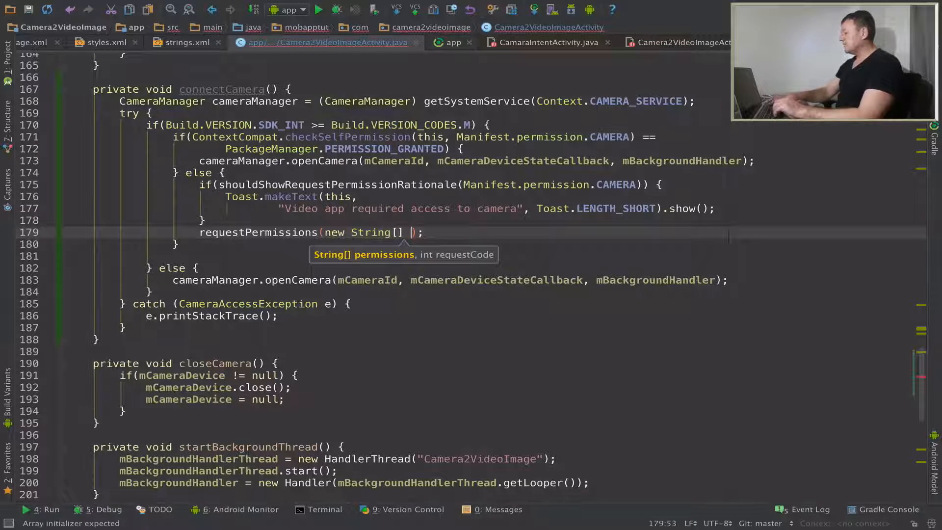
type("{Manifest.permission.CAMERA")
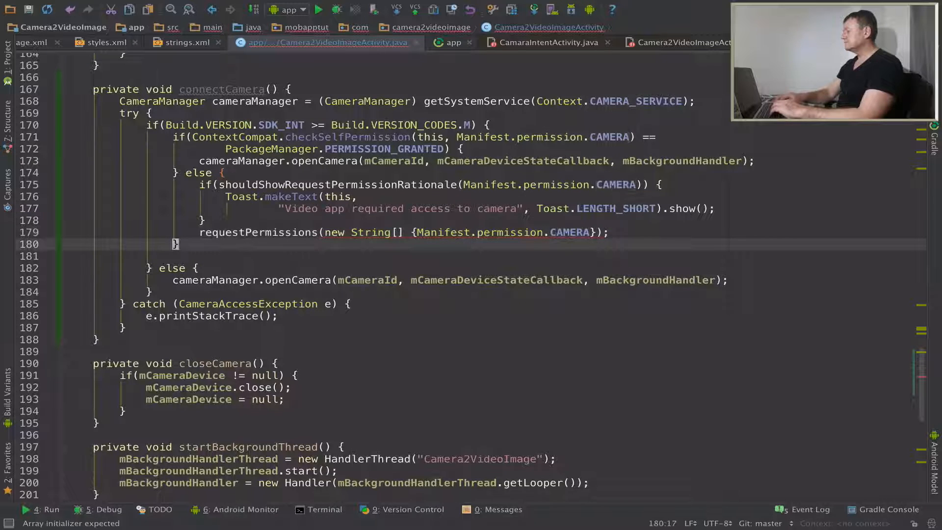
left_click(594, 233)
type(", ")
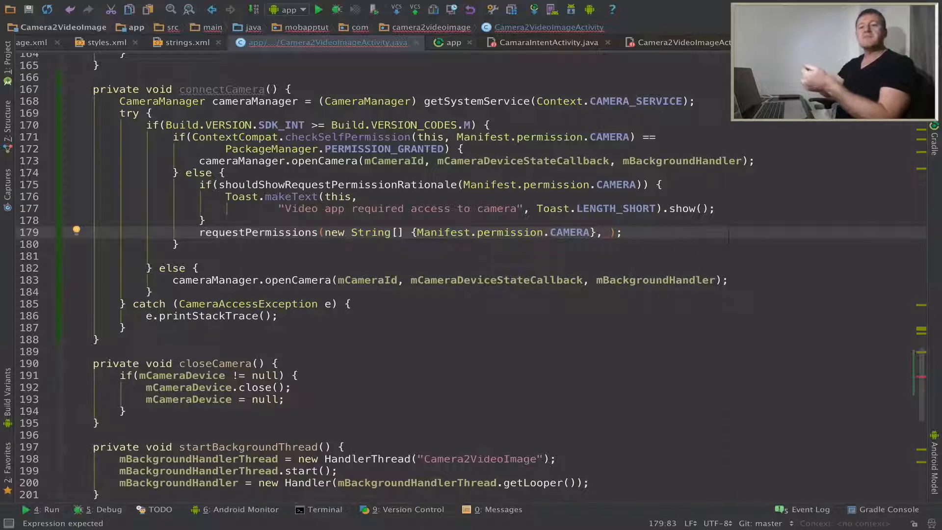
mouse_move(379, 196)
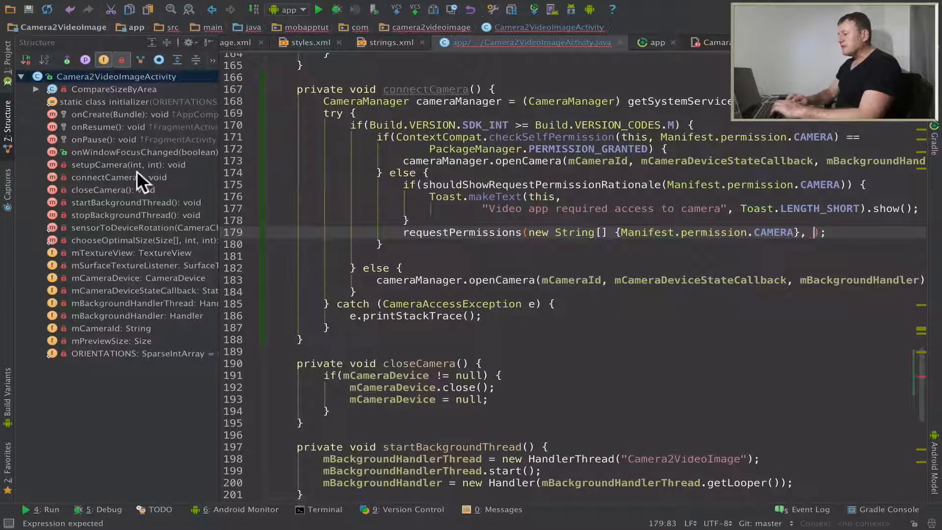
Declare private static final int REQUEST_CAMERA_PERMISSION_RESULT at the top of the activity class.
left_click(133, 252)
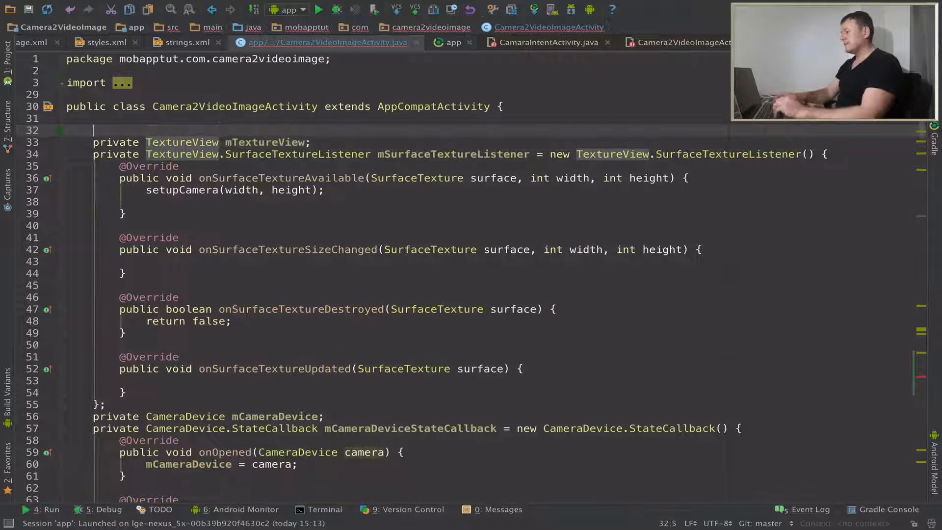
type("private st")
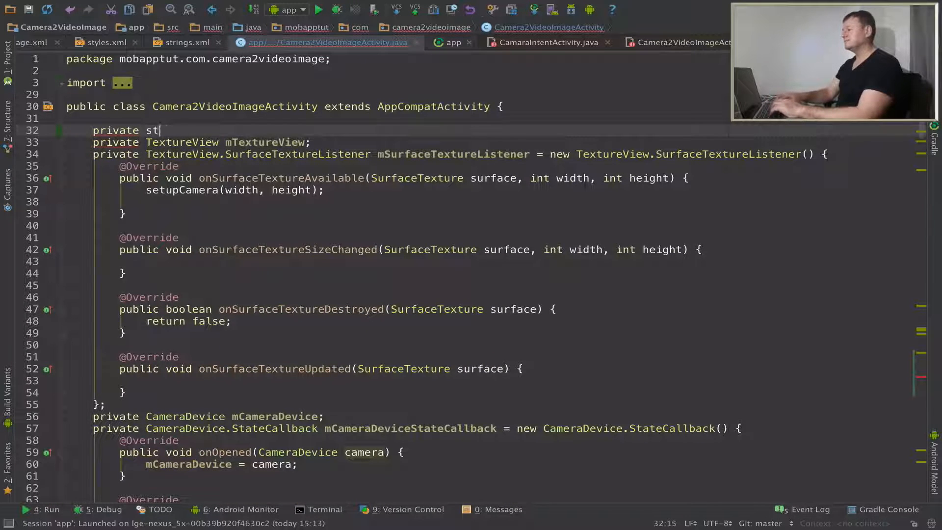
type("atic final")
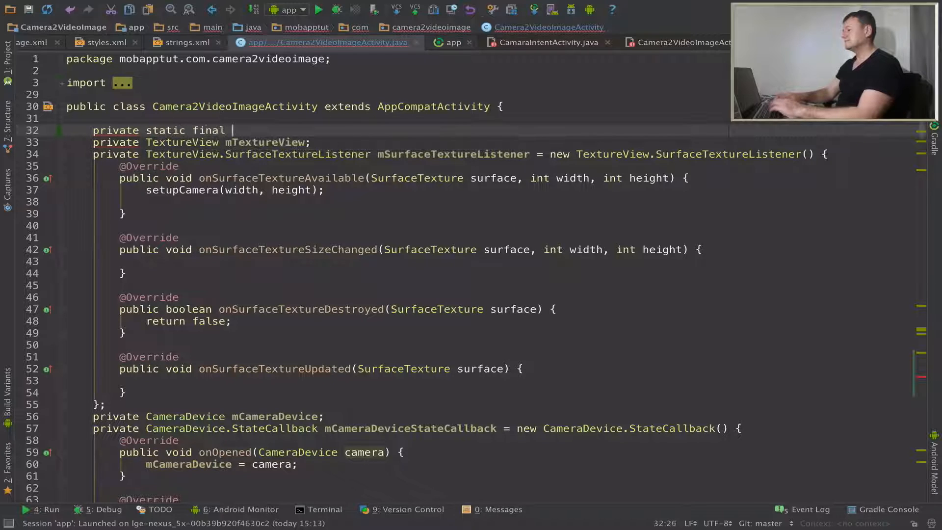
type("int")
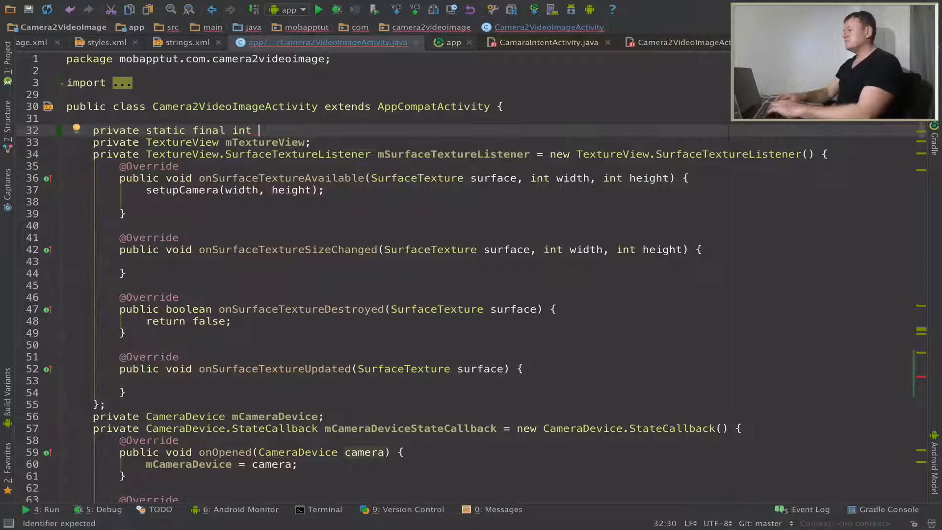
type("REQUS")
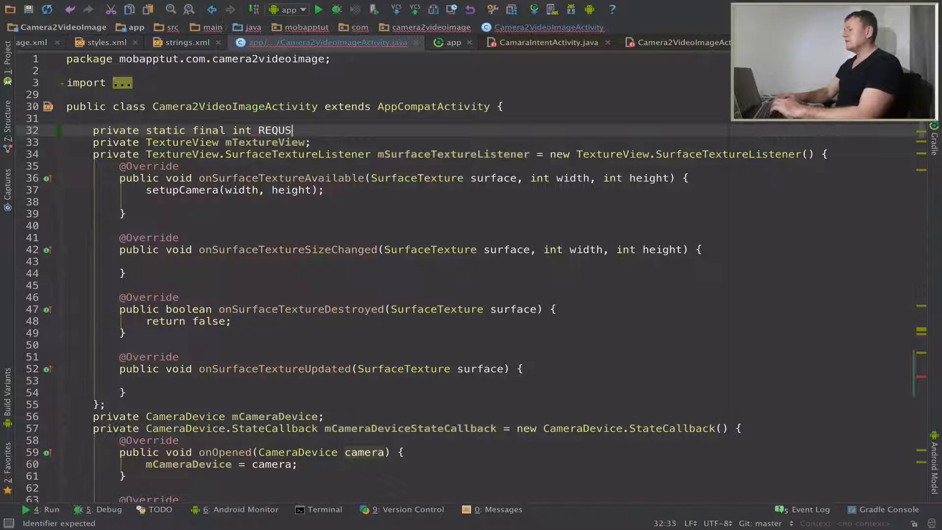
type("EST")
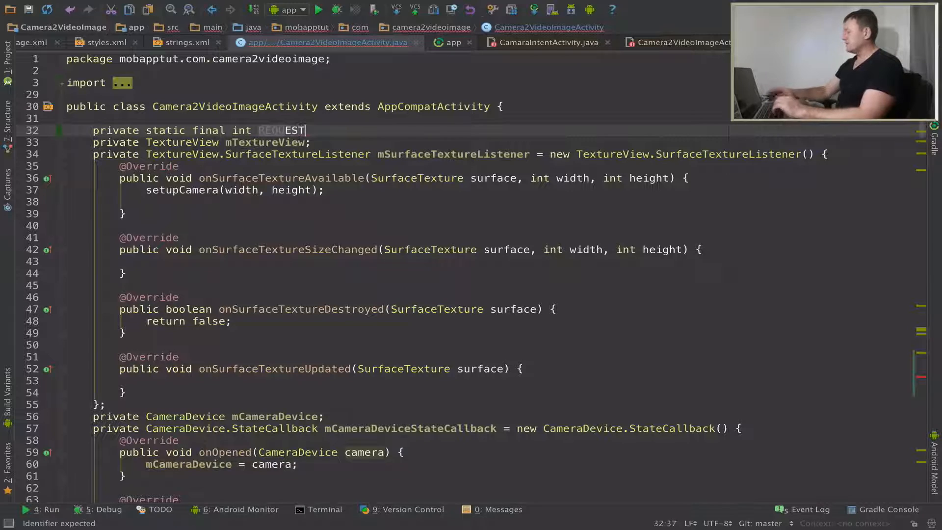
type("_")
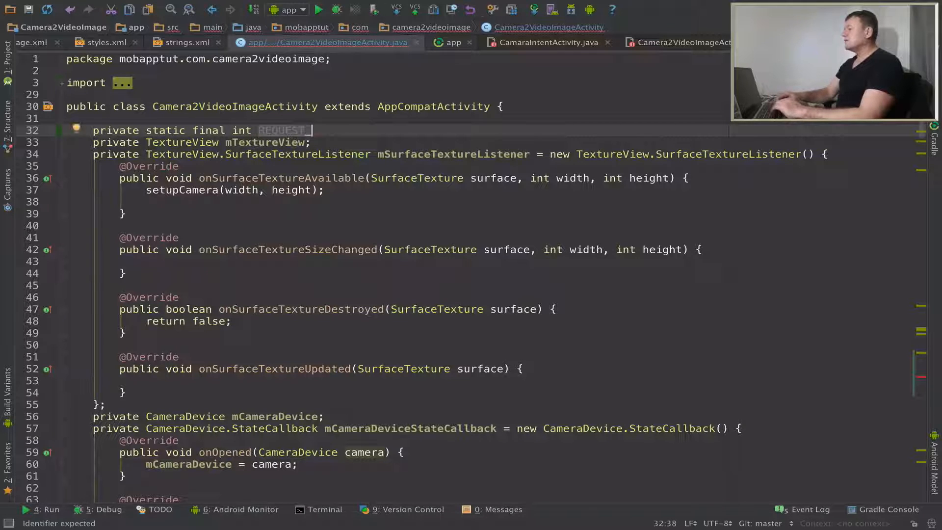
type("CAMERA")
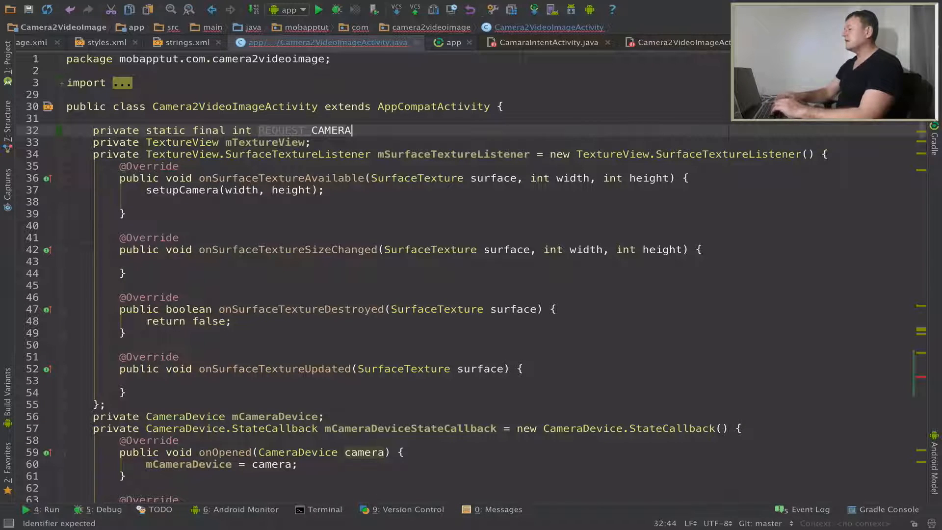
type("_PERMESS")
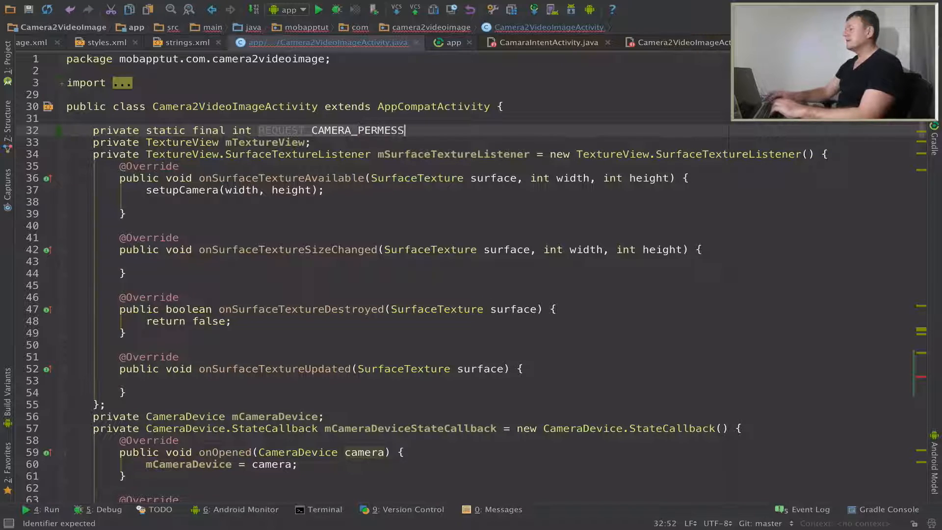
type("ION")
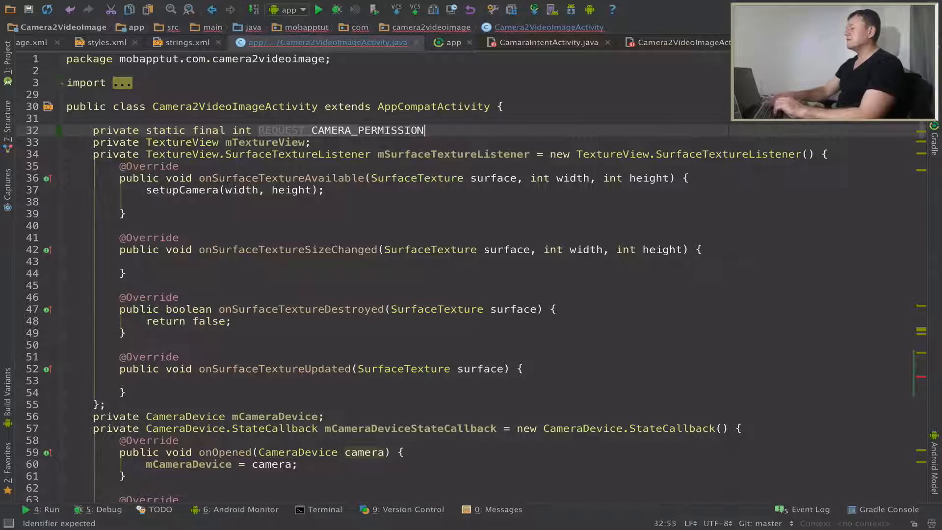
type("RE")
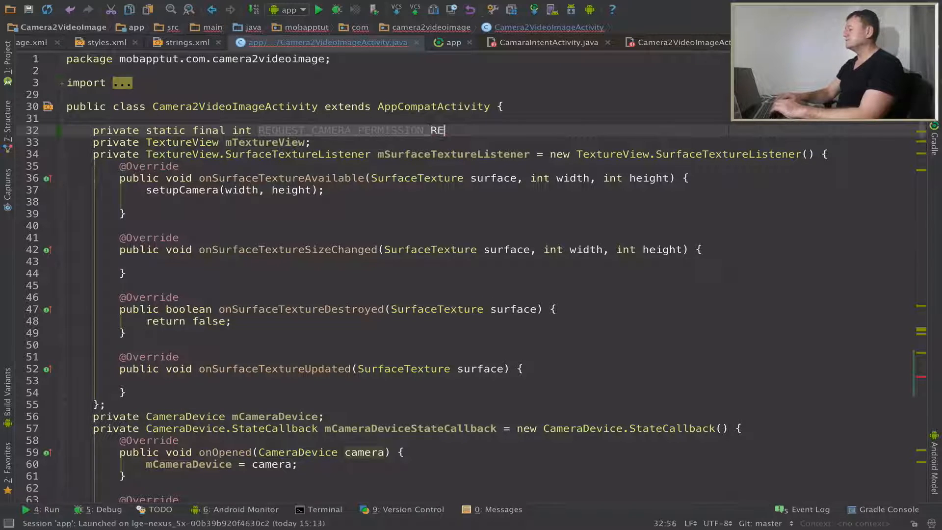
type("SULT:")
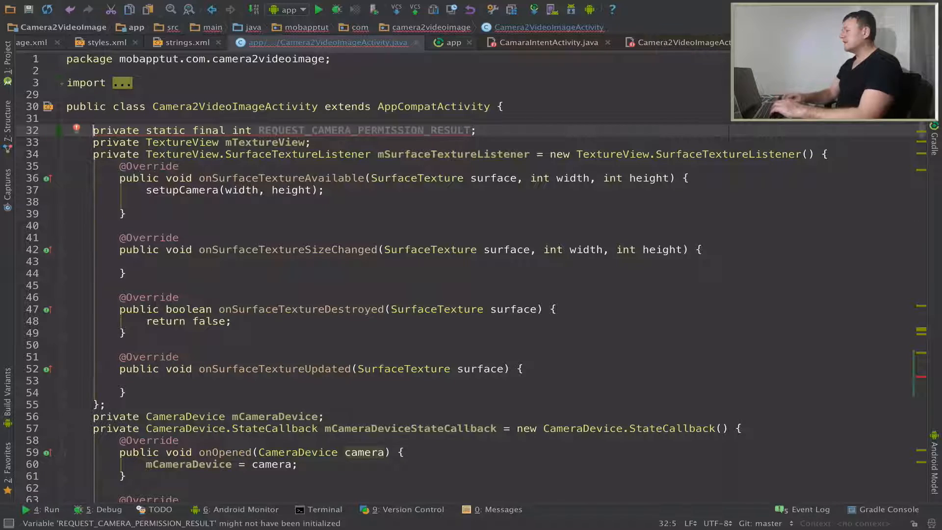
Initialise the REQUEST_CAMERA_PERMISSION_RESULT constant to 0.
left_click(469, 129)
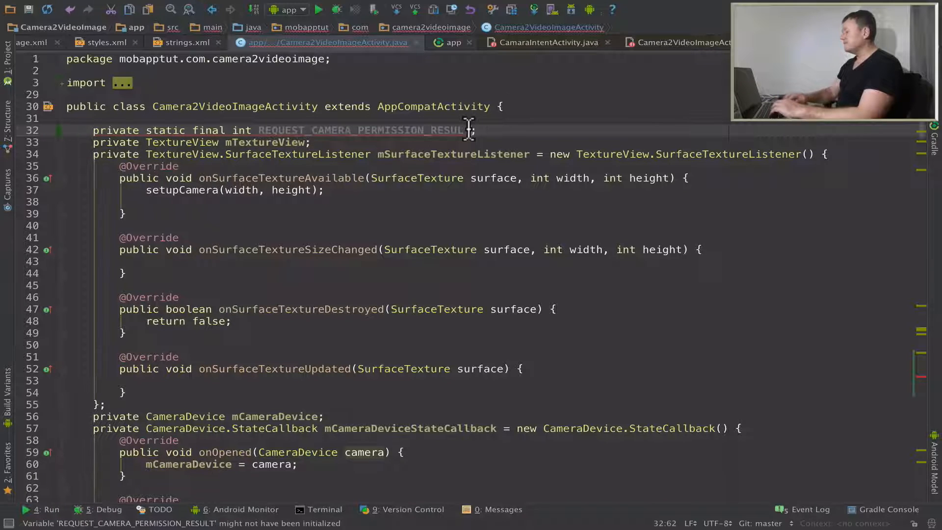
type("= 0")
type("requestPermissions(new String[] {Manifest.permission.CAMERA}, );")
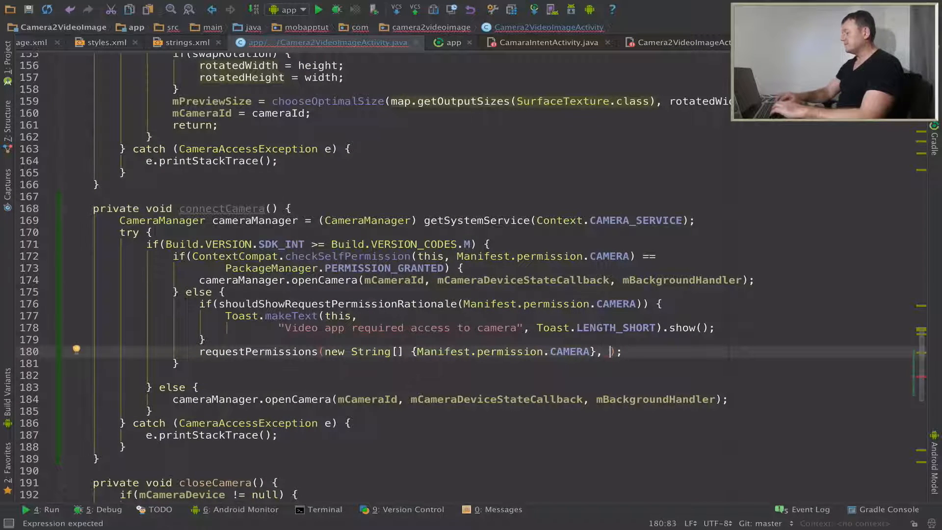
Pass REQUEST_CAMERA_PERMISSION_RESULT as the request code of requestPermissions in connectCamera.
type("REQUEST_CAMERA_PERMISSION_RESULT")
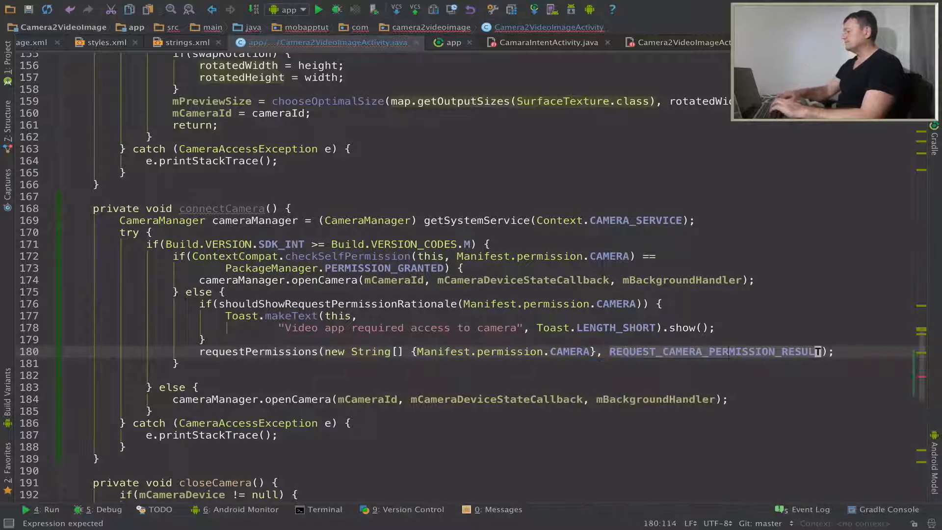
scroll("down", 3)
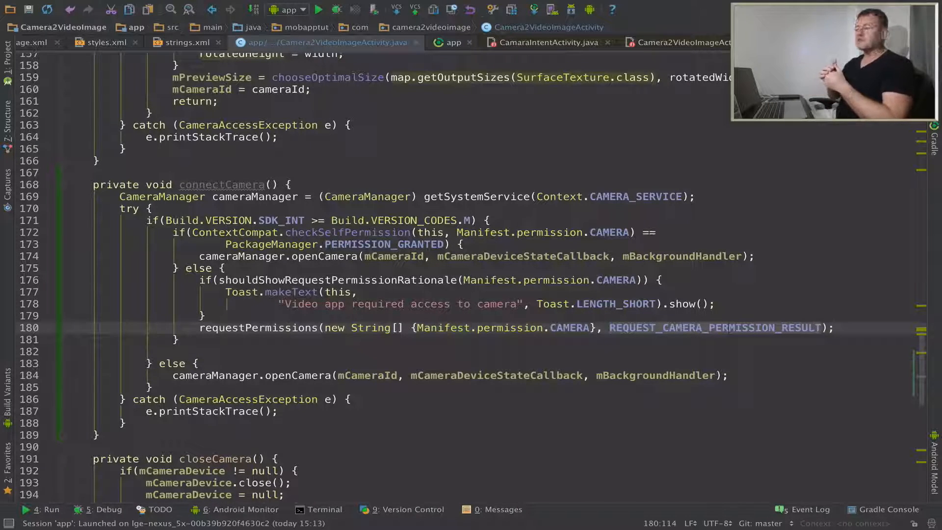
scroll("up", 3)
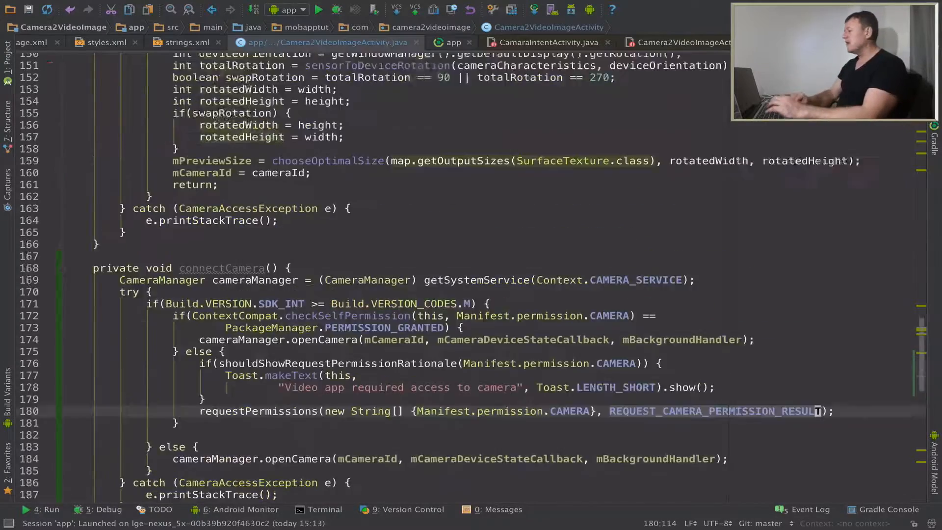
scroll("up", 3)
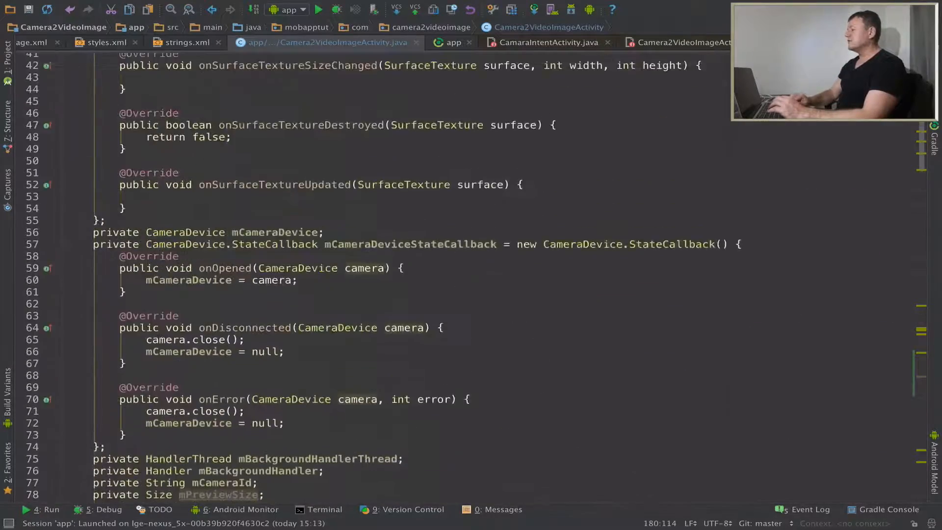
scroll("up", 3)
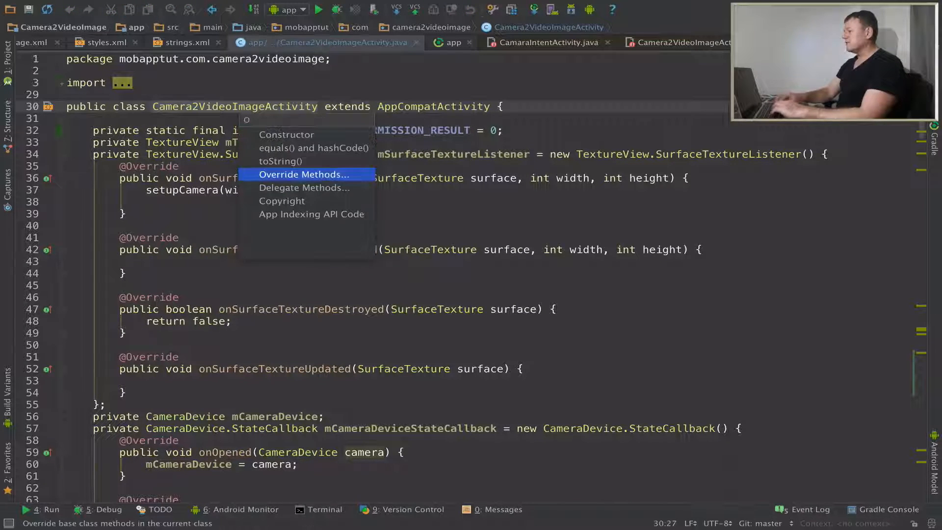
Add an onRequestPermissionsResult override calling super, chosen from the Override Methods dialog.
left_click(305, 174)
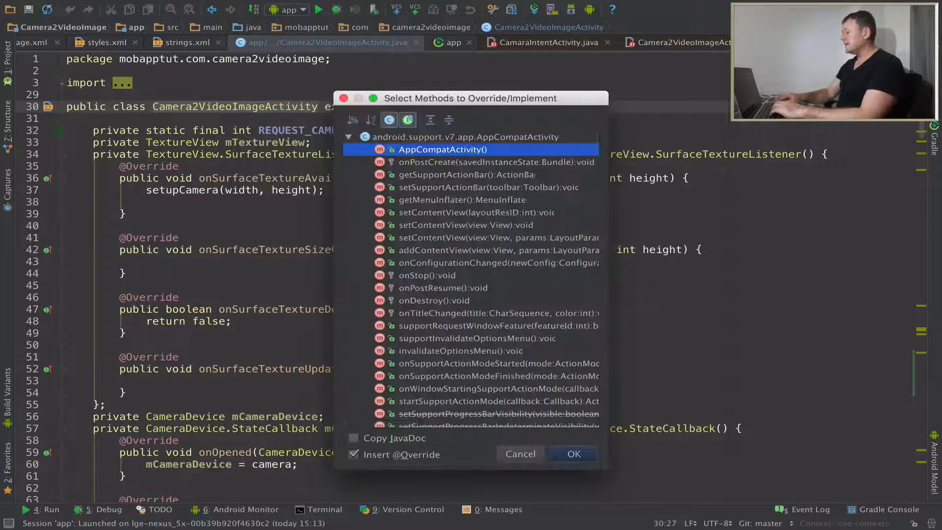
type("onR")
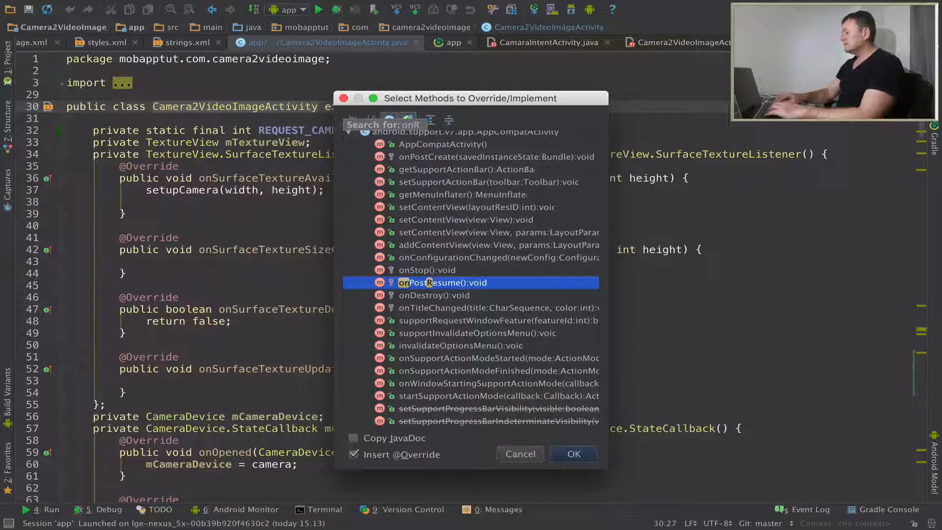
type("eq")
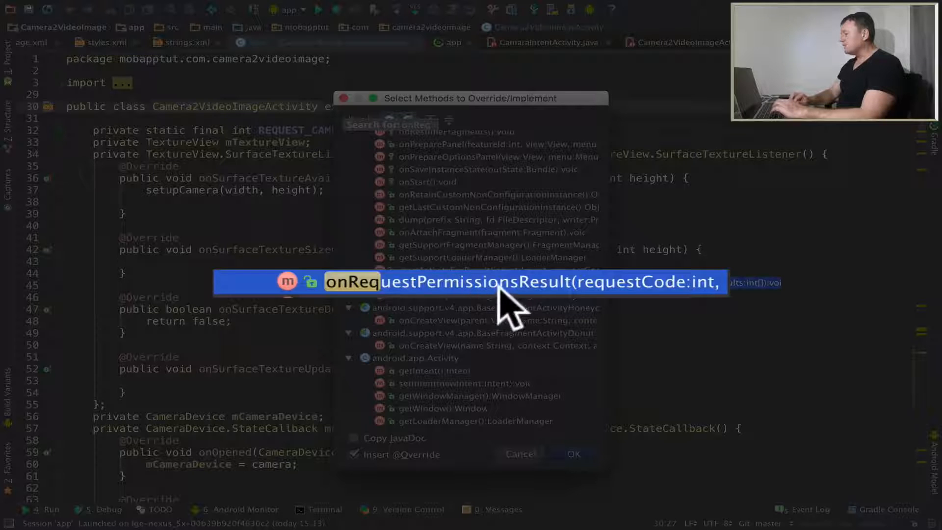
mouse_move(586, 428)
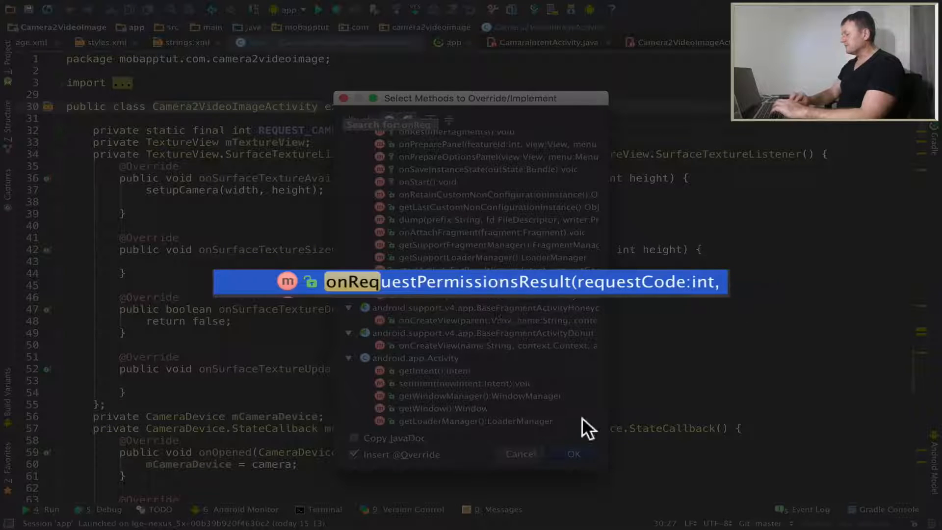
left_click(573, 453)
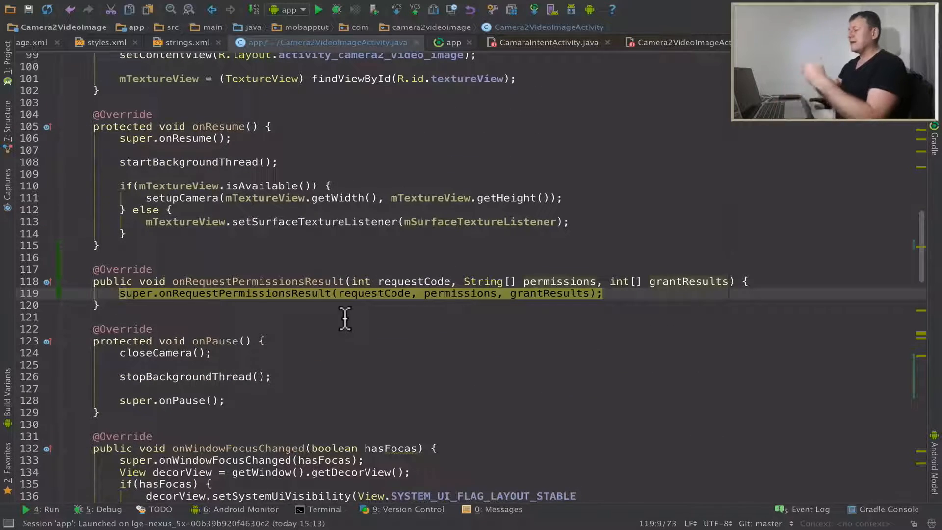
Add an if checking requestCode == REQUEST_CAMERA_PERMISSION_RESULT in onRequestPermissionsResult.
type("if(")
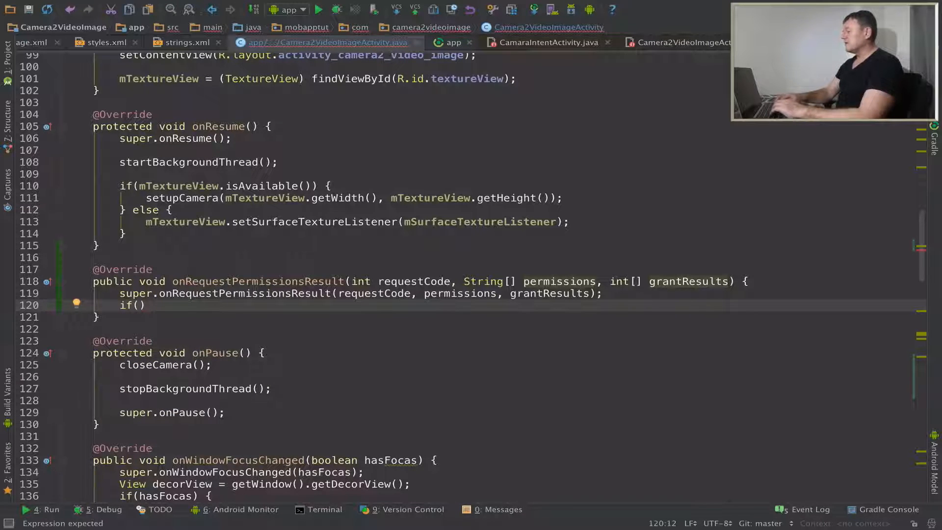
type("re")
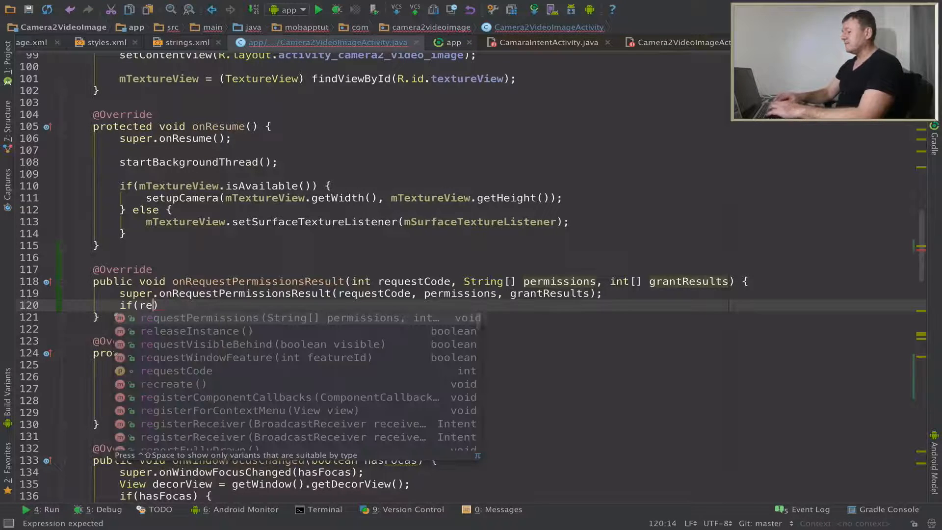
type("requestCode ==")
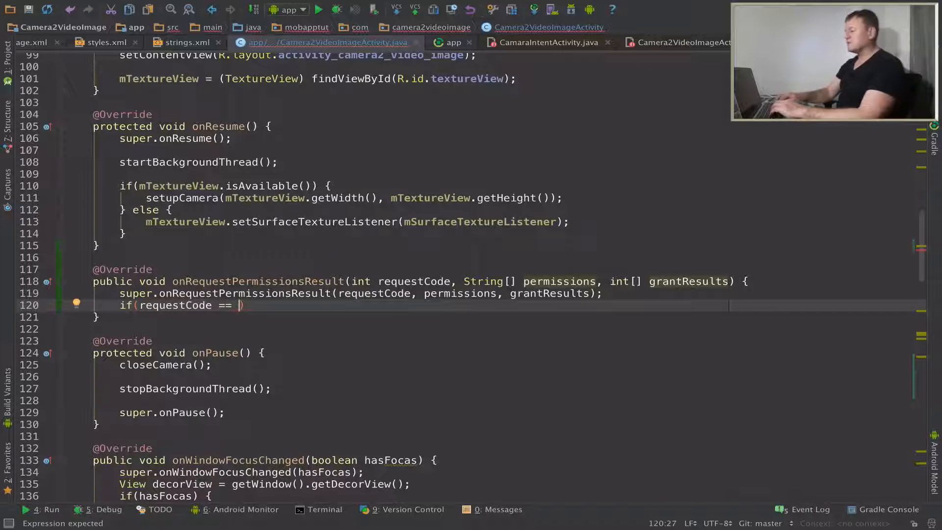
type("R")
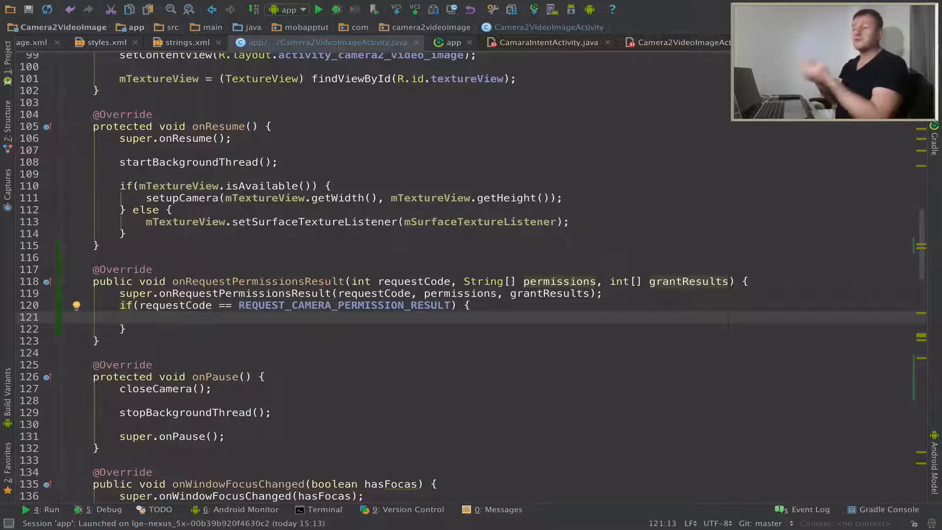
Nest an if checking grantResults[0] != PackageManager.PERMISSION_GRANTED with an empty block.
type("if(")
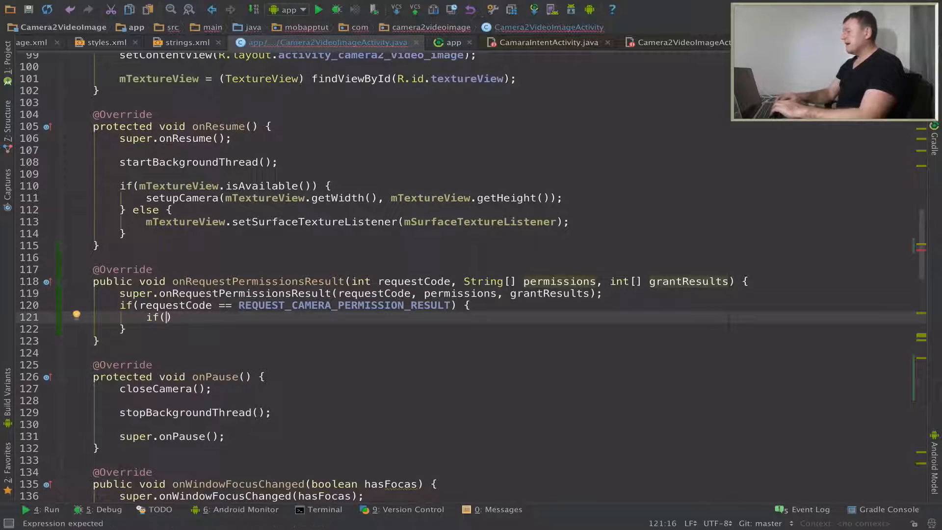
type("grantResults")
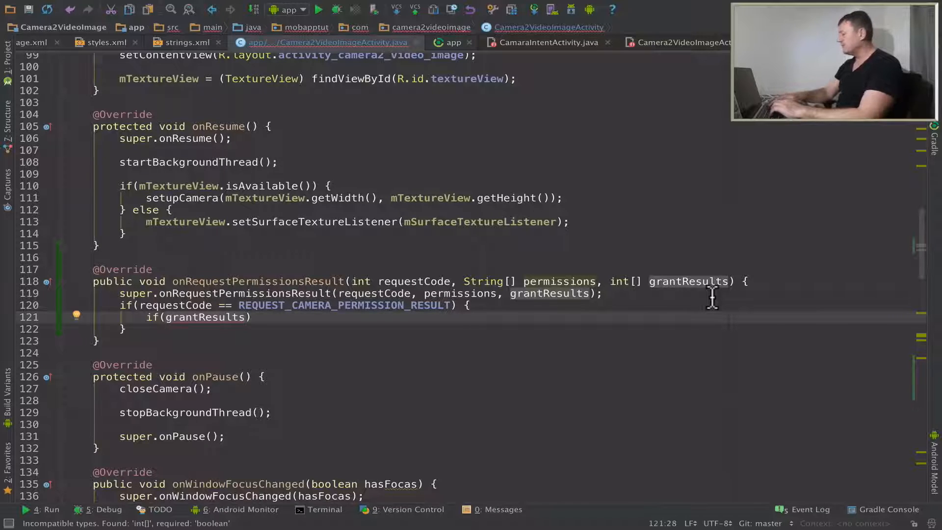
type("[0]")
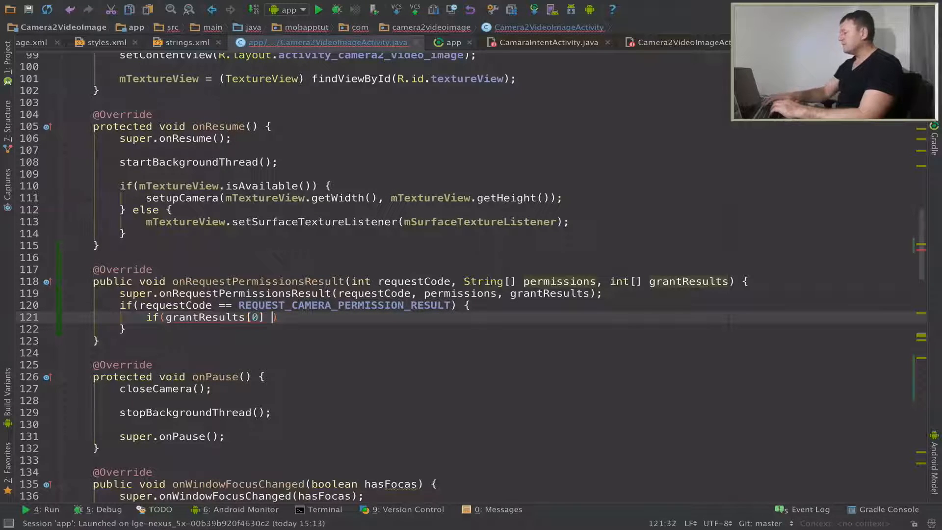
type("== PackageManager.PERMISSION_GRANTED")
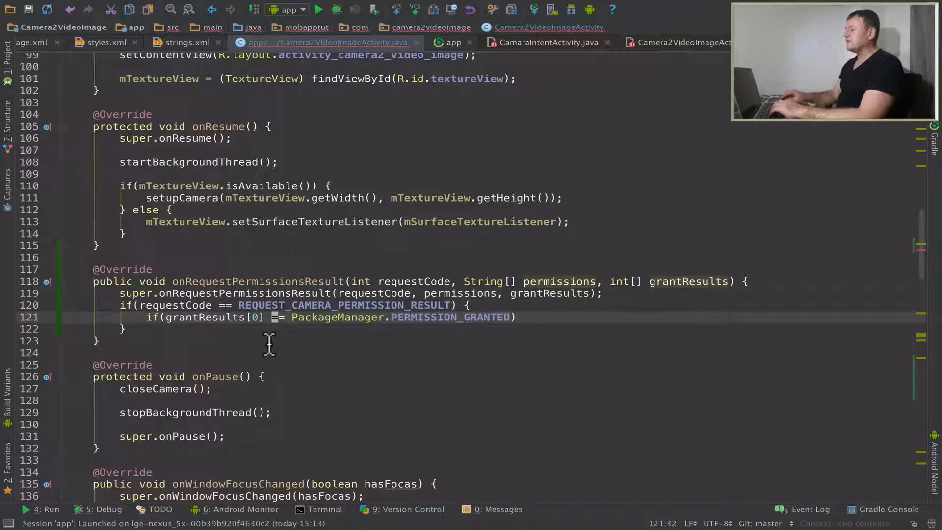
type("!")
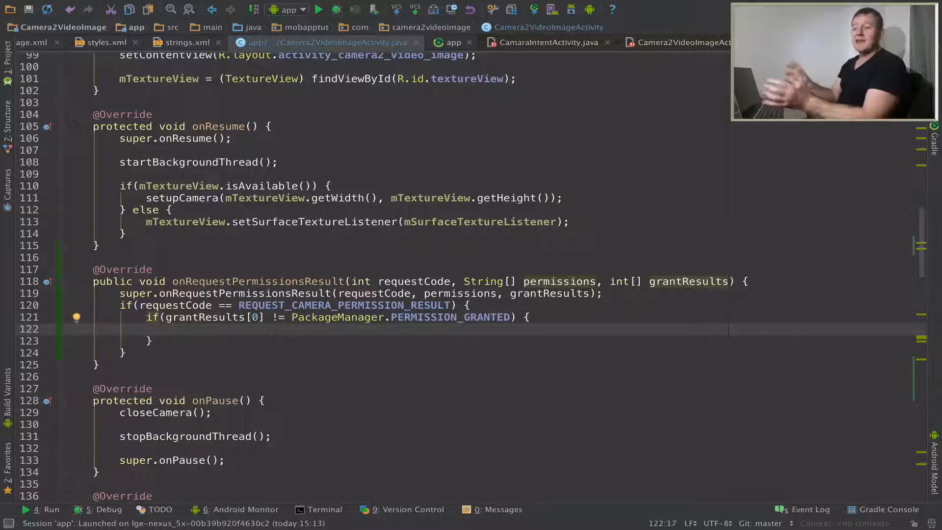
Show a short Toast "Application will not run without camera services" inside the not-granted block.
type("Toast.makeText(")
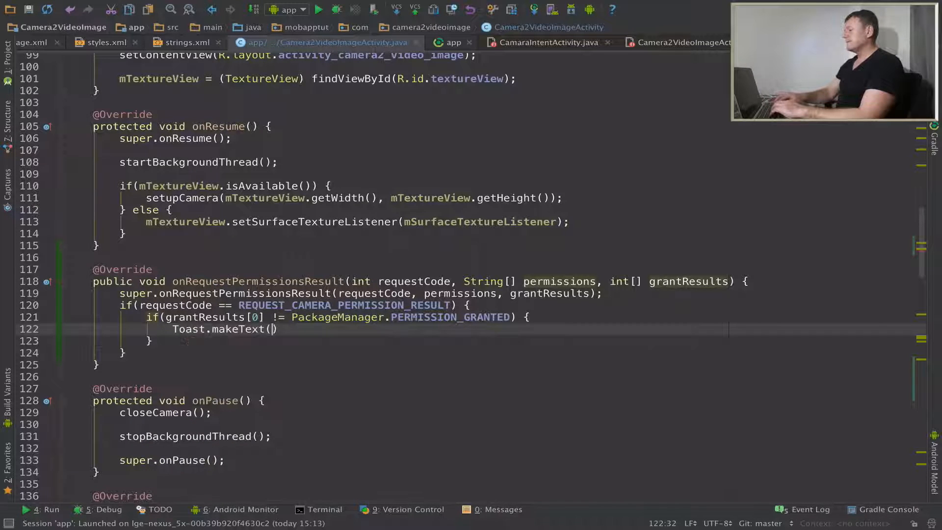
type("this")
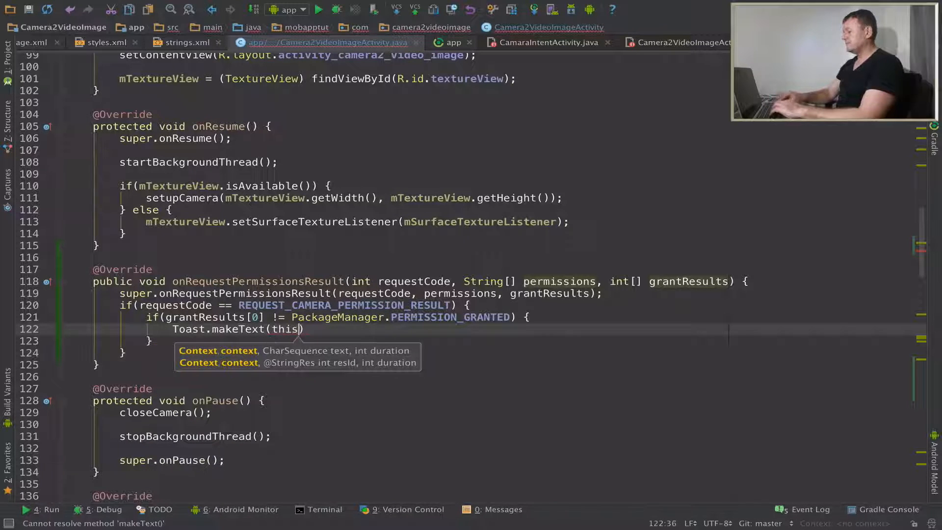
type(",")
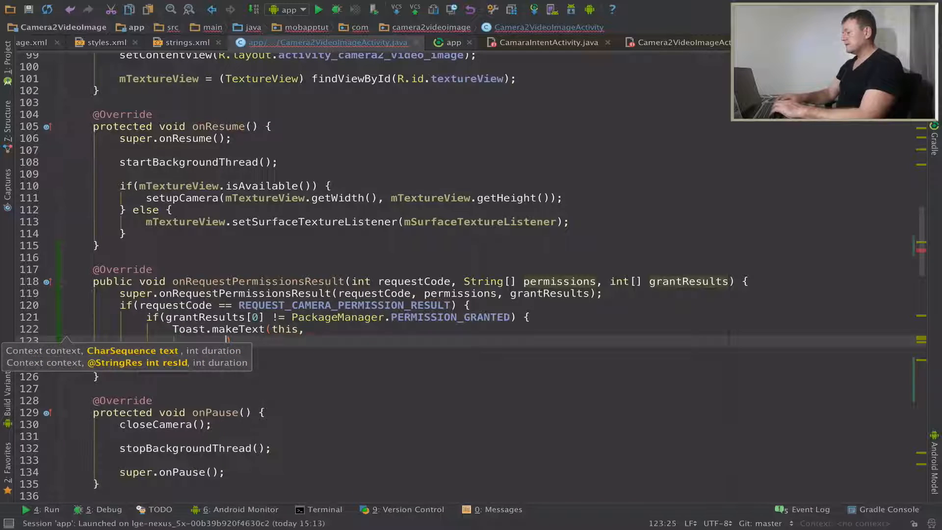
mouse_move(285, 334)
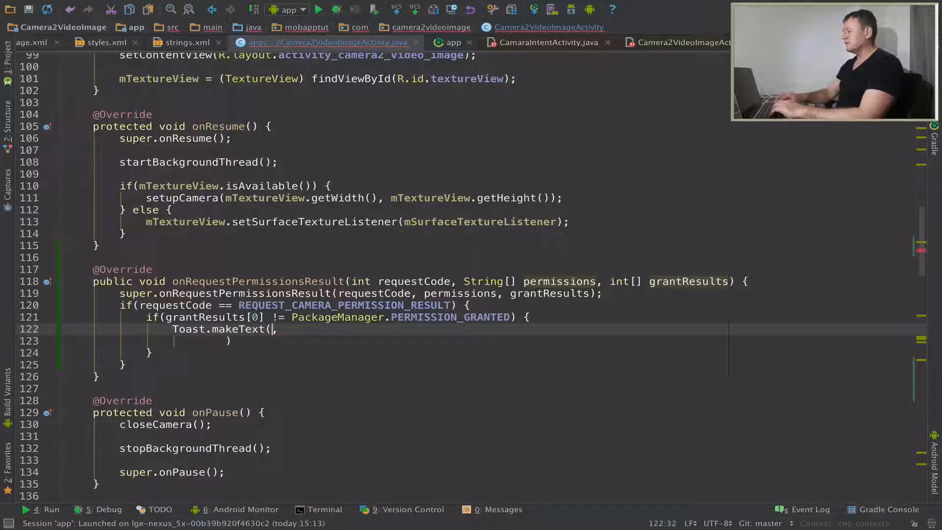
type("getApplicationContext()")
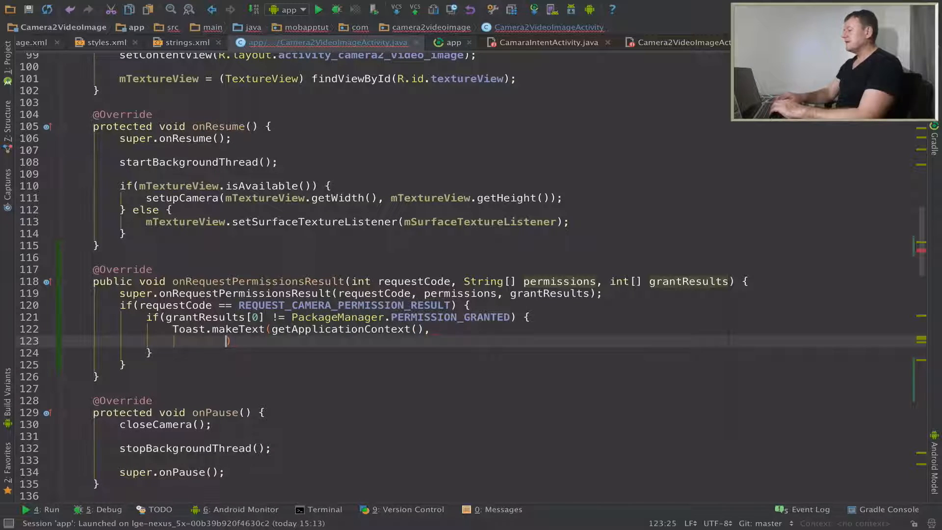
type("\"\"")
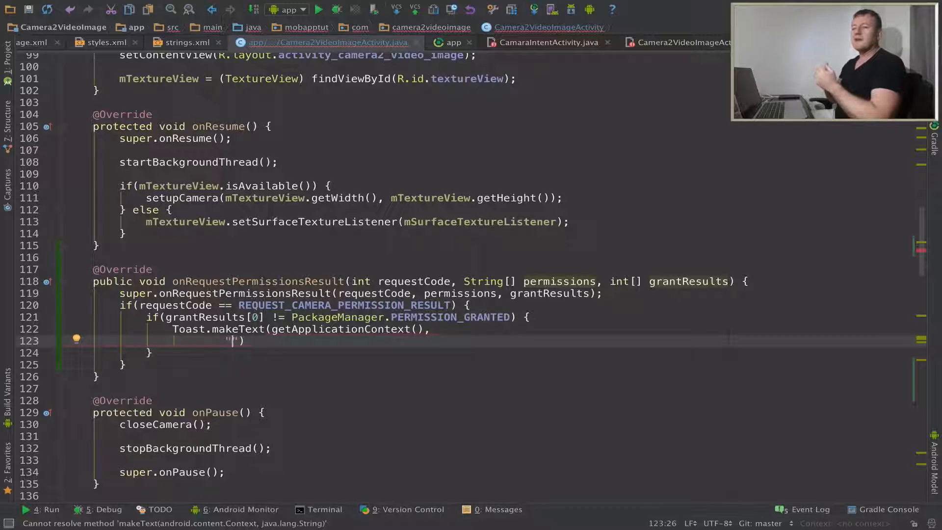
type("A")
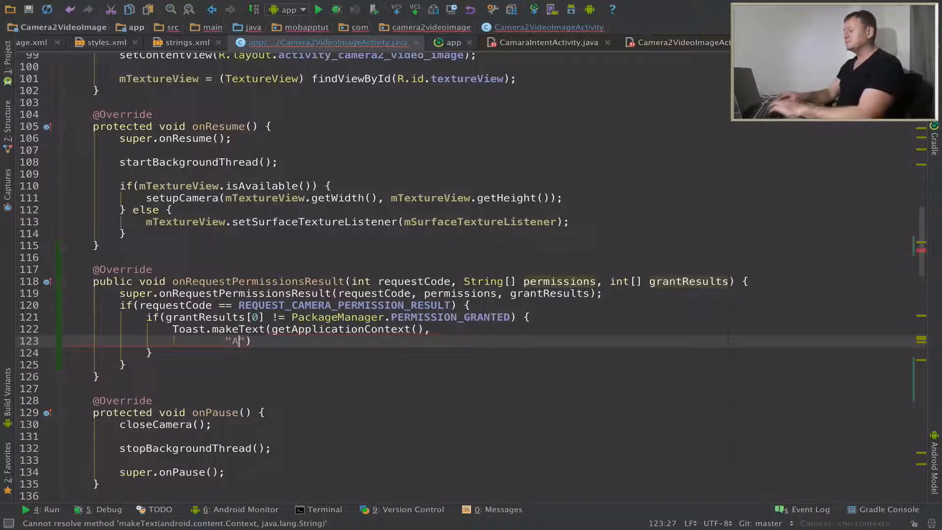
type("pplication")
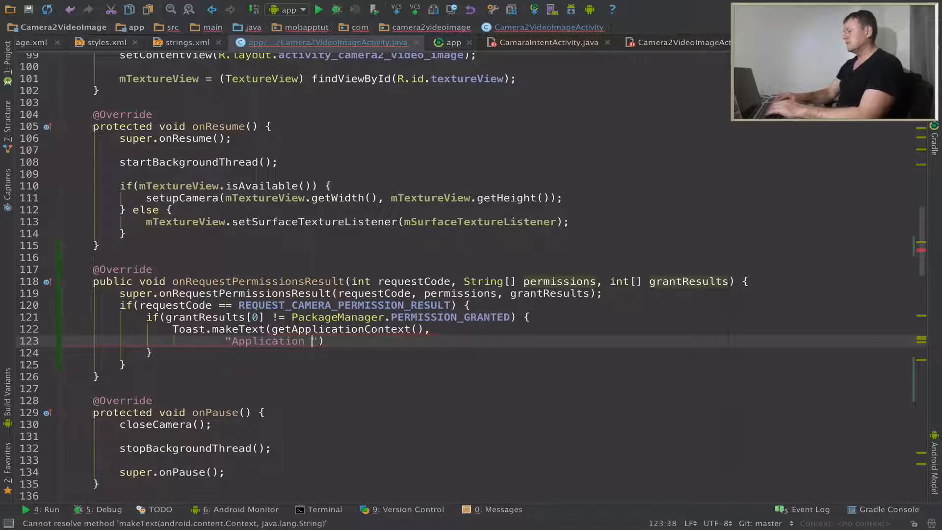
type("will not")
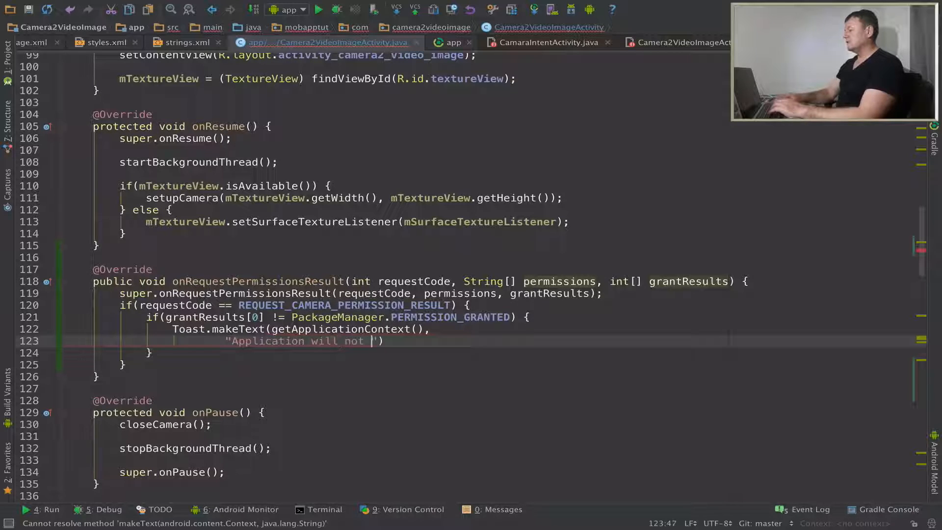
type("run without camera")
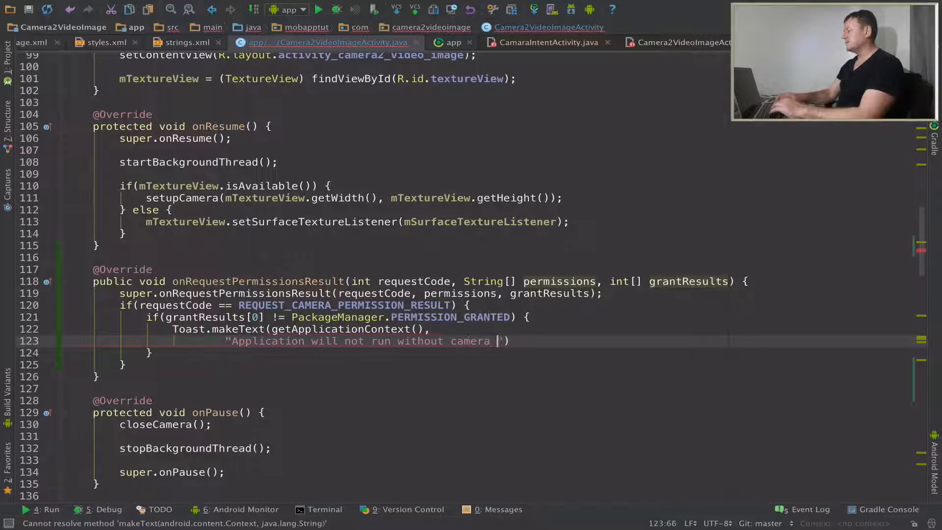
type("services")
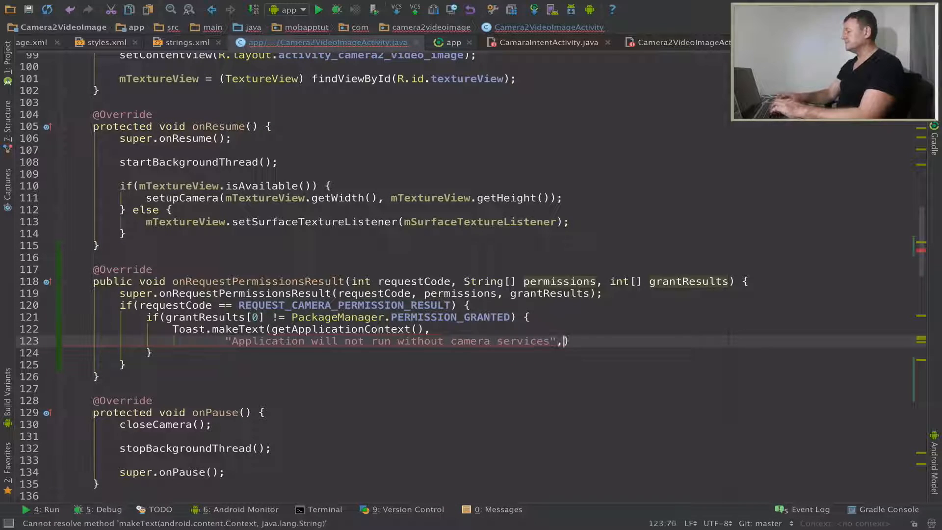
type("To")
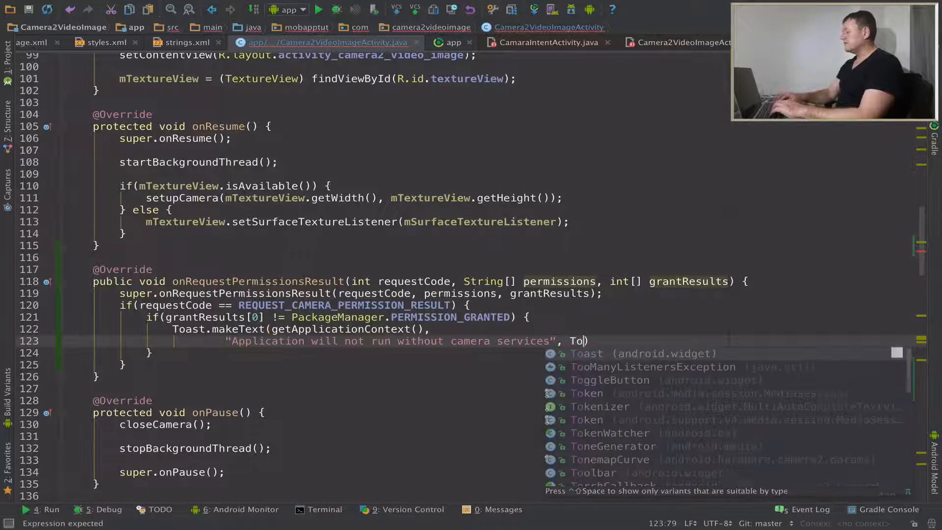
type("Toast.LENGTH_SHORT")
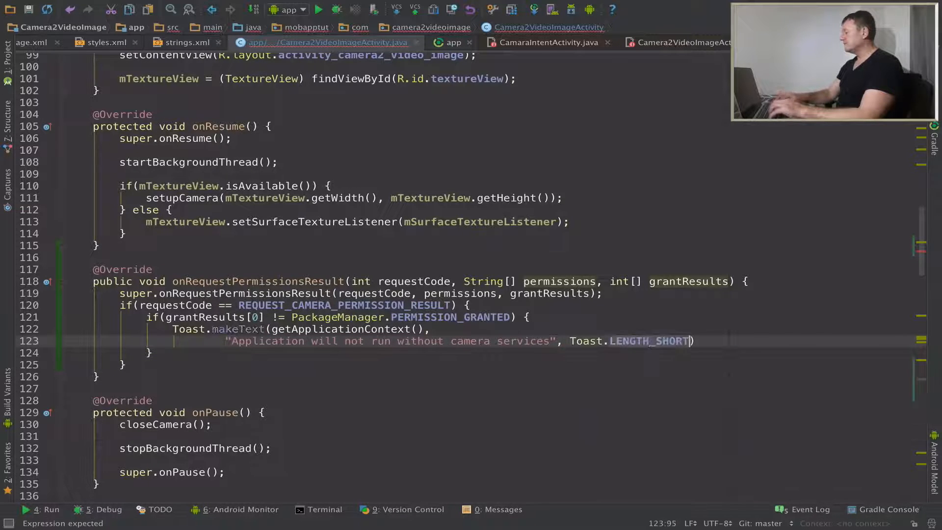
type(".show();")
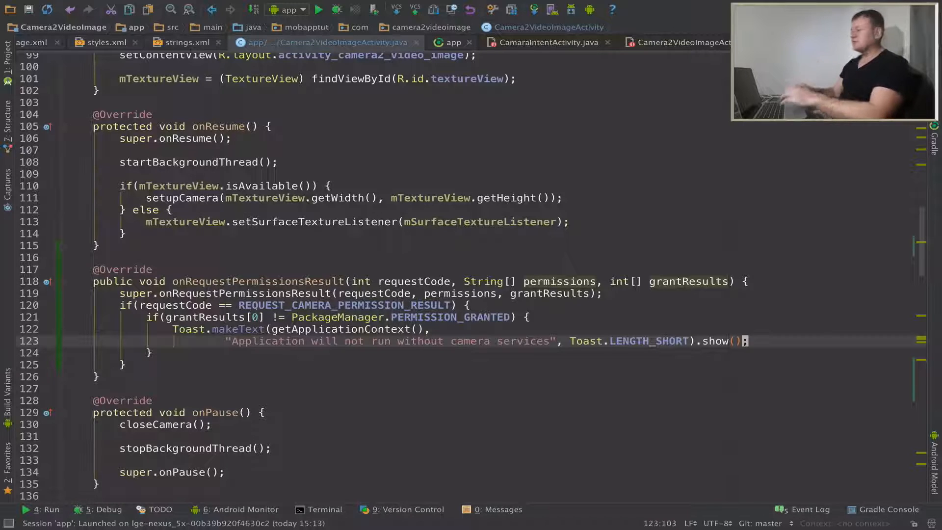
mouse_move(312, 370)
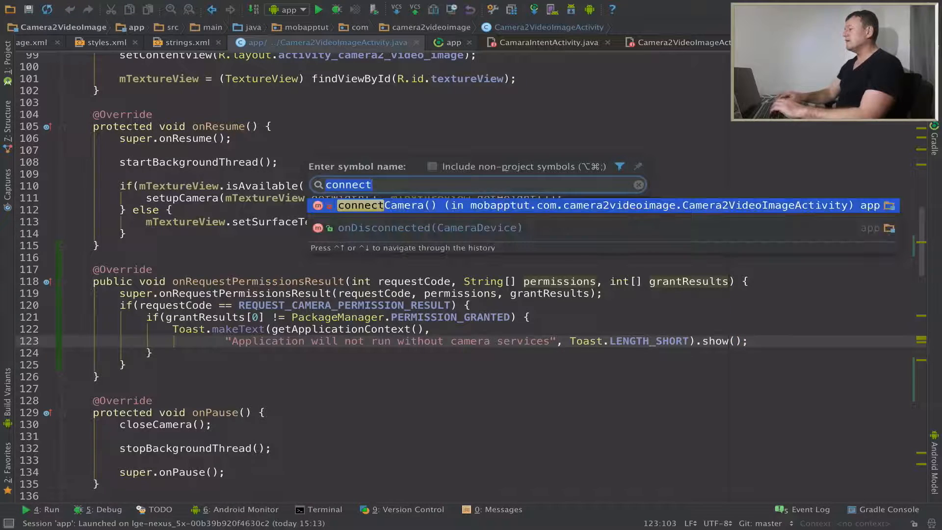
Call connectCamera() after setupCamera in onResume's isAvailable branch.
type("onRu")
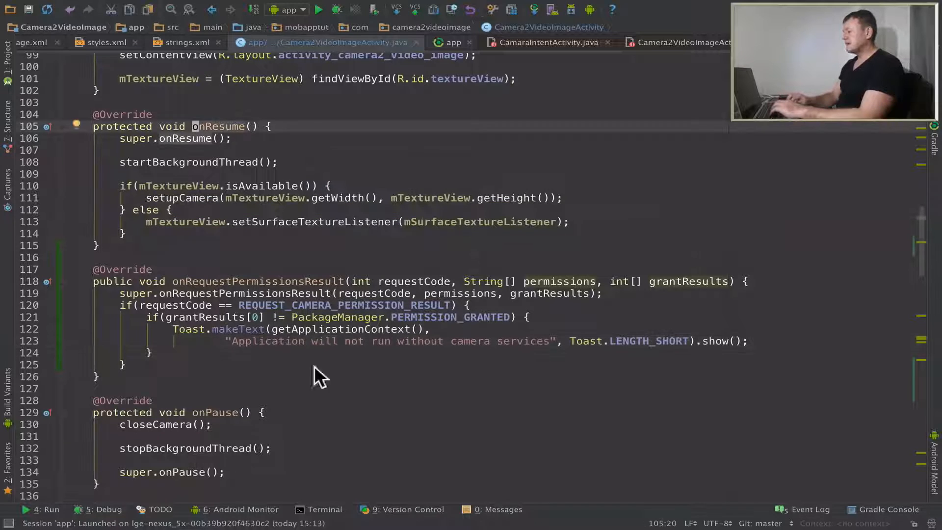
mouse_move(204, 210)
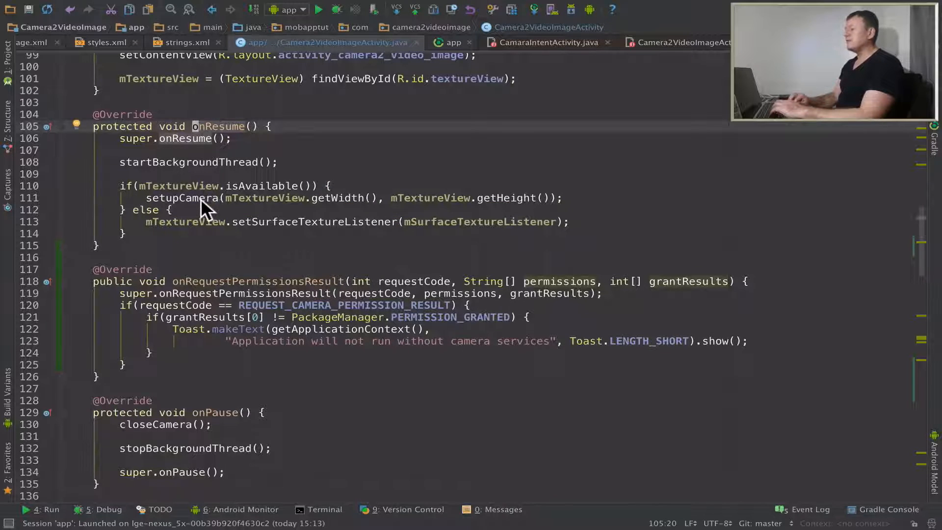
left_click(204, 197)
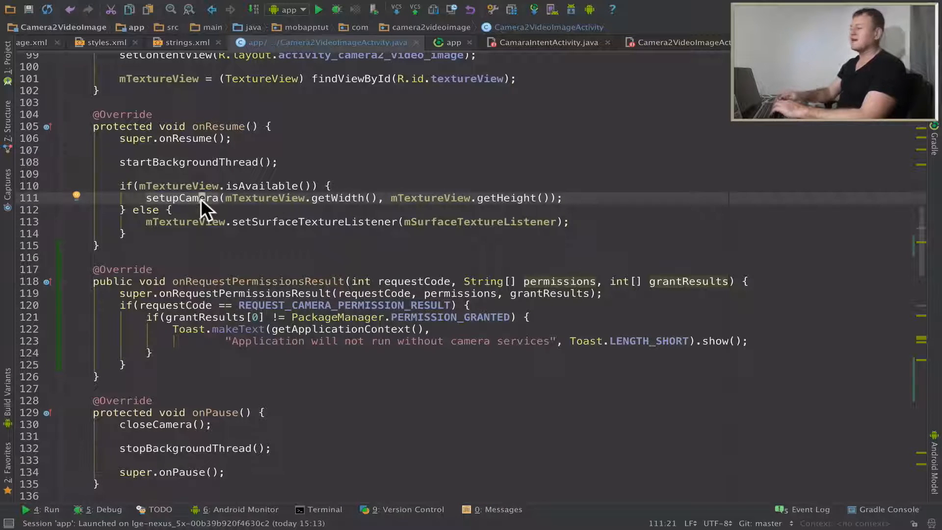
type("con")
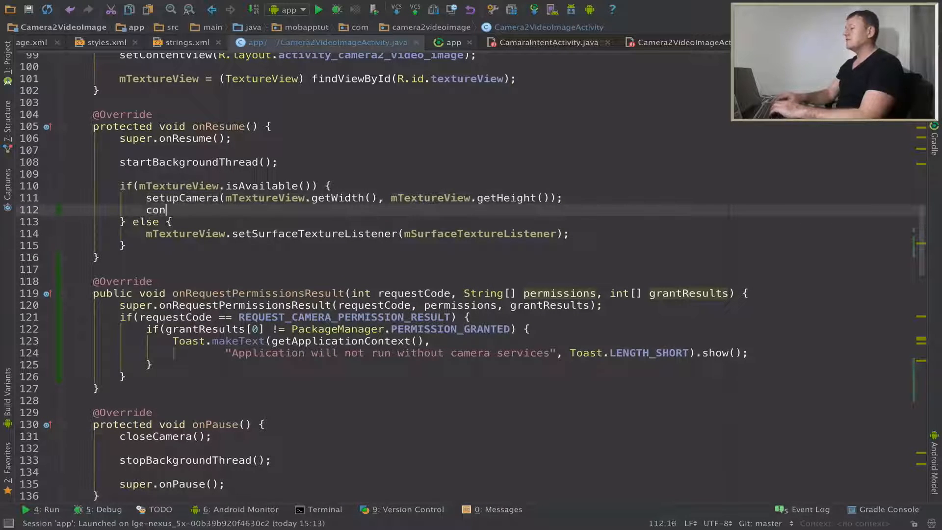
type("nectCamera();")
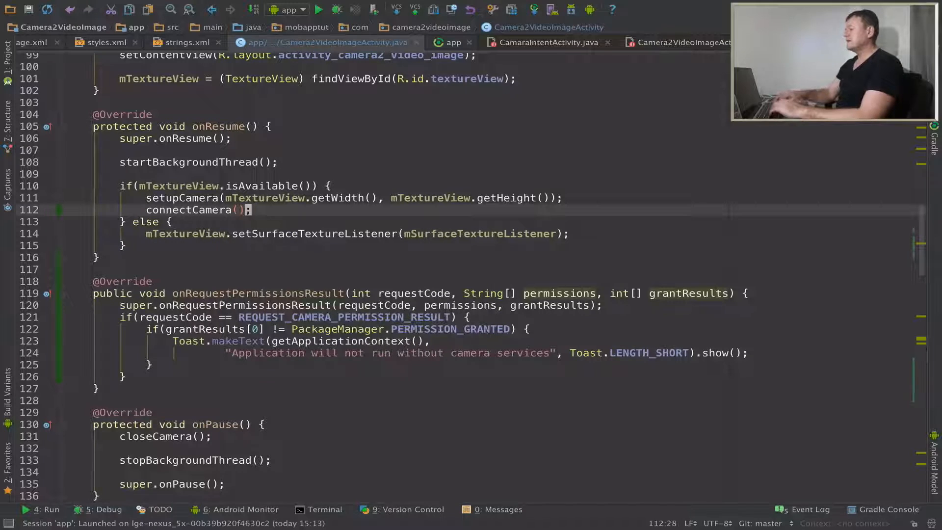
mouse_move(392, 257)
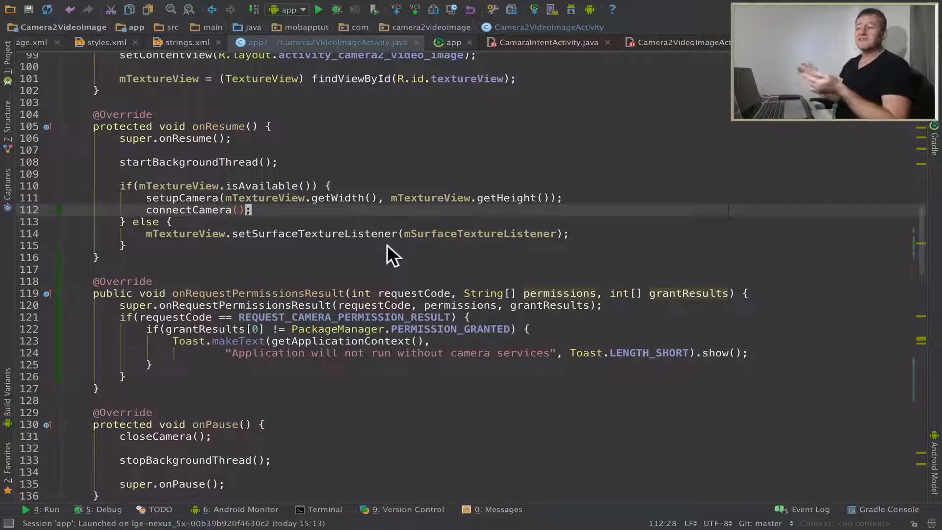
left_click(478, 234)
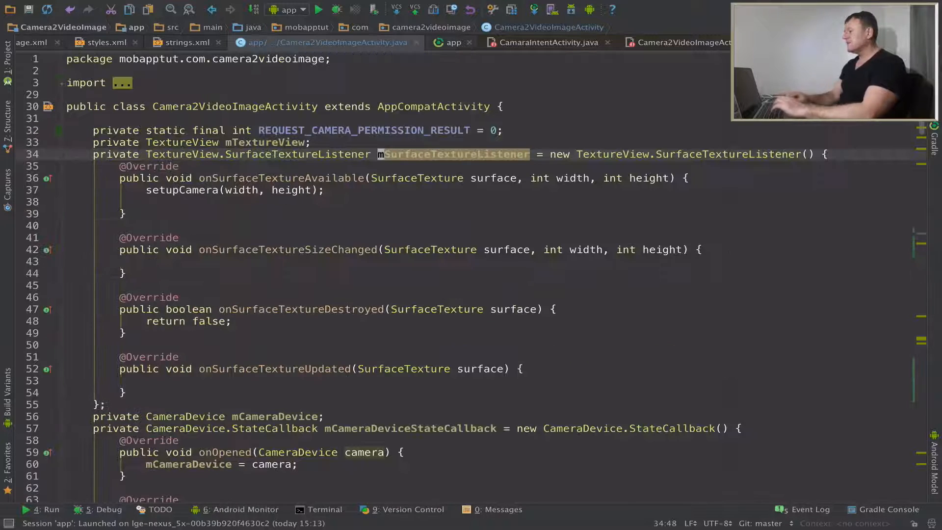
Call connectCamera() after setupCamera(width, height) in onSurfaceTextureAvailable.
left_click(216, 189)
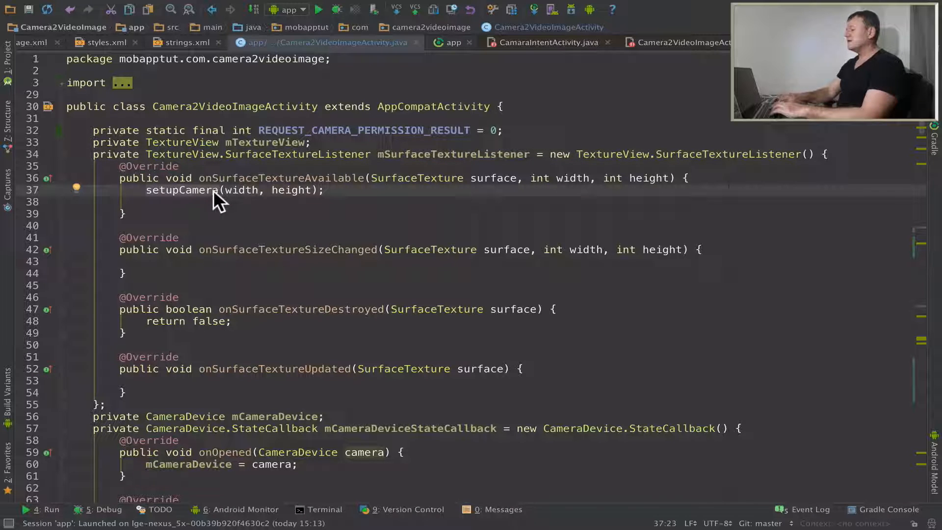
type("connectCamera();")
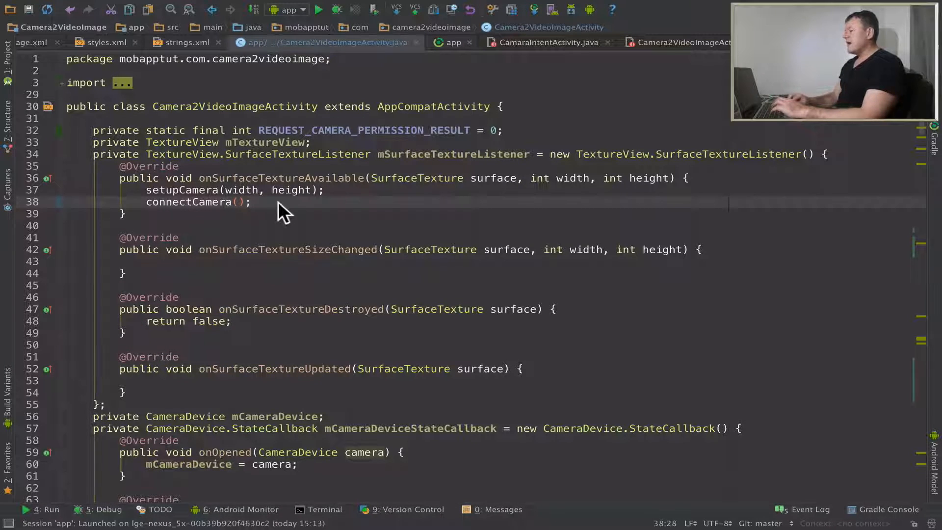
mouse_move(226, 215)
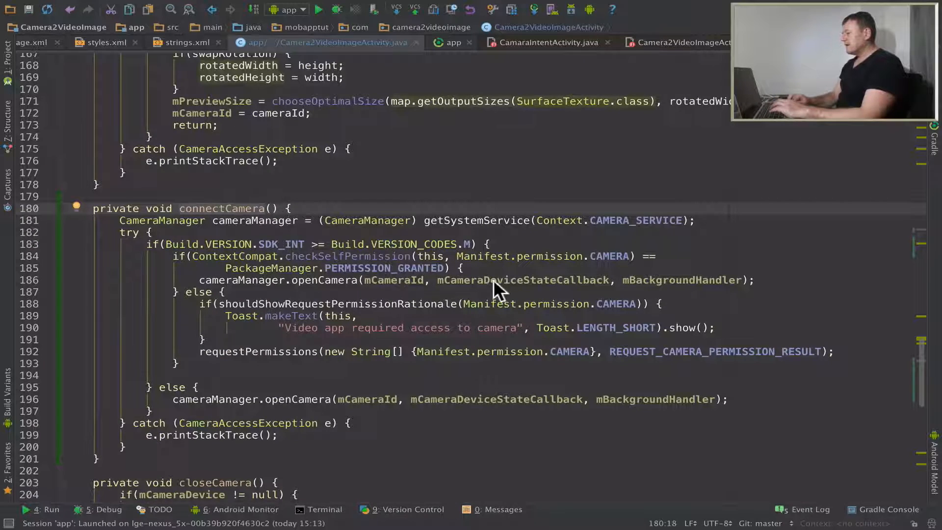
mouse_move(411, 283)
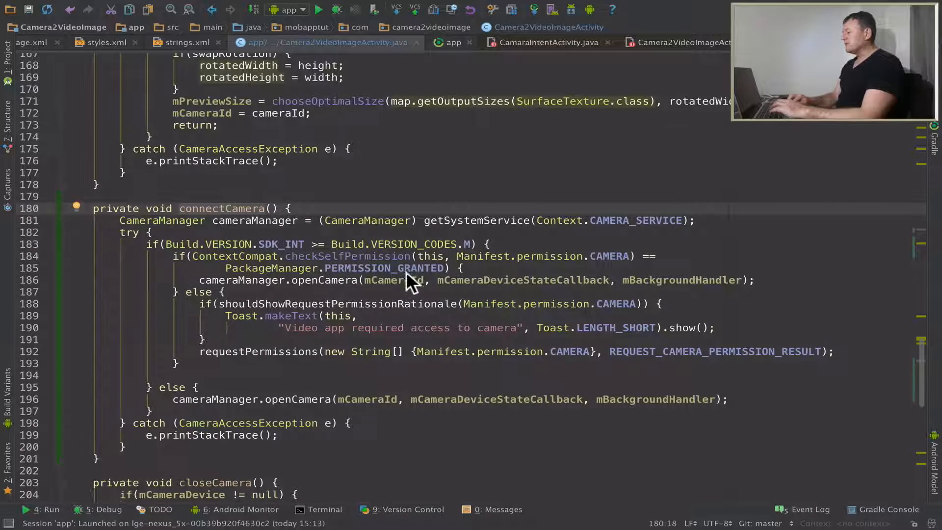
mouse_move(370, 290)
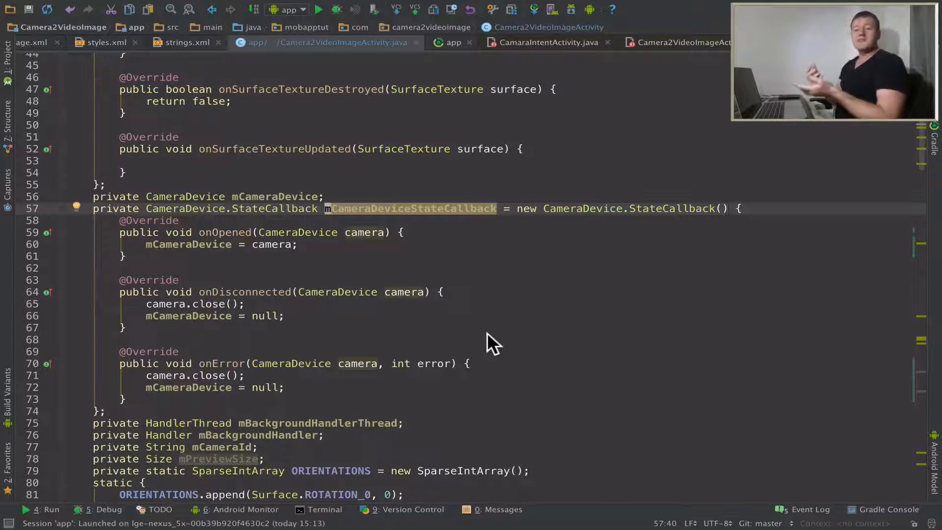
mouse_move(367, 275)
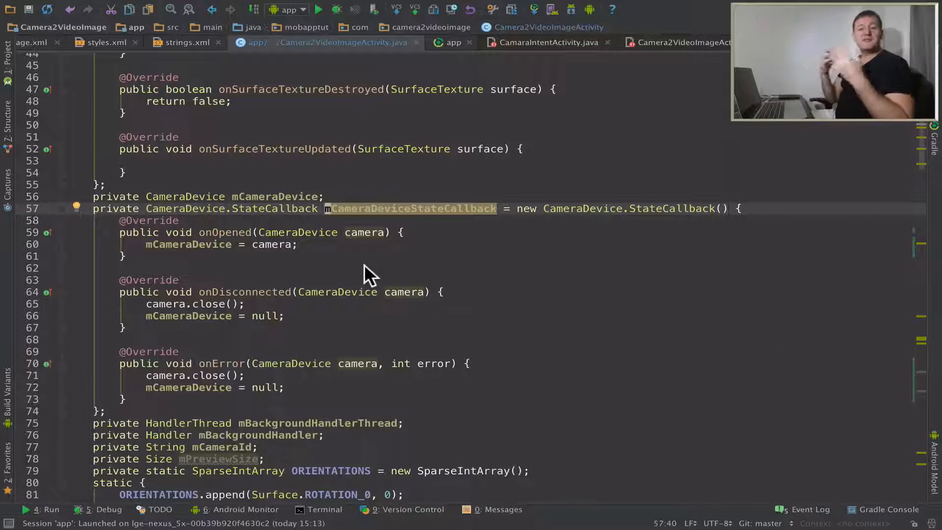
mouse_move(325, 255)
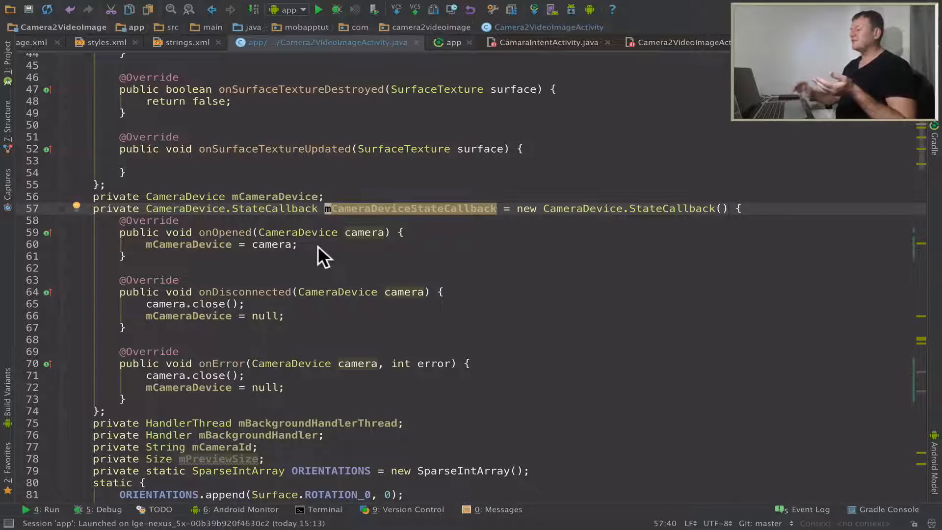
mouse_move(157, 243)
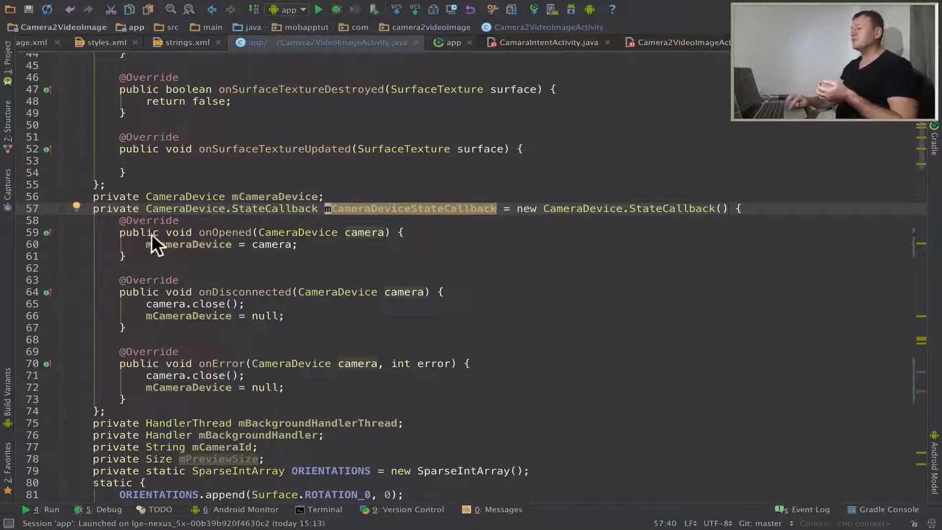
mouse_move(282, 264)
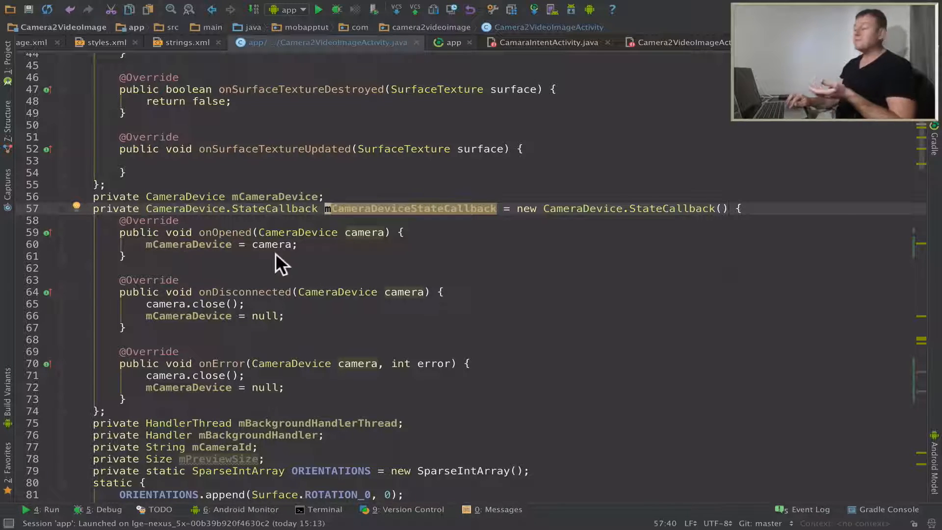
mouse_move(294, 261)
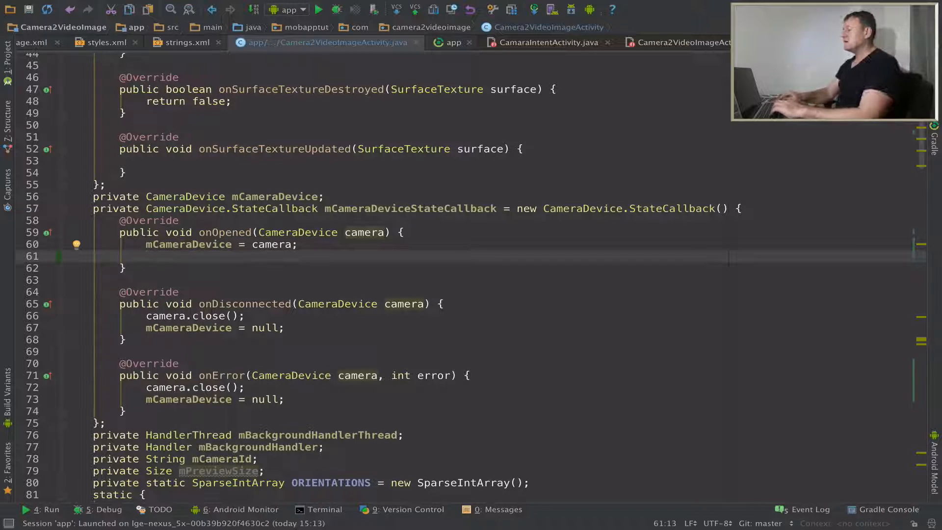
Show a short Toast "Camera connection made!" in onOpened after assigning mCameraDevice.
type("Toast.makeText(")
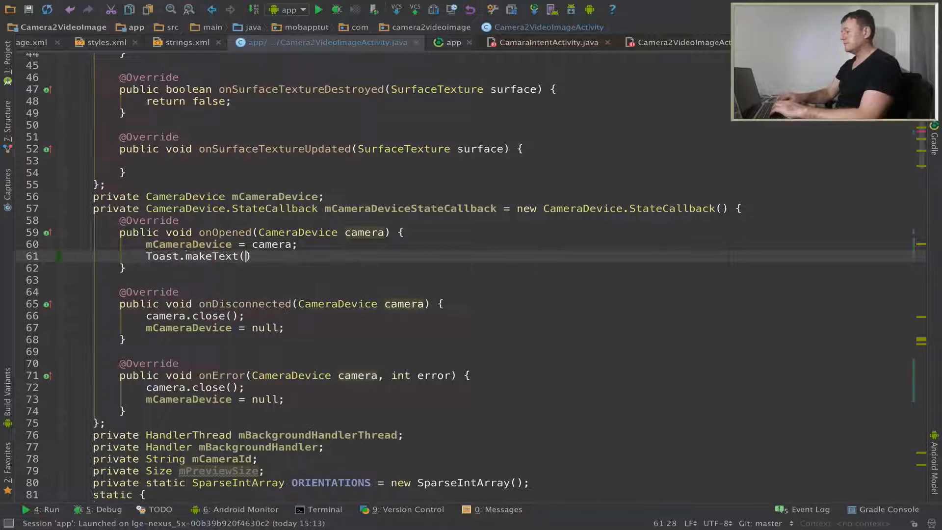
type("getApplicationContext(")
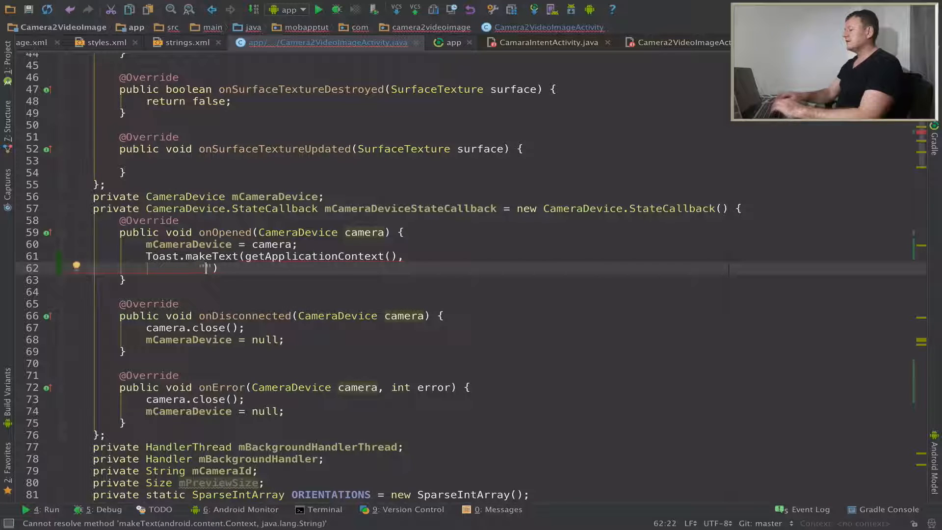
type("C")
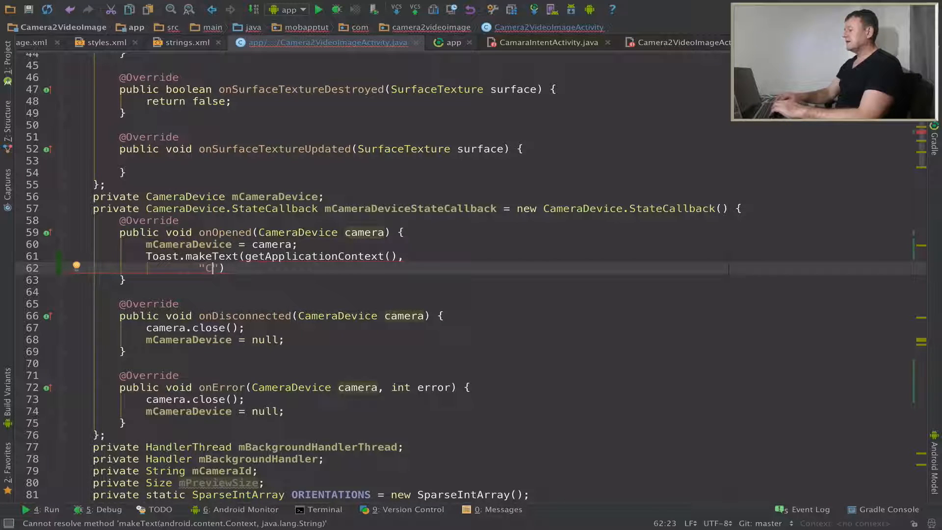
type("amera co")
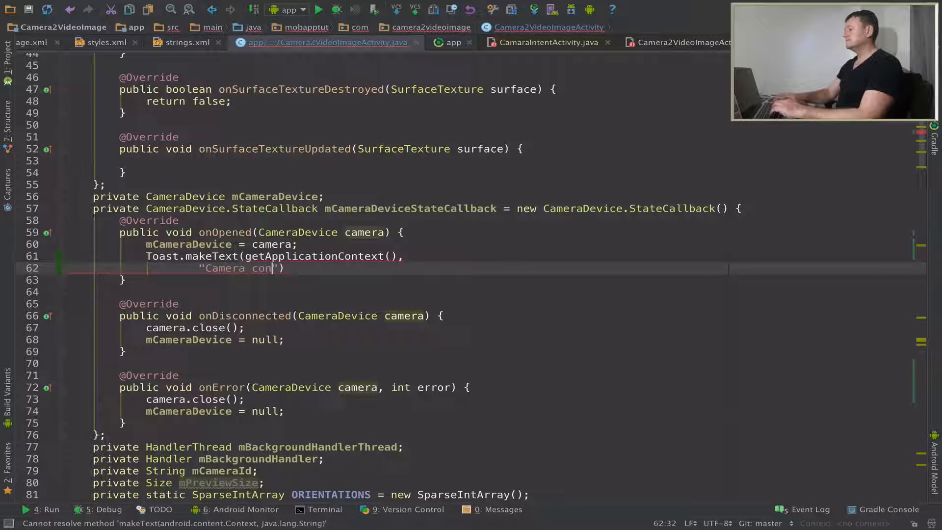
type("nection")
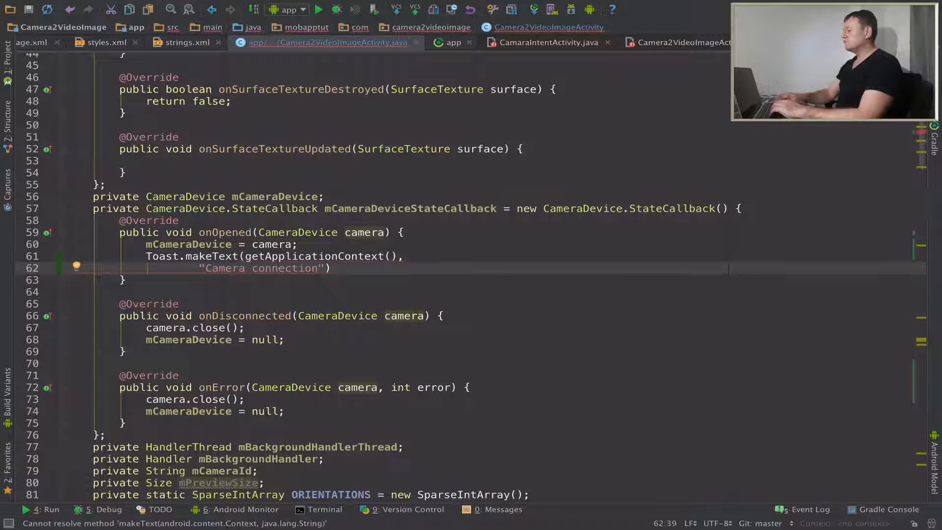
type("made")
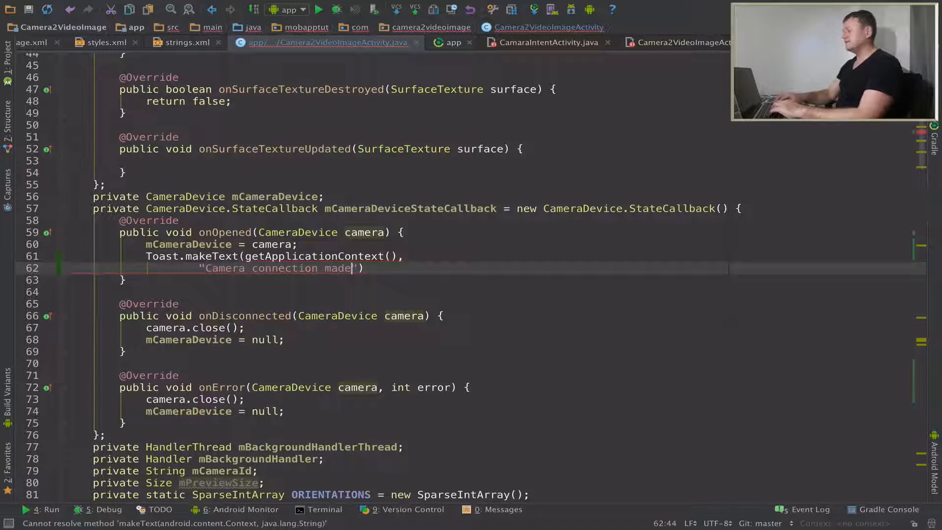
type("!")
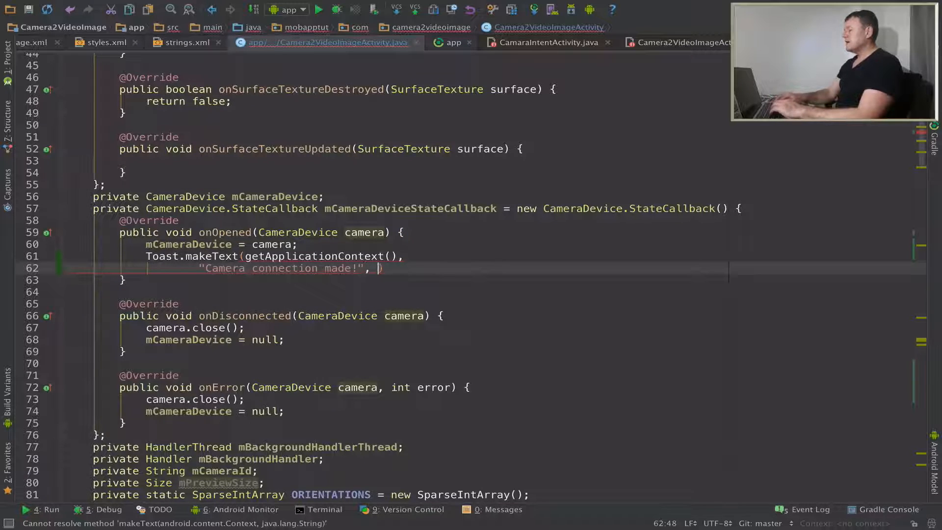
type("Toast.LENGTH_SHORT")
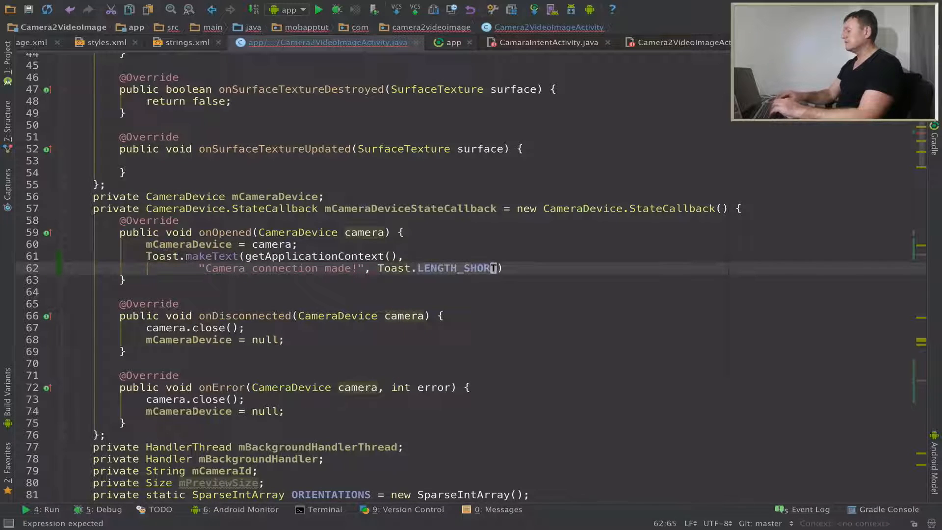
type(".show();")
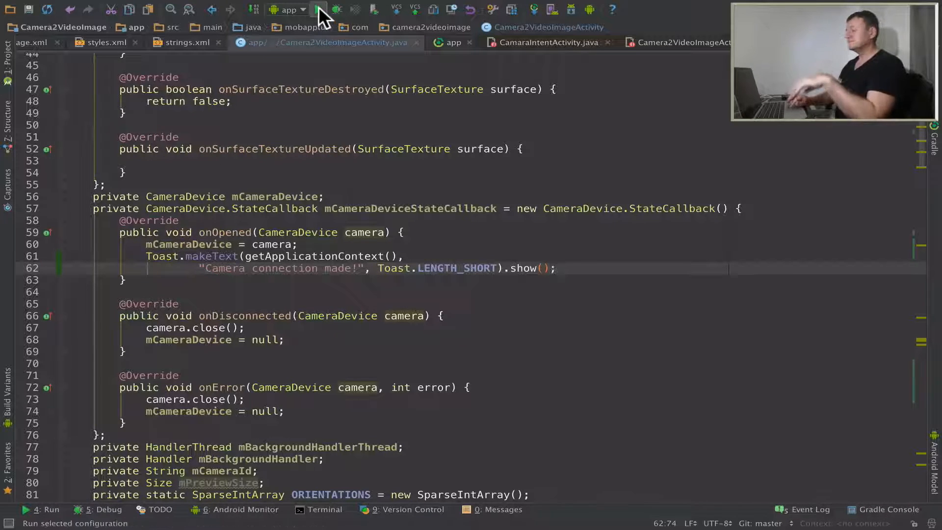
Run the app on the connected LGE Nexus 5X.
left_click(317, 10)
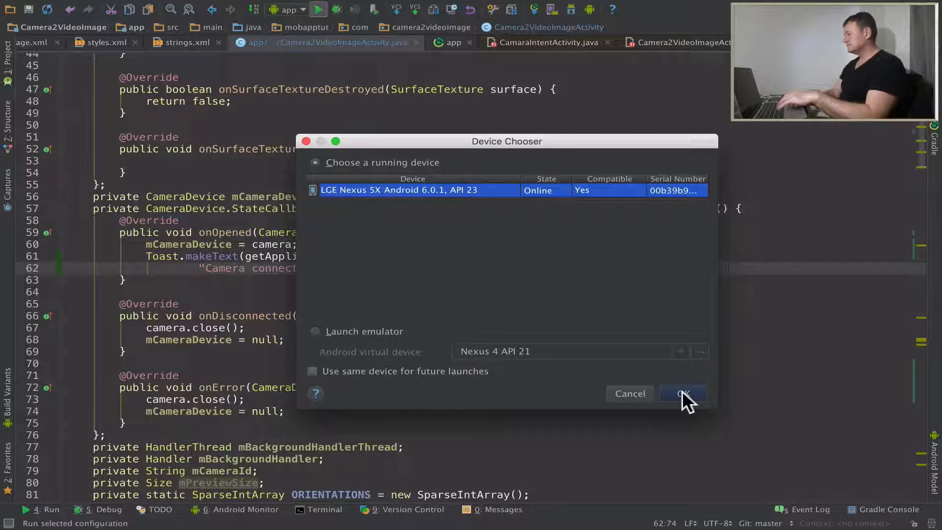
left_click(682, 394)
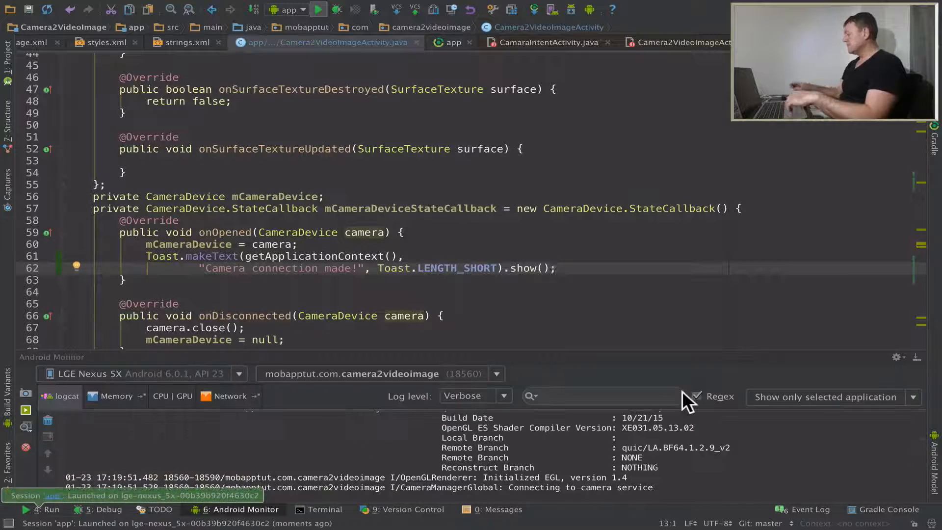
mouse_move(26, 410)
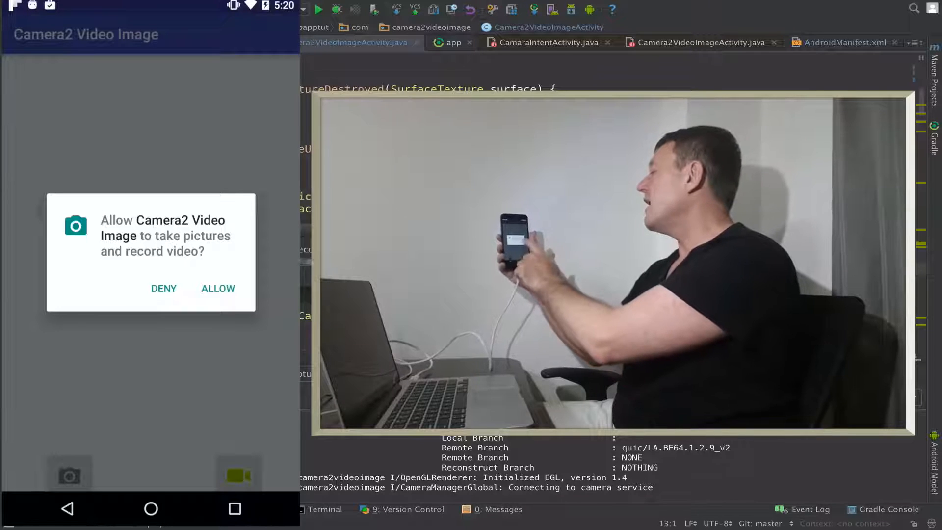
Allow camera access on the device so the "Camera connection made!" toast appears.
left_click(218, 288)
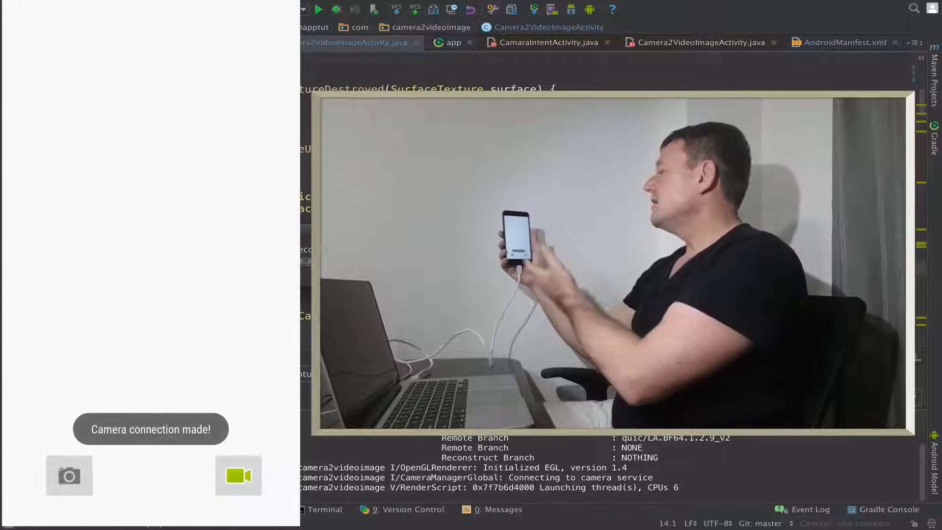